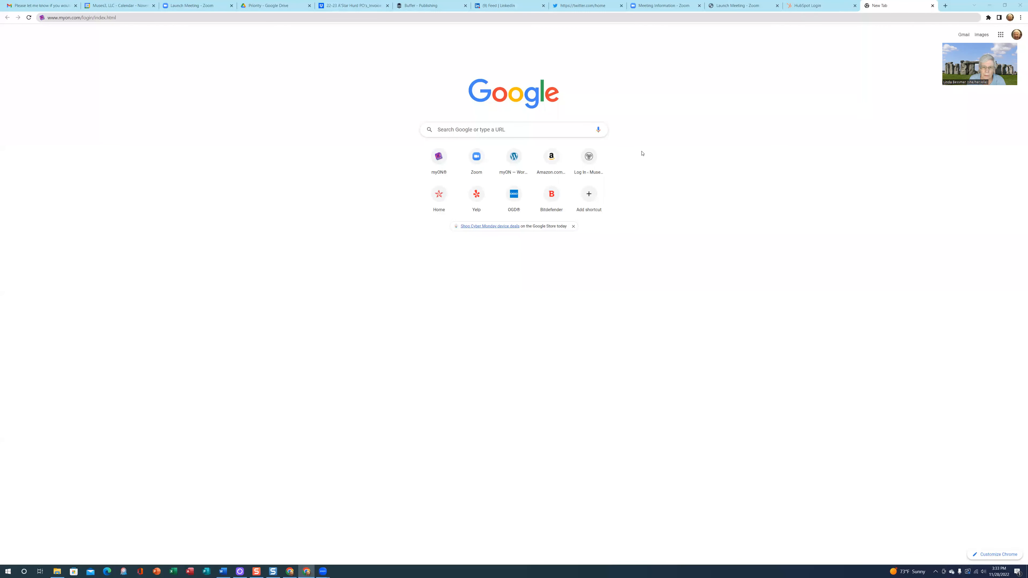
mouse_move(637, 131)
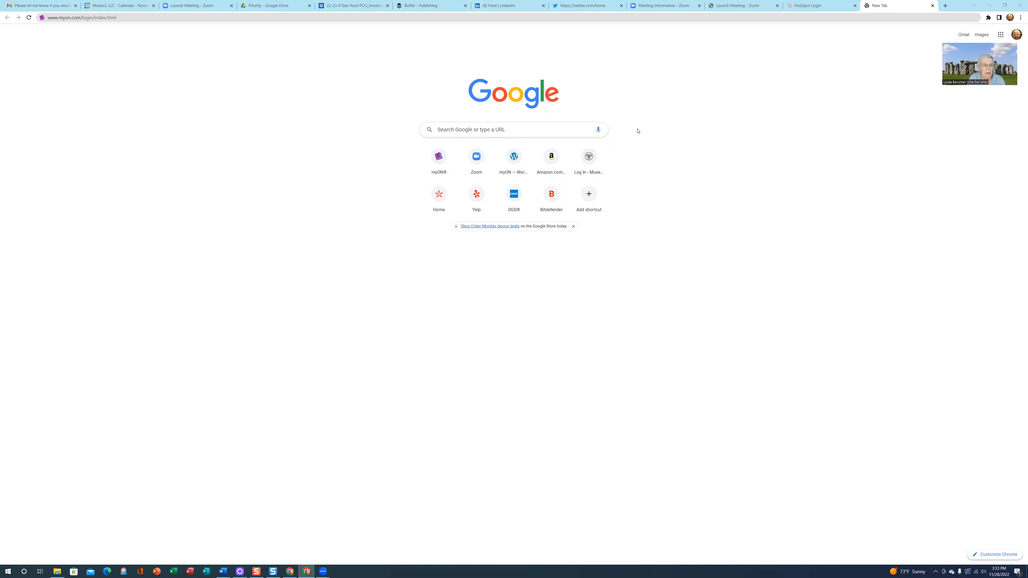
mouse_move(535, 70)
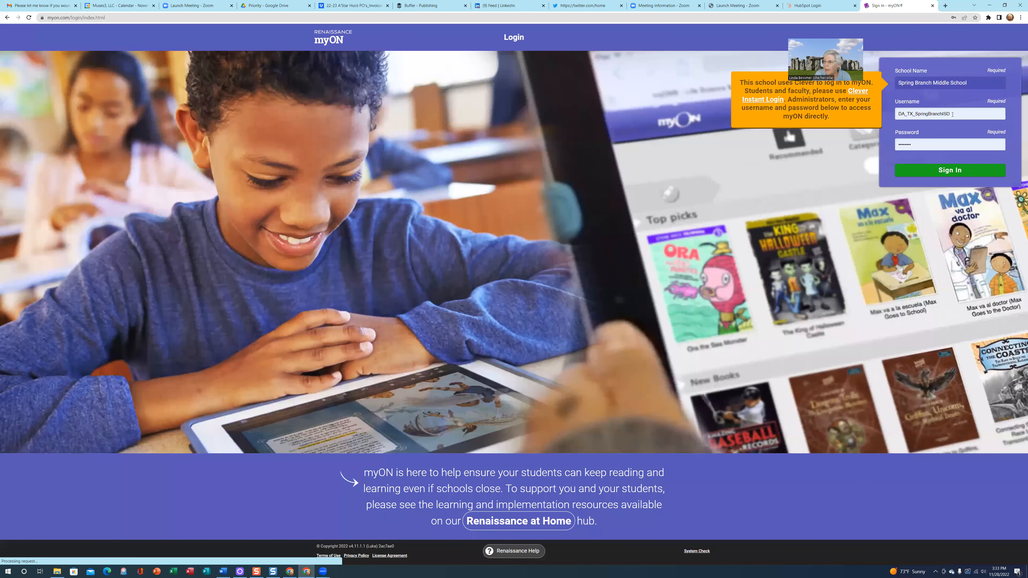
- Choose Spring Branch Middle School as the school from the suggestions
triple_click(949, 82)
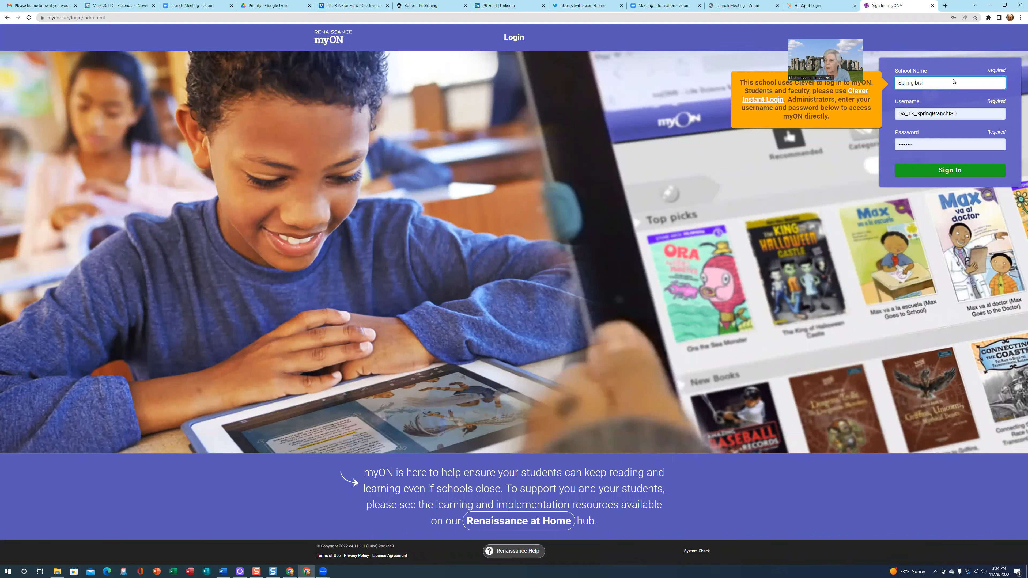
type("nch")
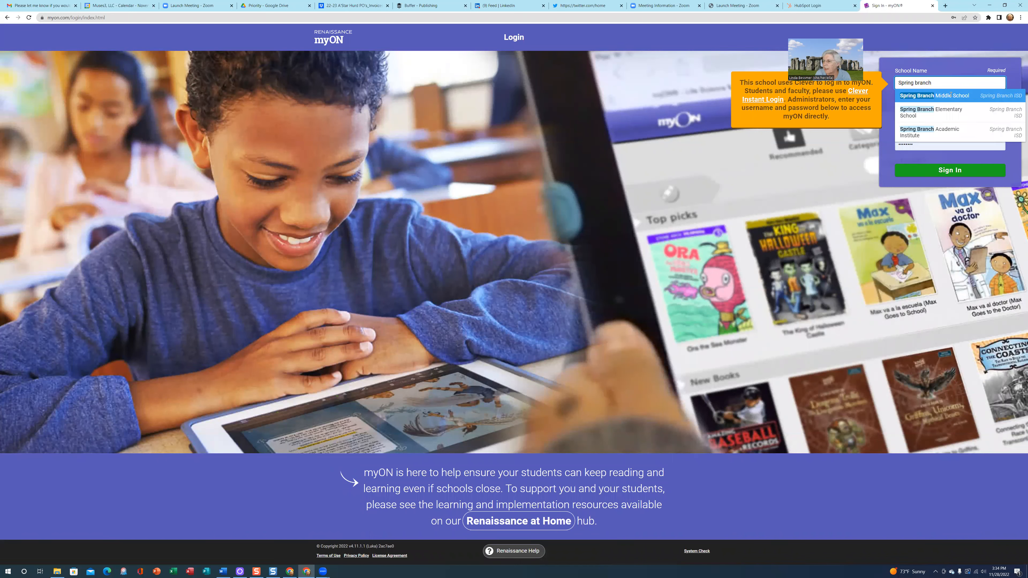
left_click(931, 96)
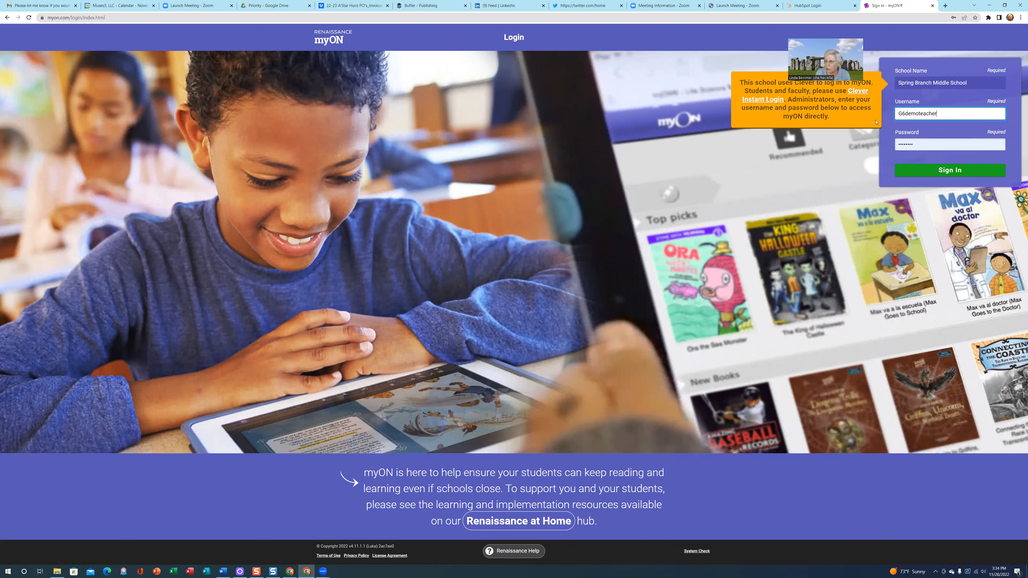
- Enter the grade 6 demo teacher username and password and submit the sign-in
left_click(949, 143)
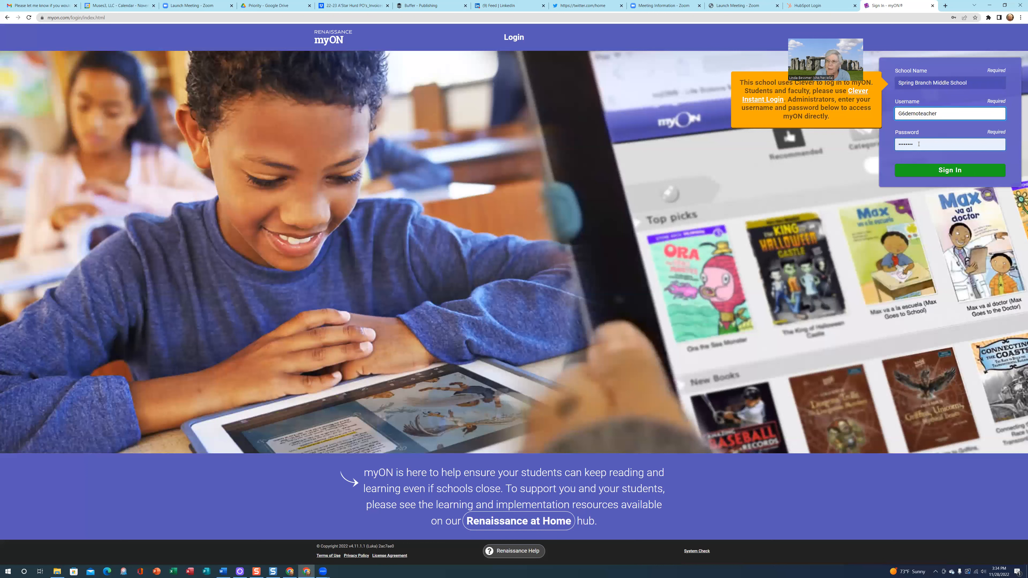
left_click(948, 114)
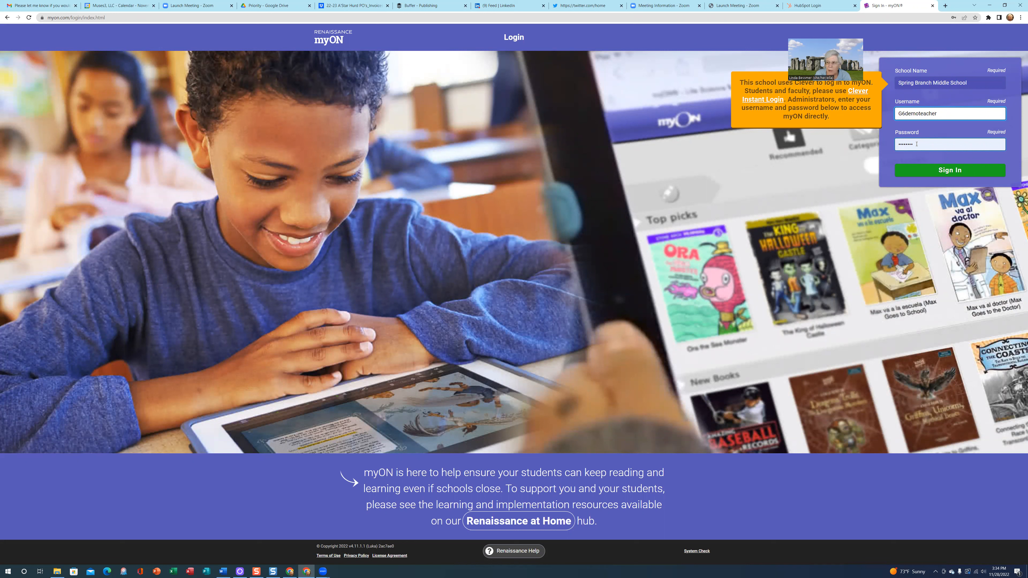
left_click(949, 144)
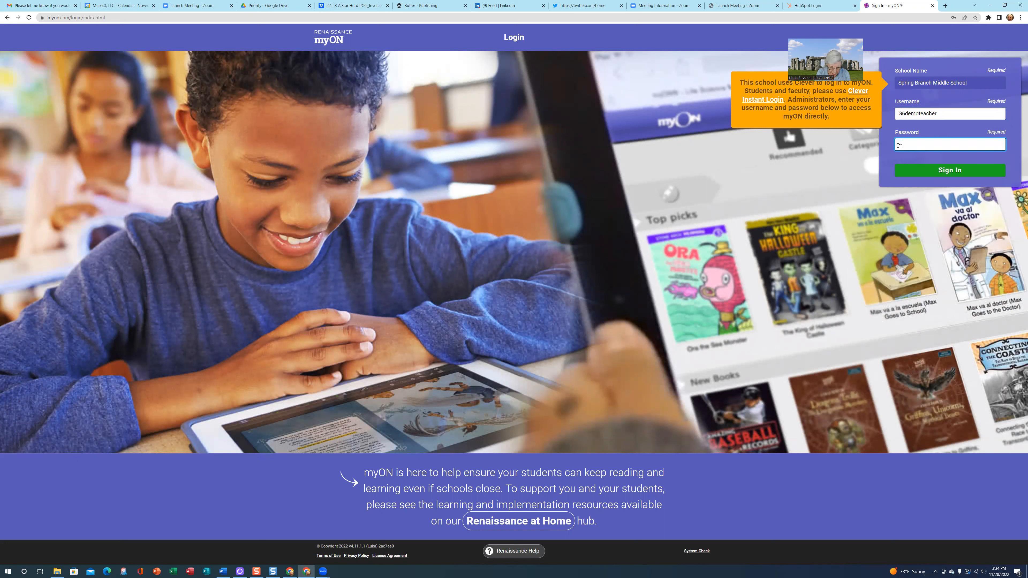
type("password")
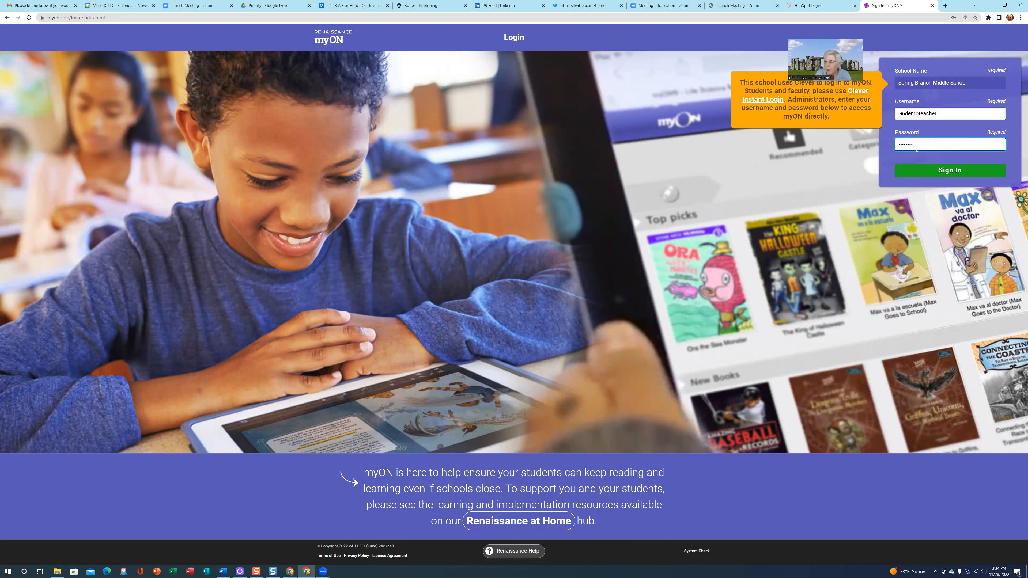
left_click(949, 169)
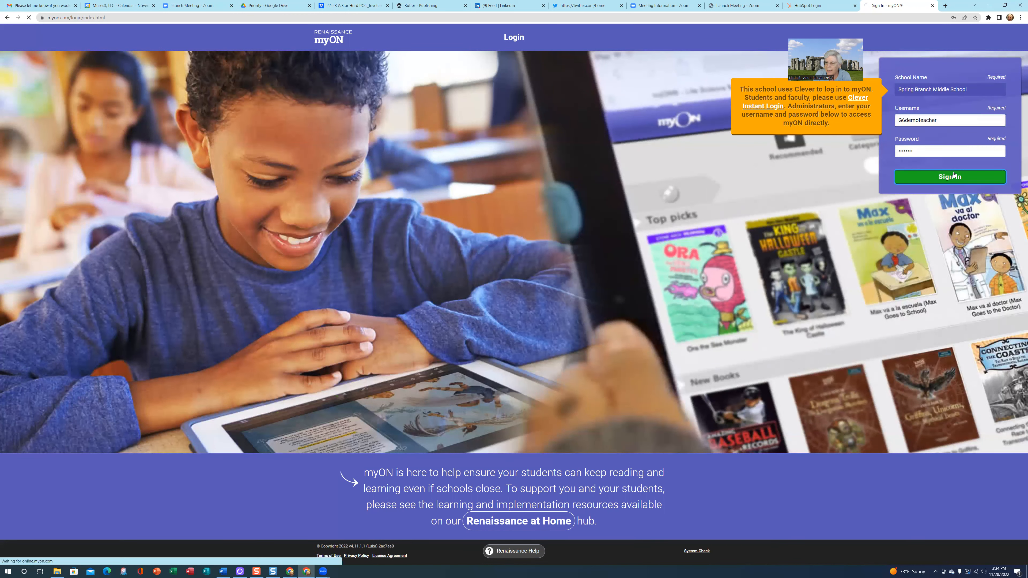
- Finish signing in and land on the Activity Dashboard's Reading Placement roster
left_click(949, 176)
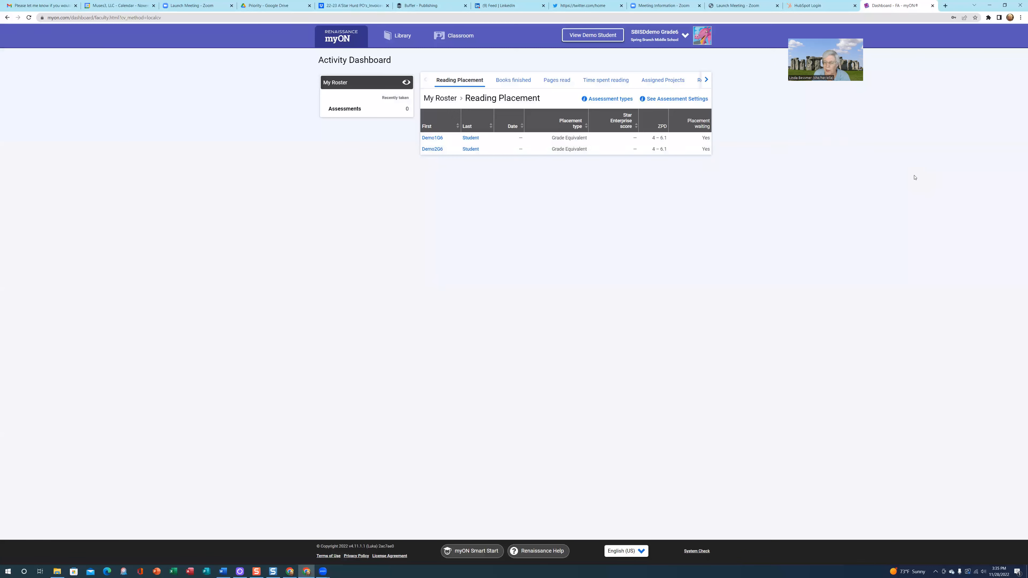
mouse_move(900, 161)
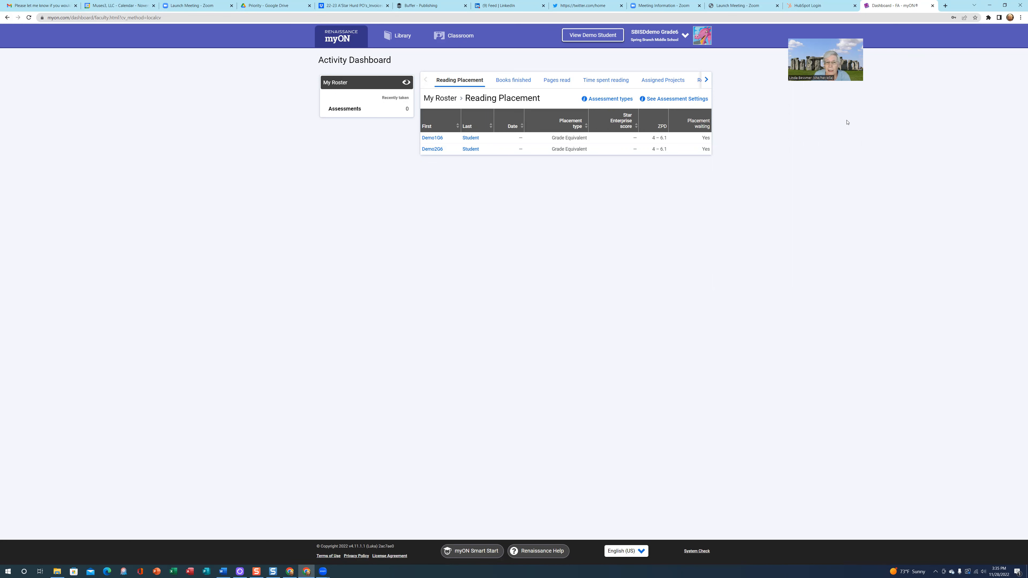
mouse_move(568, 110)
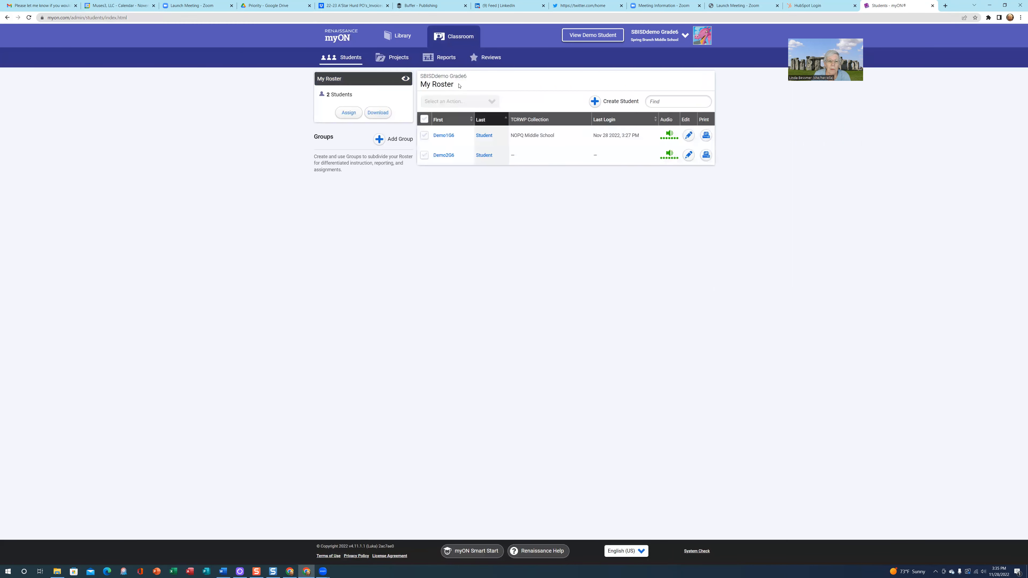
mouse_move(428, 132)
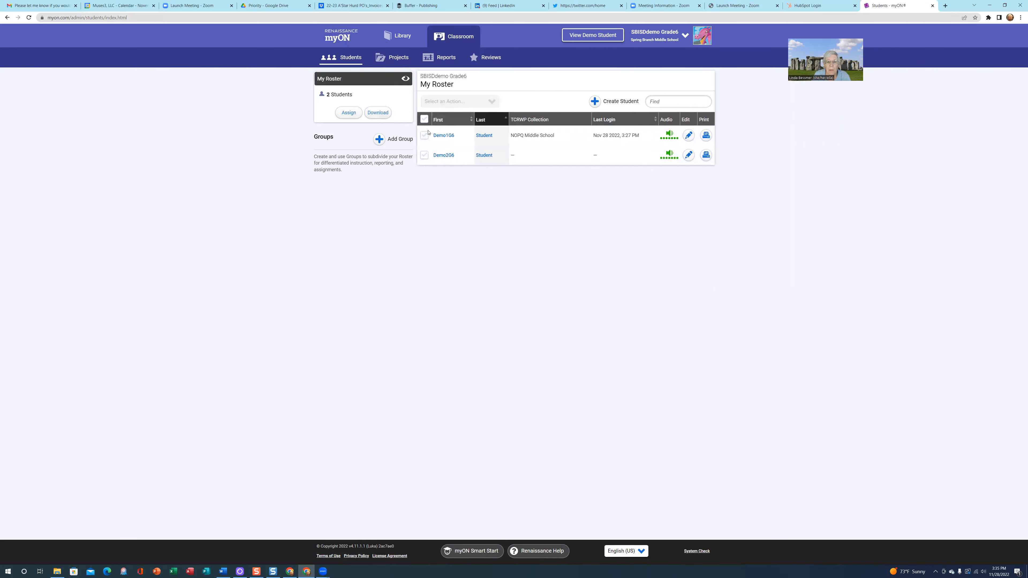
- On the Classroom Students roster, leave only Demo1G6 checked for an action
left_click(424, 119)
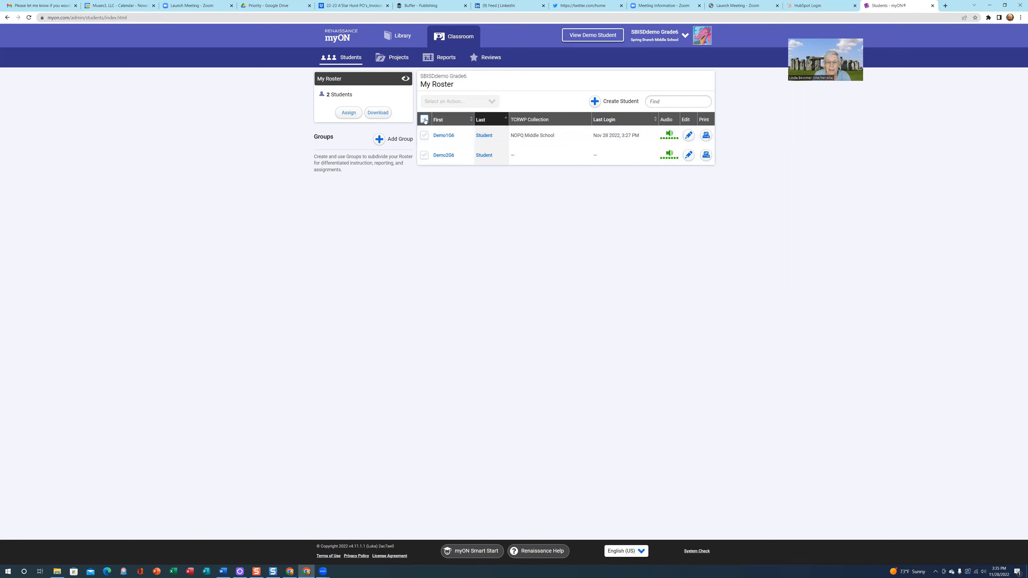
left_click(424, 119)
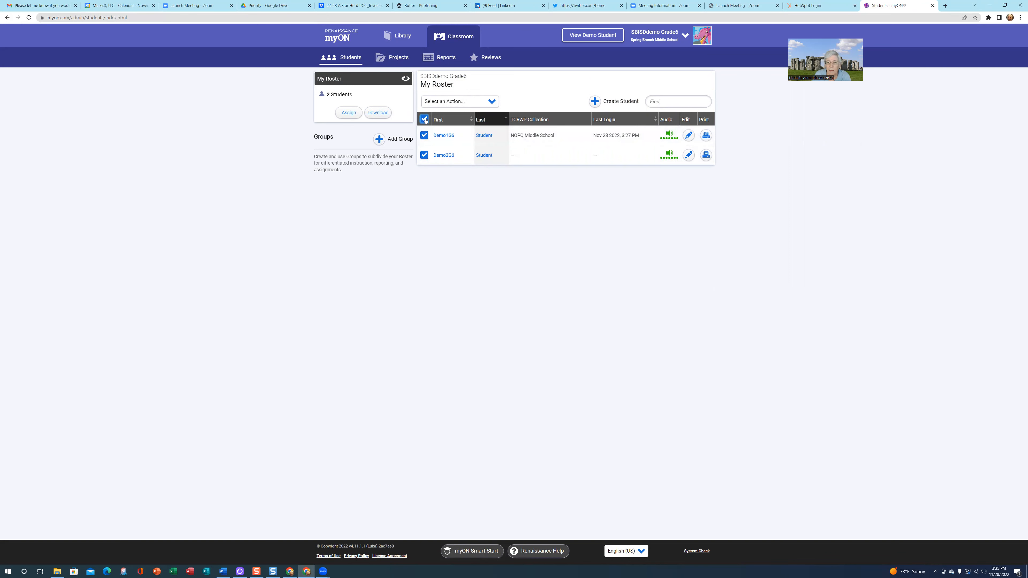
left_click(424, 155)
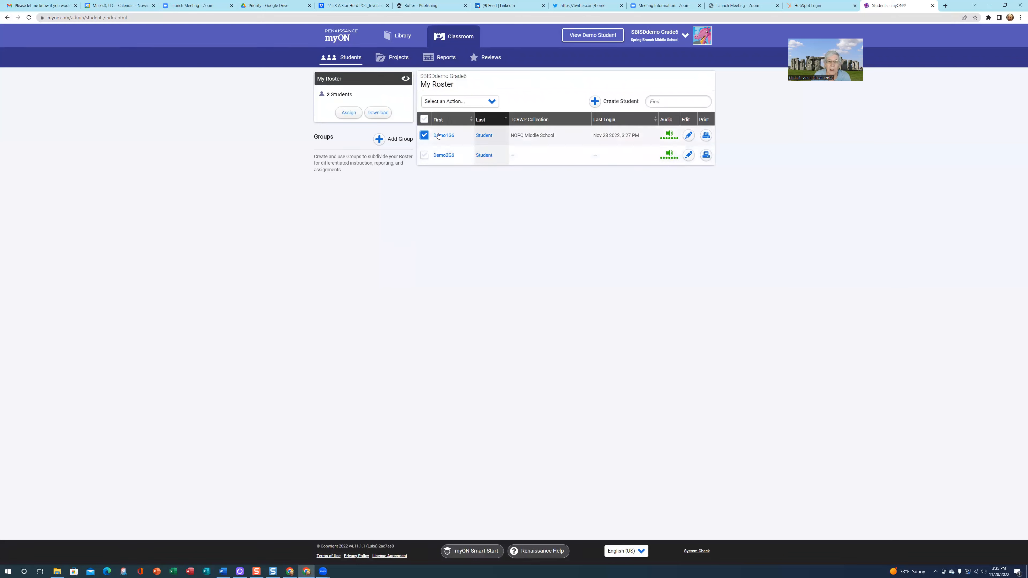
mouse_move(444, 135)
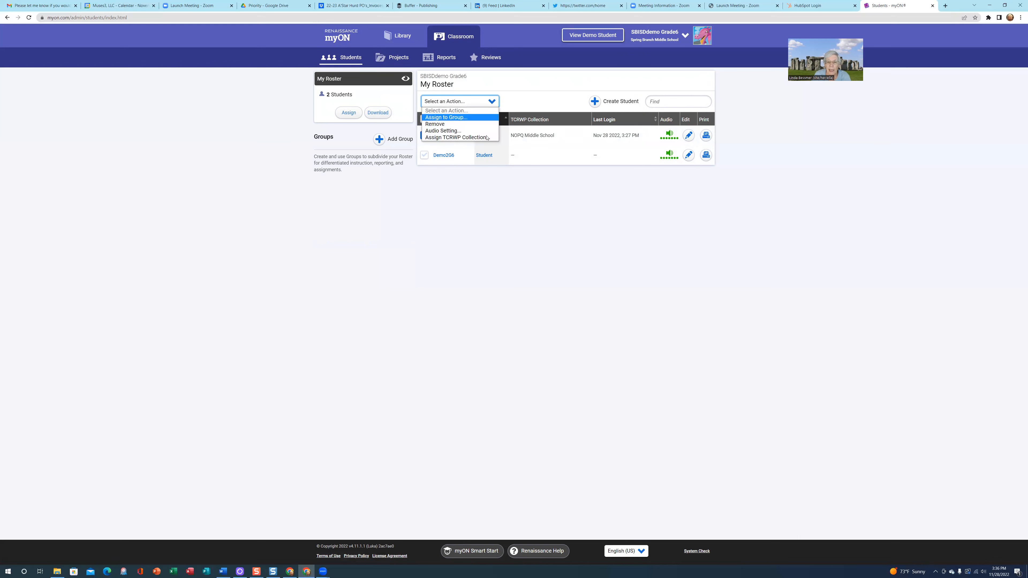
mouse_move(456, 137)
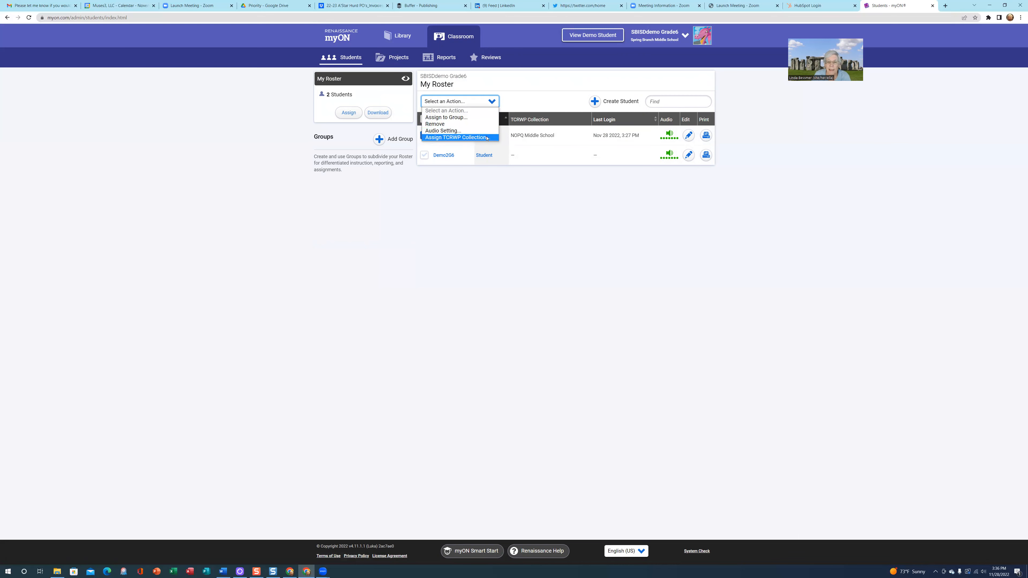
- Assign Demo1G6 the KLM Middle School TCRWP collection and confirm the change
left_click(458, 137)
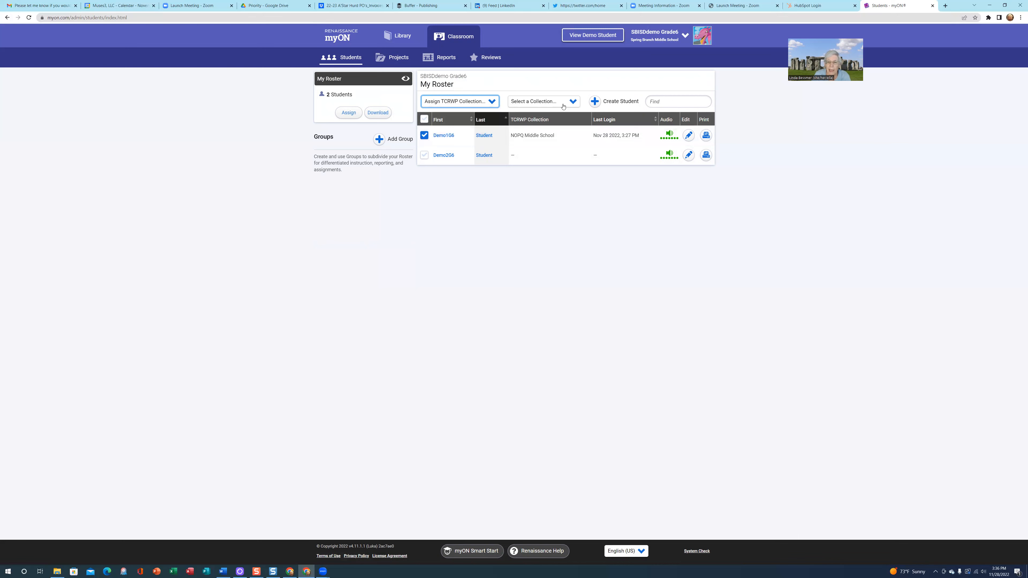
left_click(543, 102)
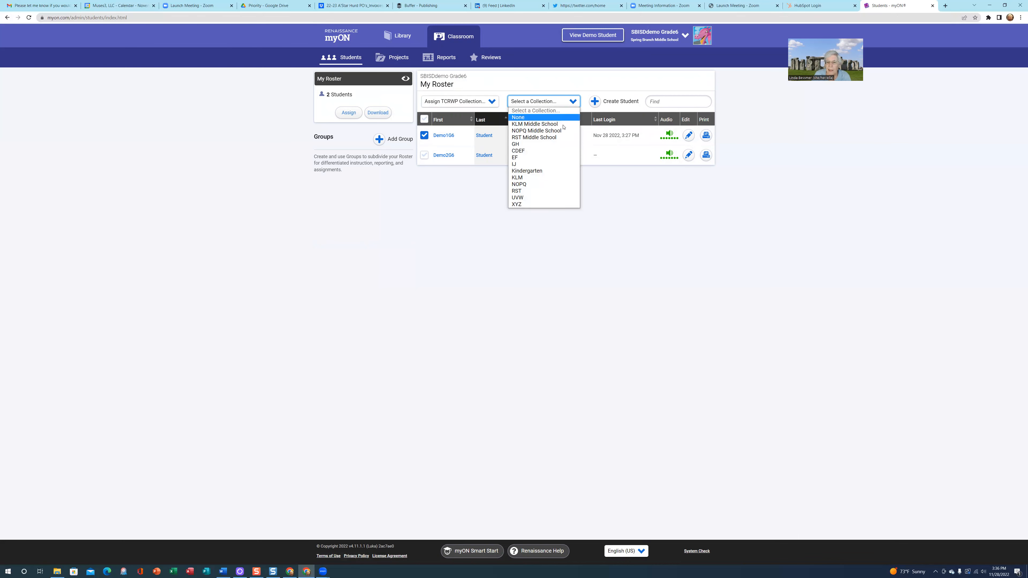
mouse_move(534, 123)
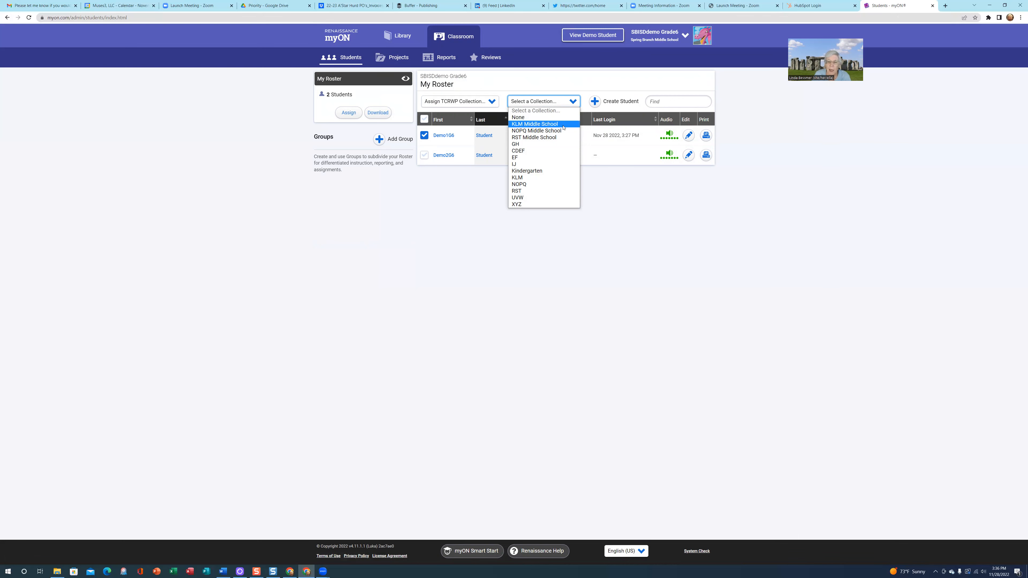
left_click(534, 123)
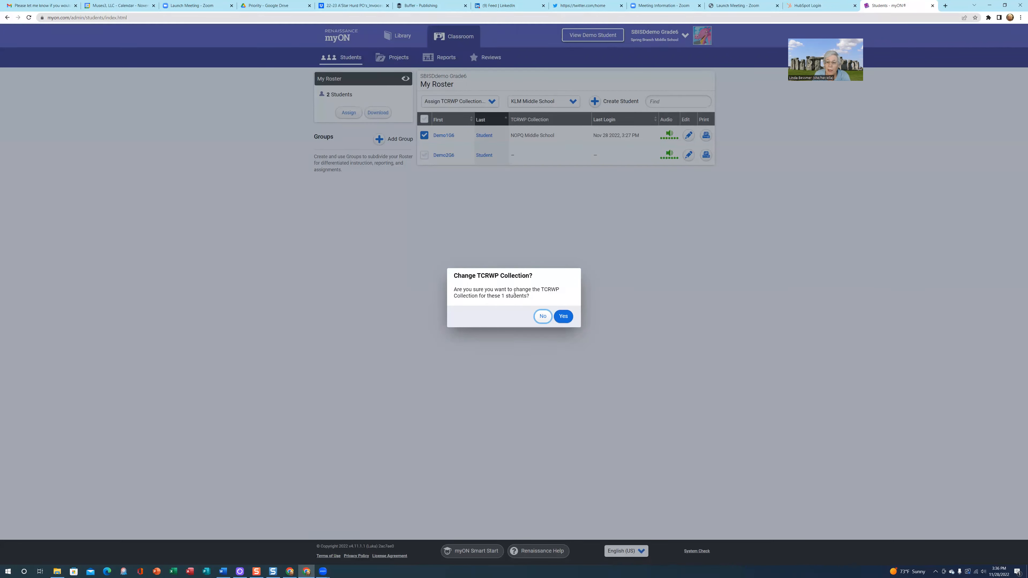
mouse_move(551, 301)
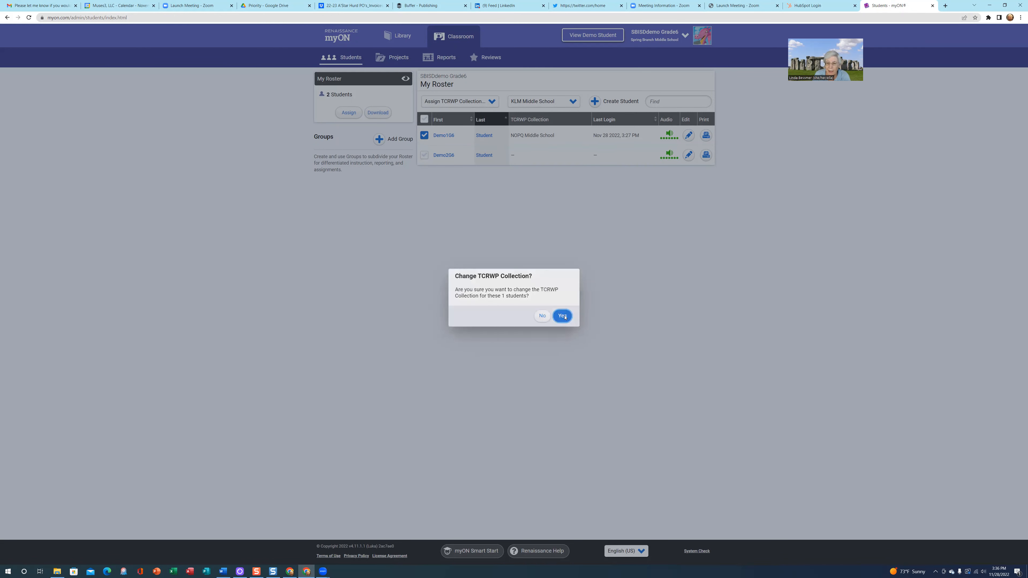
left_click(562, 316)
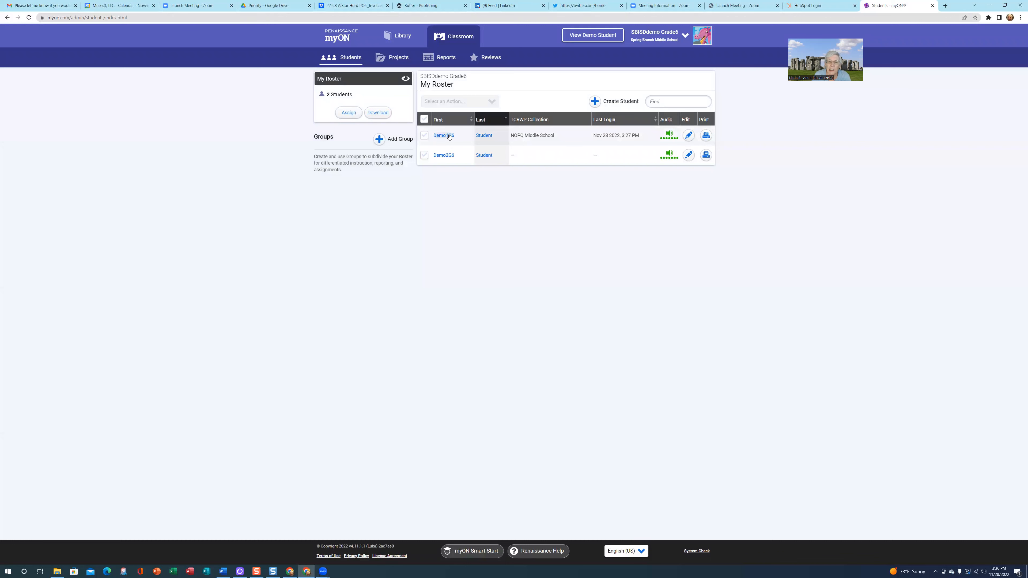
- Re-check Demo1G6 and confirm the KLM Middle School collection change a second time
left_click(424, 135)
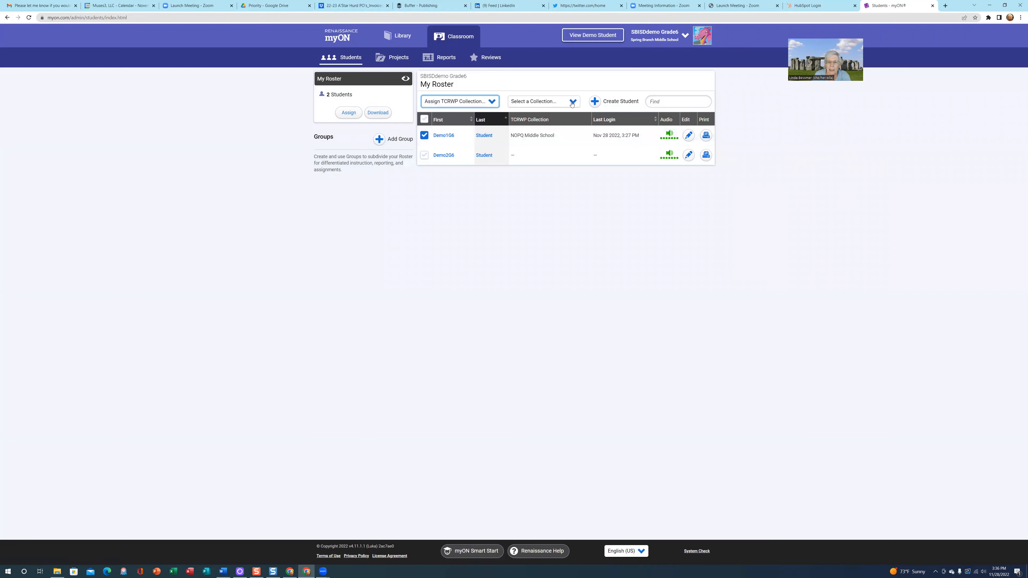
left_click(543, 101)
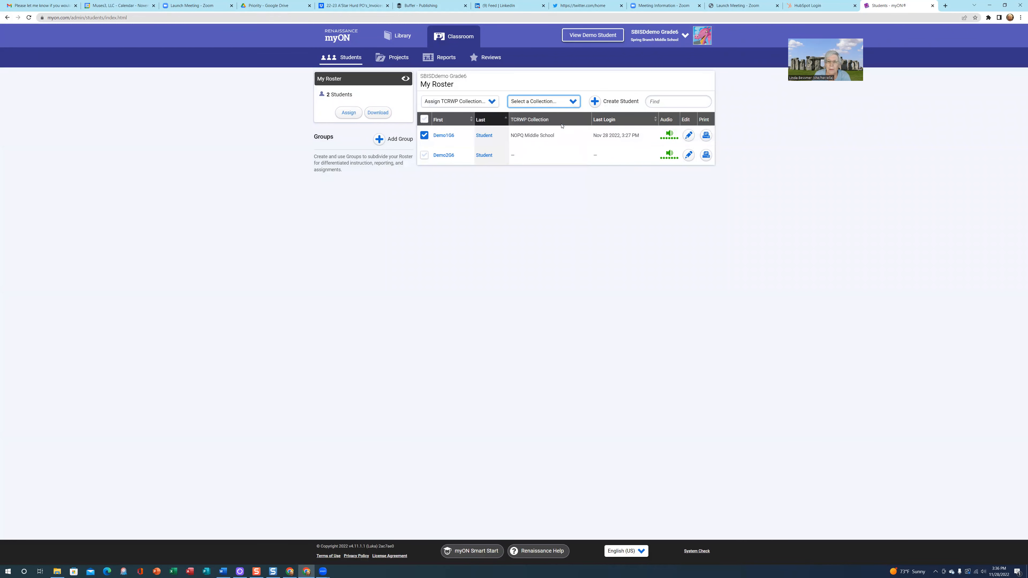
left_click(543, 101)
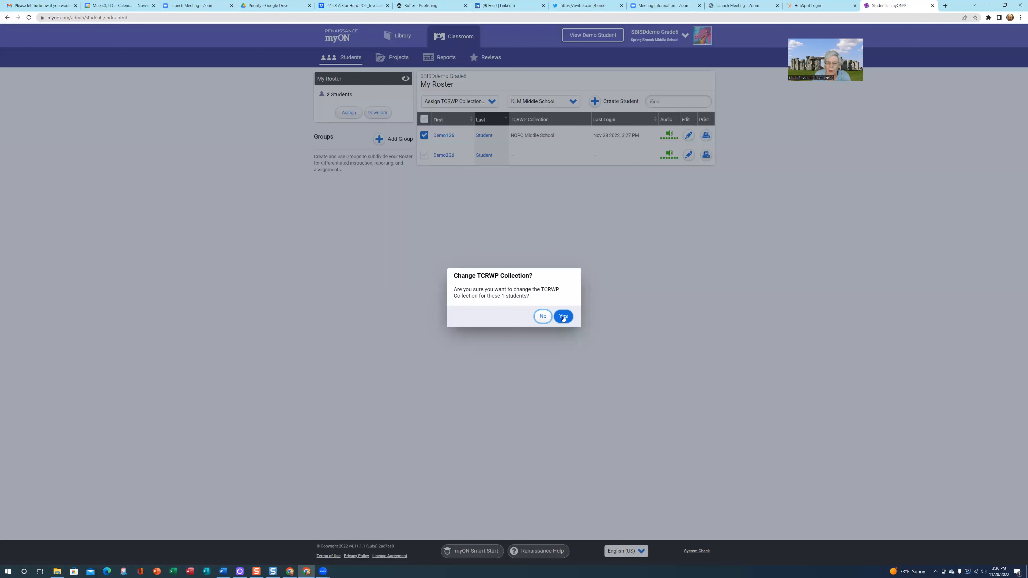
left_click(563, 316)
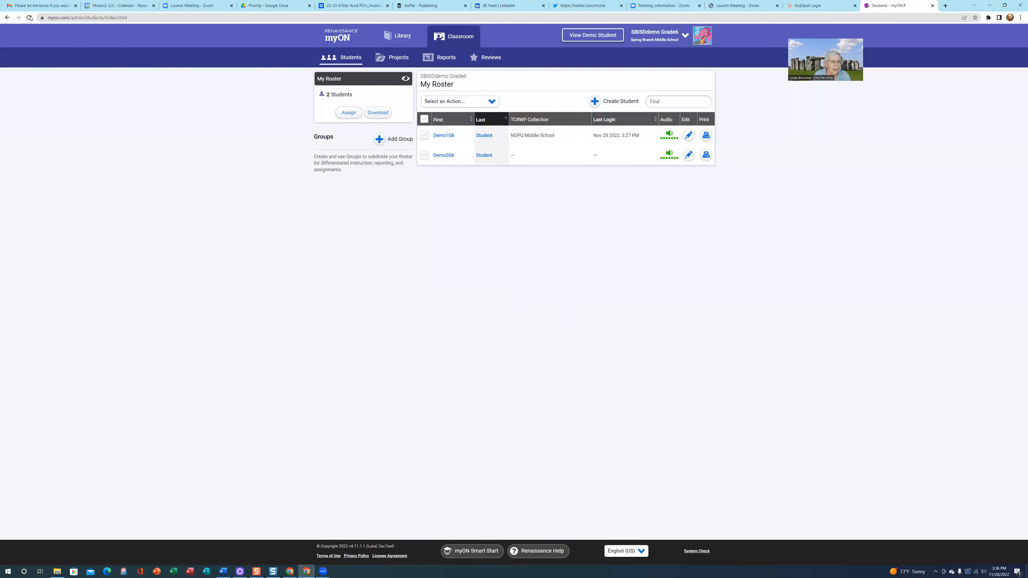
- Refresh the roster so Demo1G6 shows the KLM Middle School collection
left_click(30, 18)
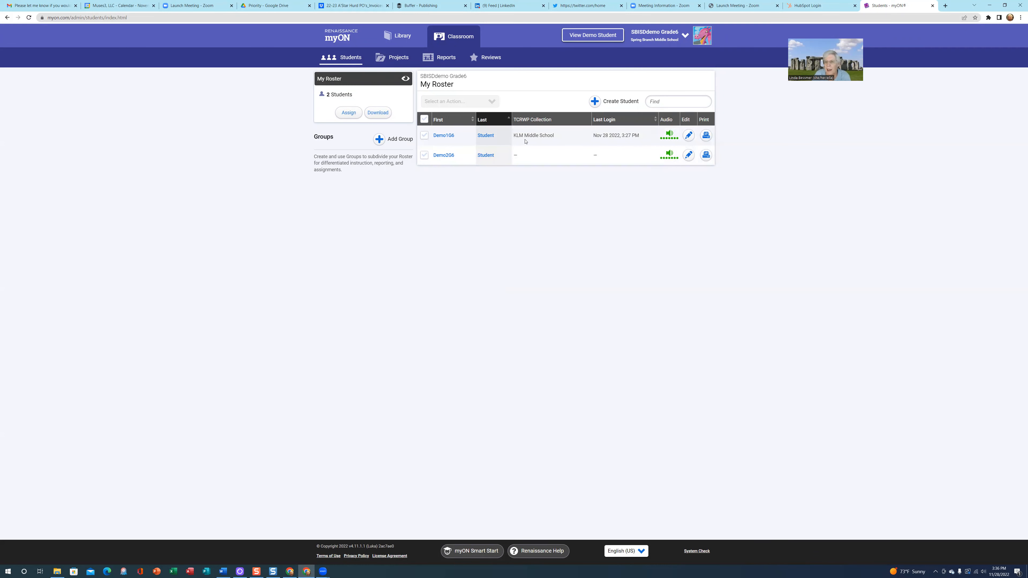
mouse_move(563, 140)
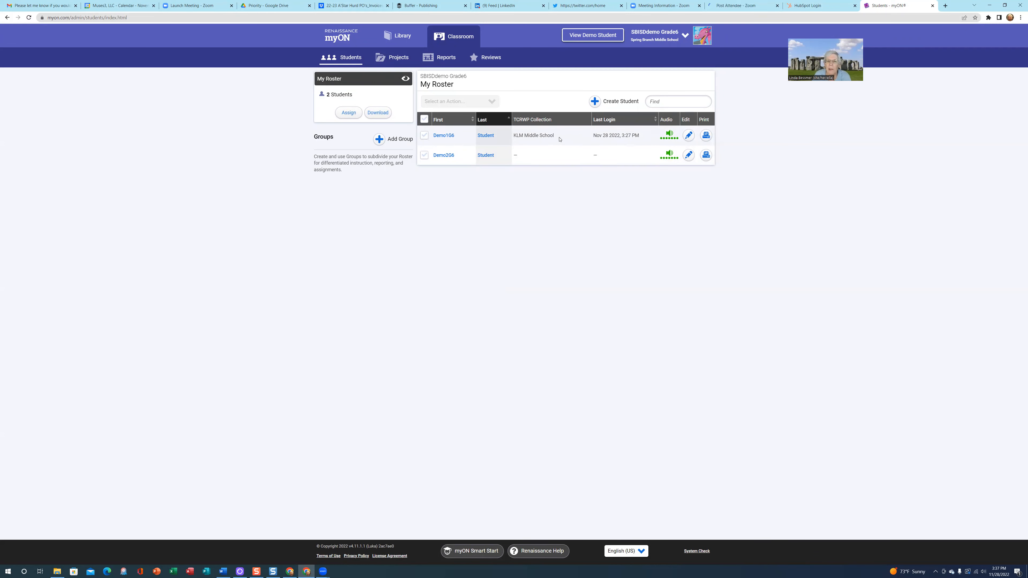
mouse_move(463, 75)
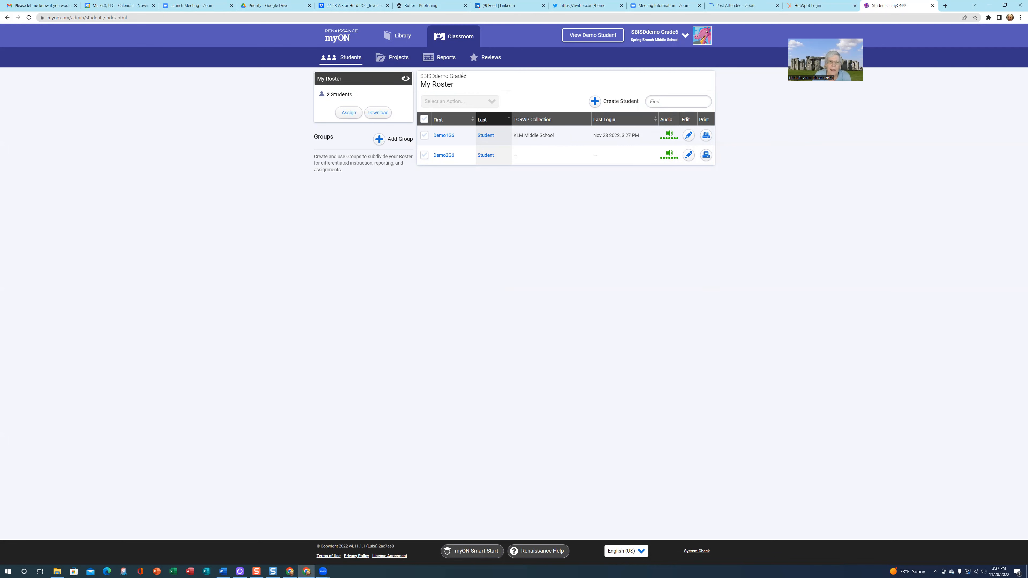
- Go to the Library's TCRWP Collections Home with its 236 books, then reach the account menu
left_click(398, 35)
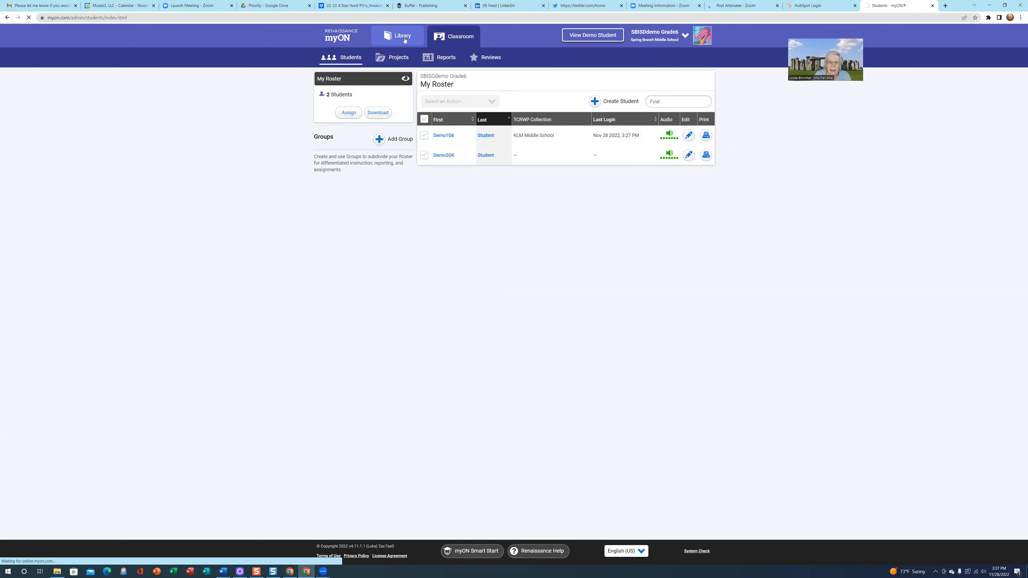
left_click(398, 36)
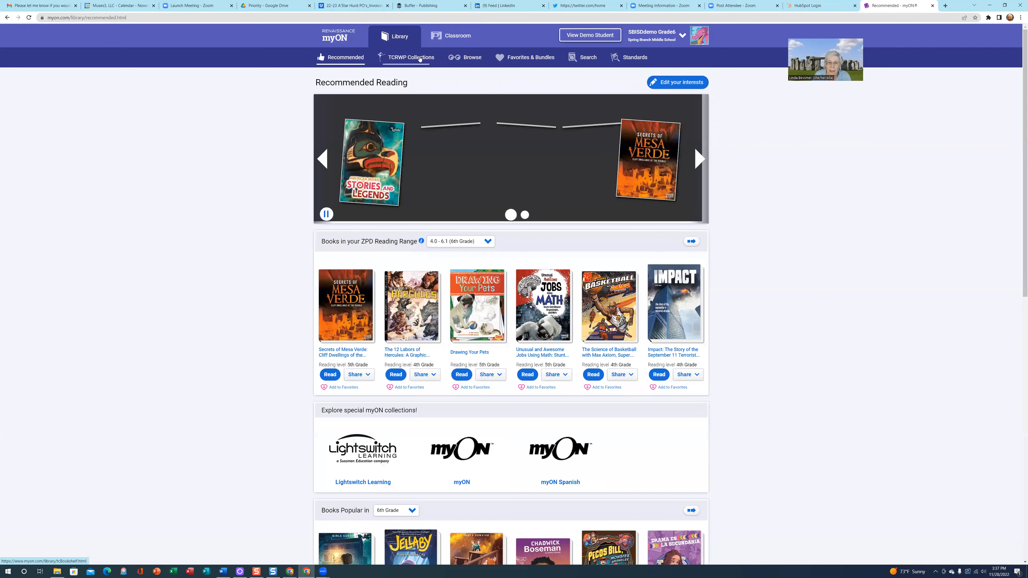
left_click(700, 158)
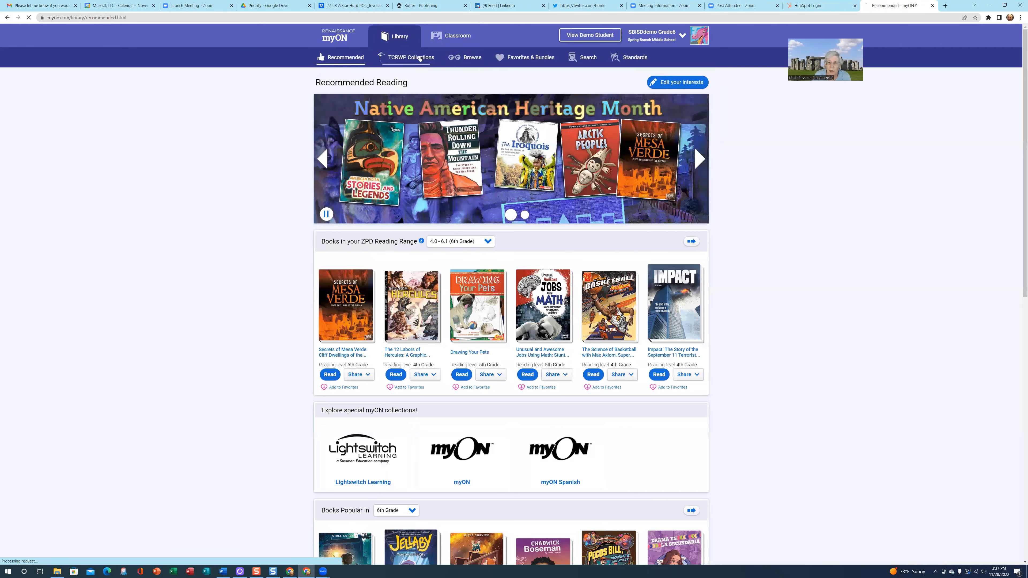
left_click(412, 57)
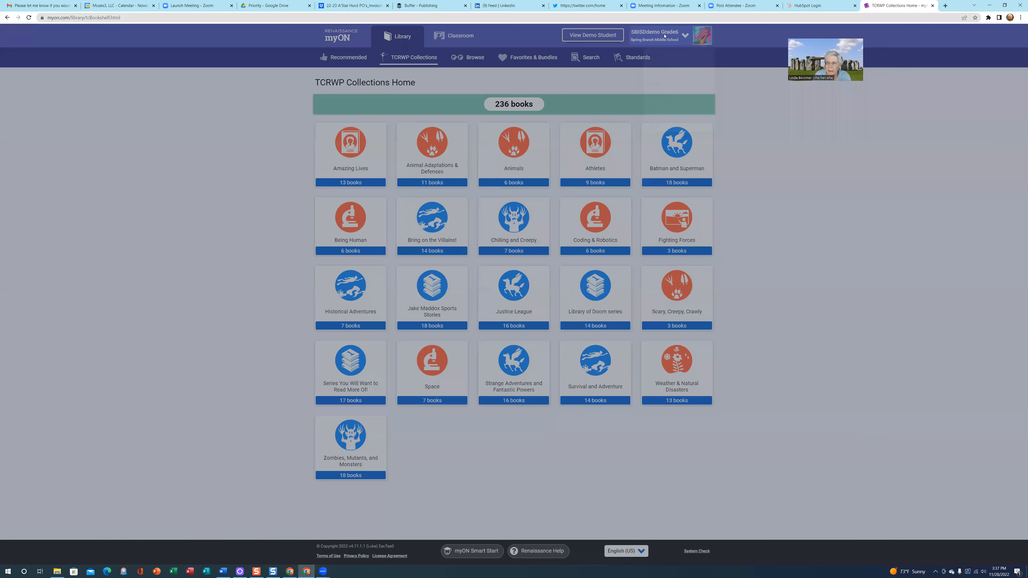
left_click(684, 35)
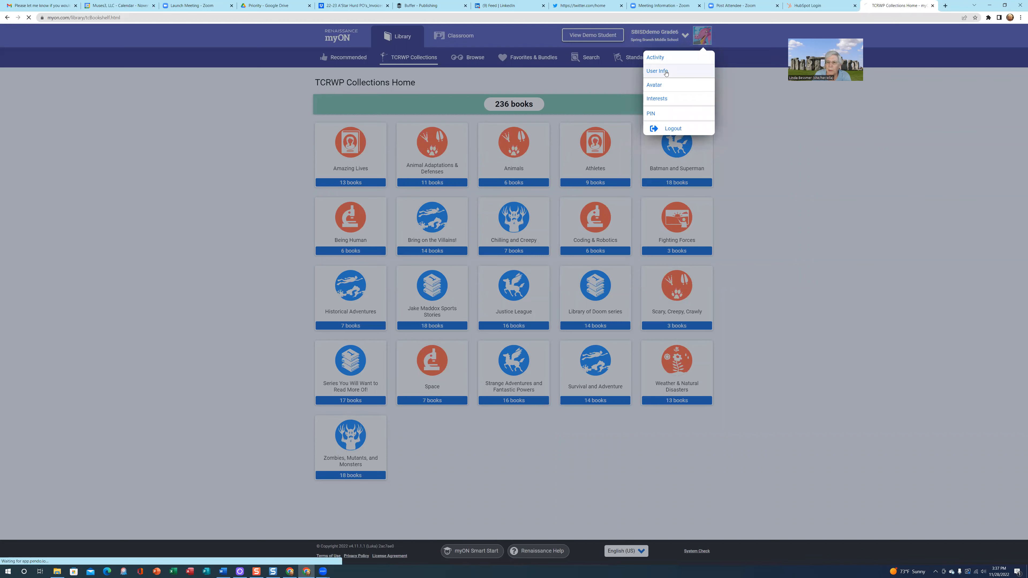
- View the teacher's User Information and its collection list, keeping KLM Middle School assigned
left_click(657, 71)
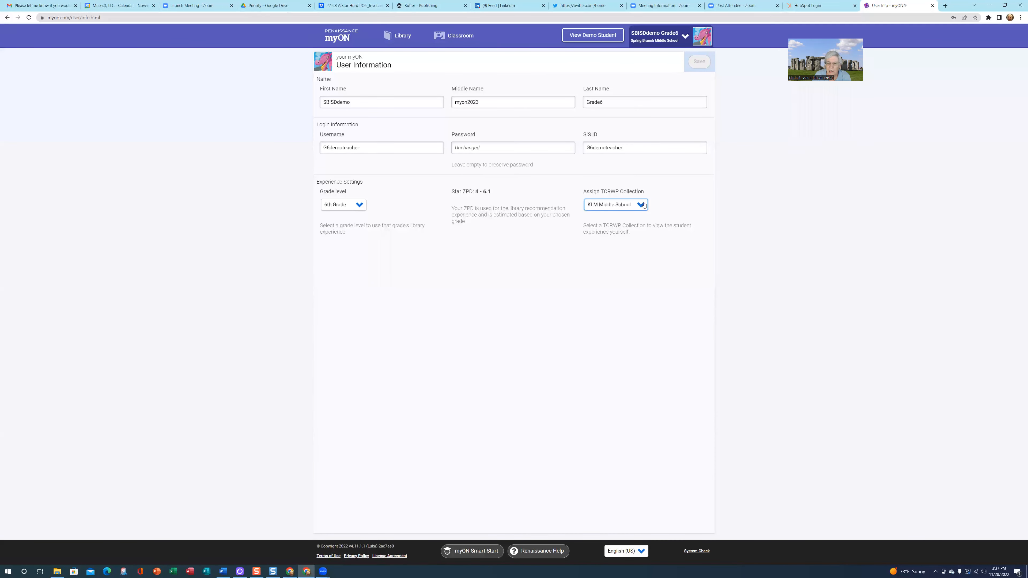
left_click(615, 205)
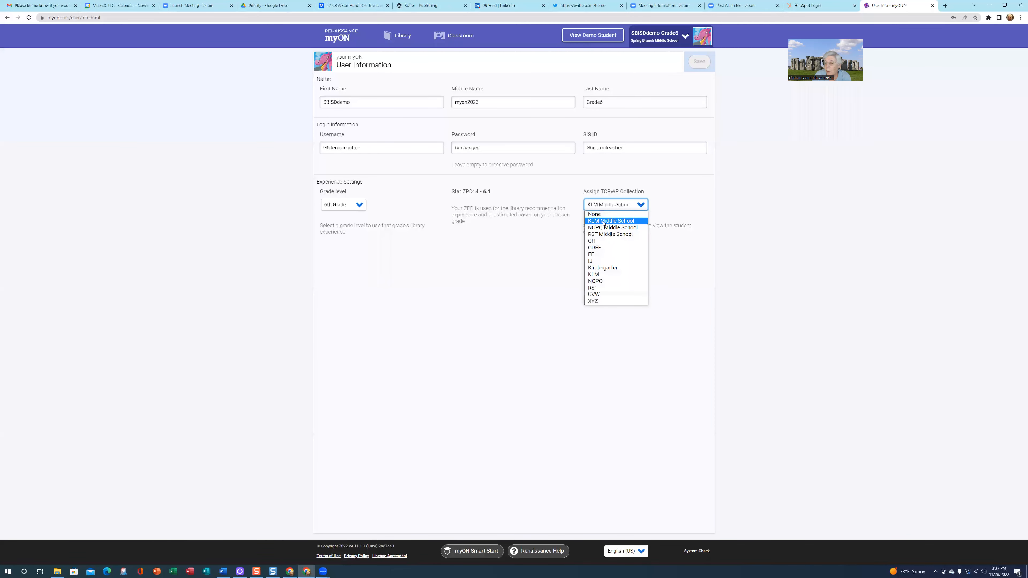
mouse_move(601, 223)
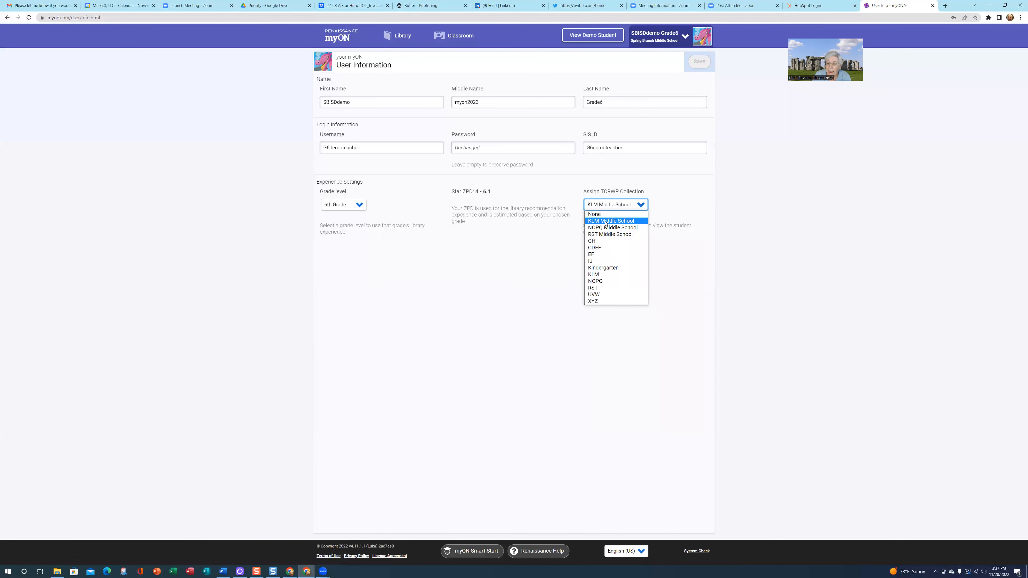
mouse_move(611, 228)
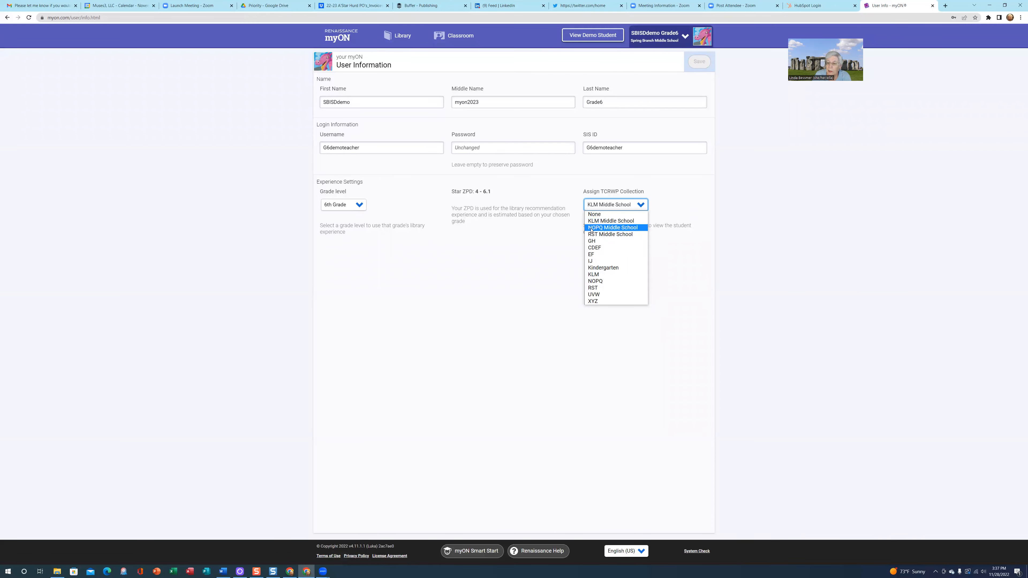
mouse_move(610, 234)
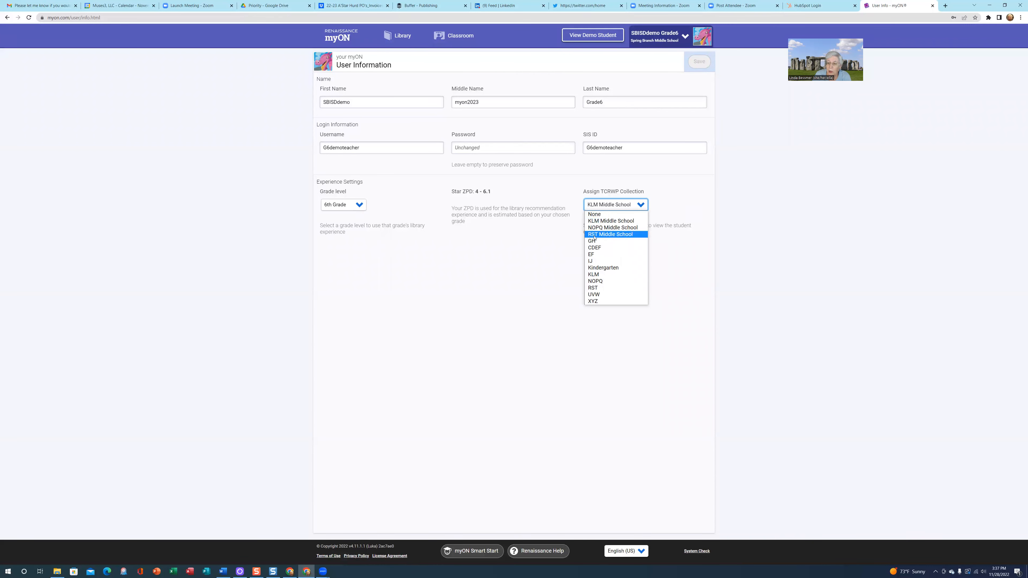
mouse_move(611, 221)
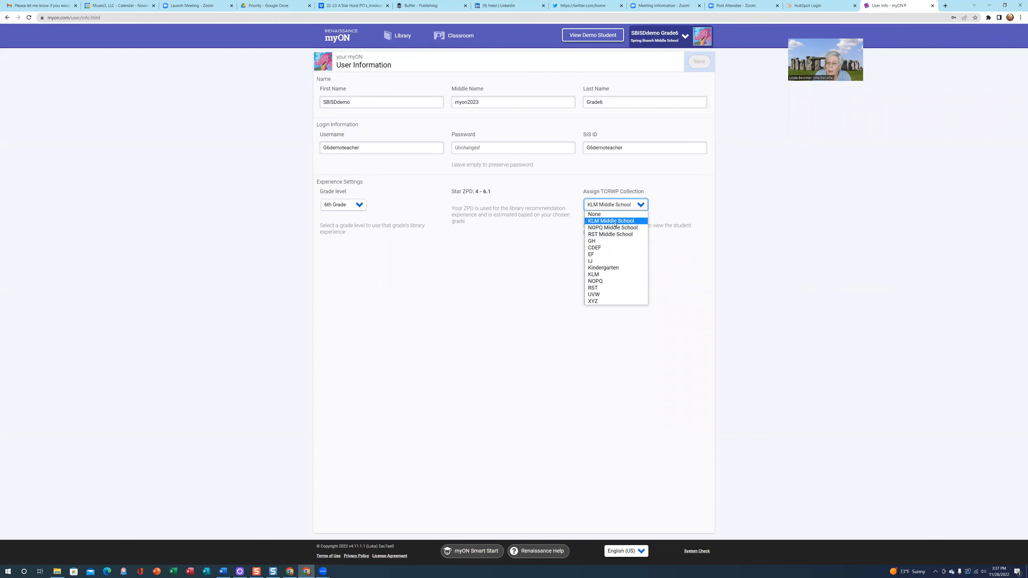
mouse_move(613, 227)
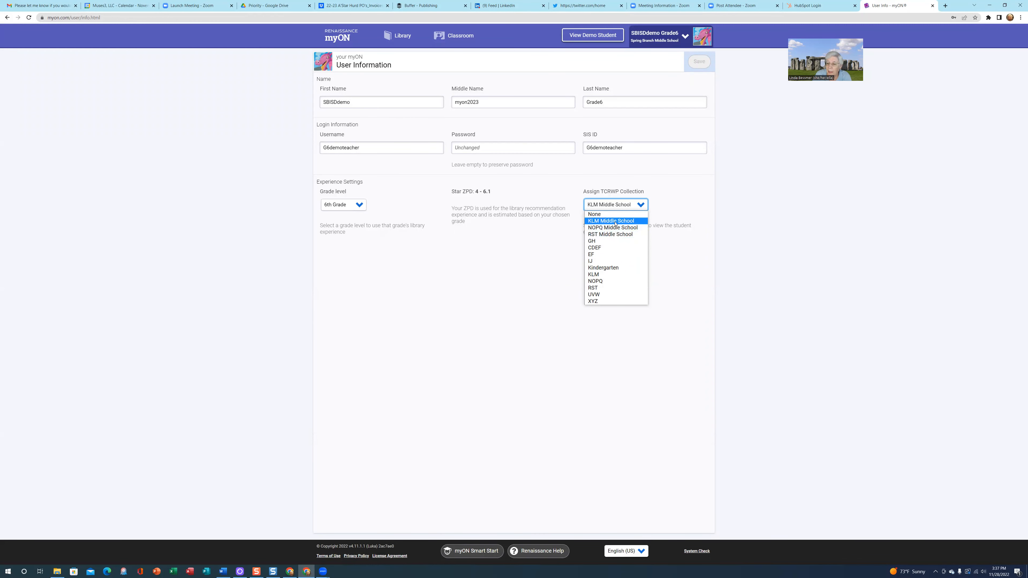
left_click(611, 221)
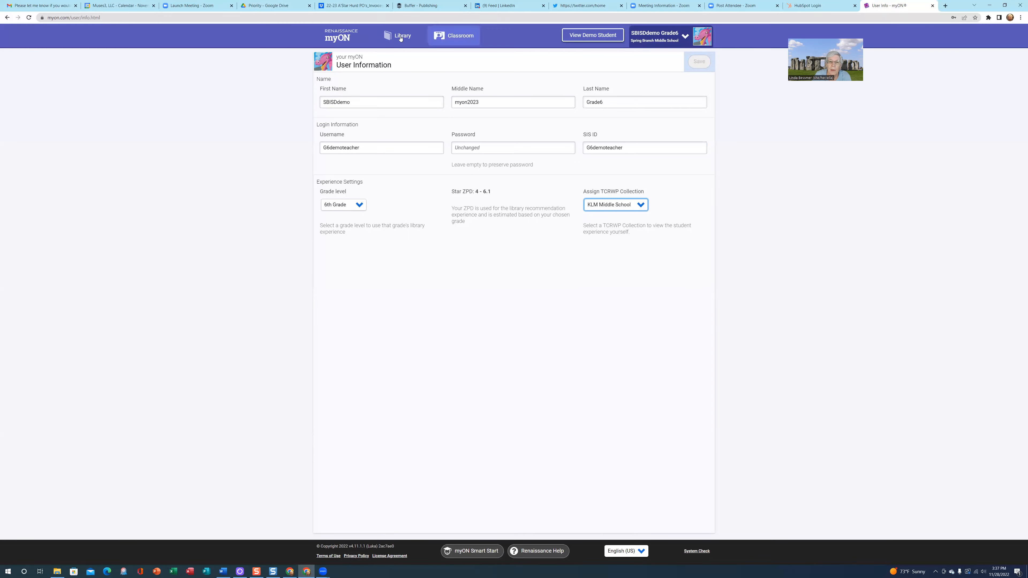
- Return to the Library's TCRWP Collections Home showing 236 books
left_click(402, 36)
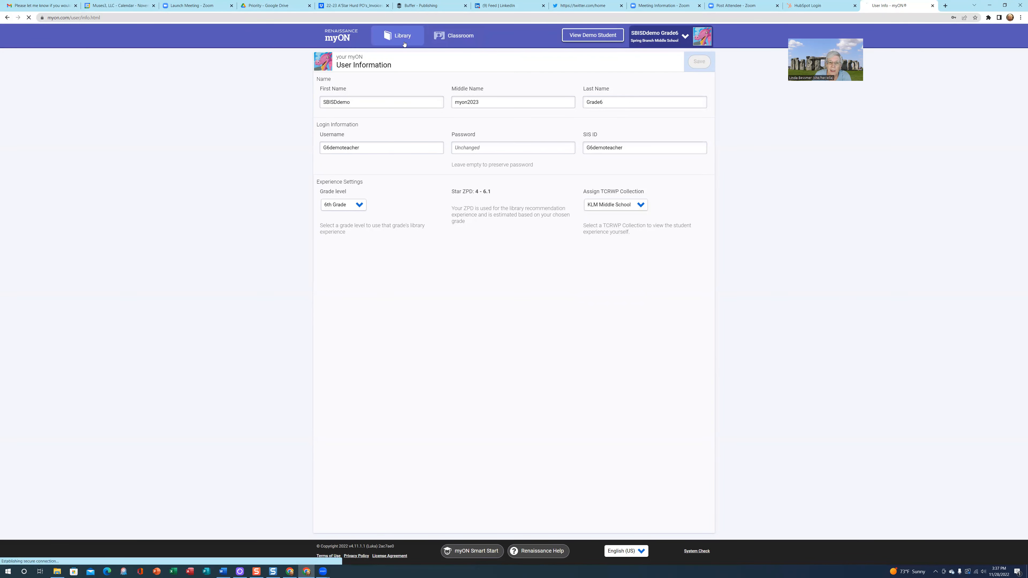
left_click(398, 36)
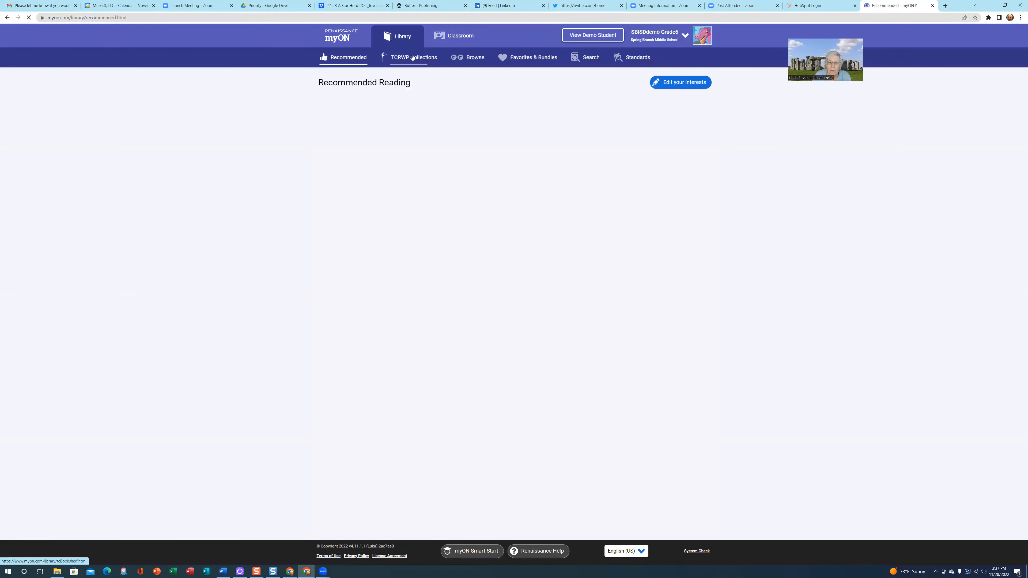
left_click(413, 57)
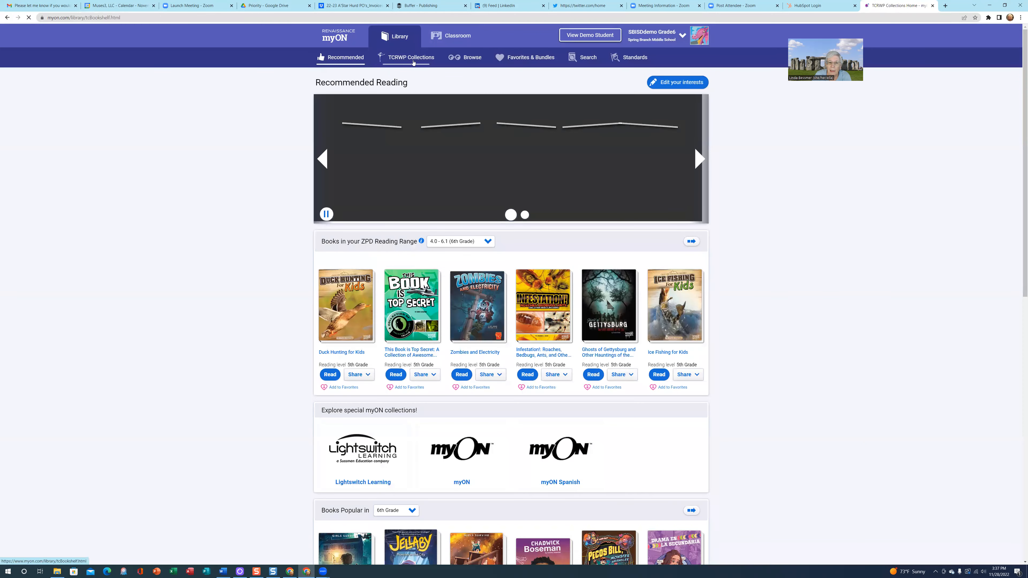
left_click(411, 57)
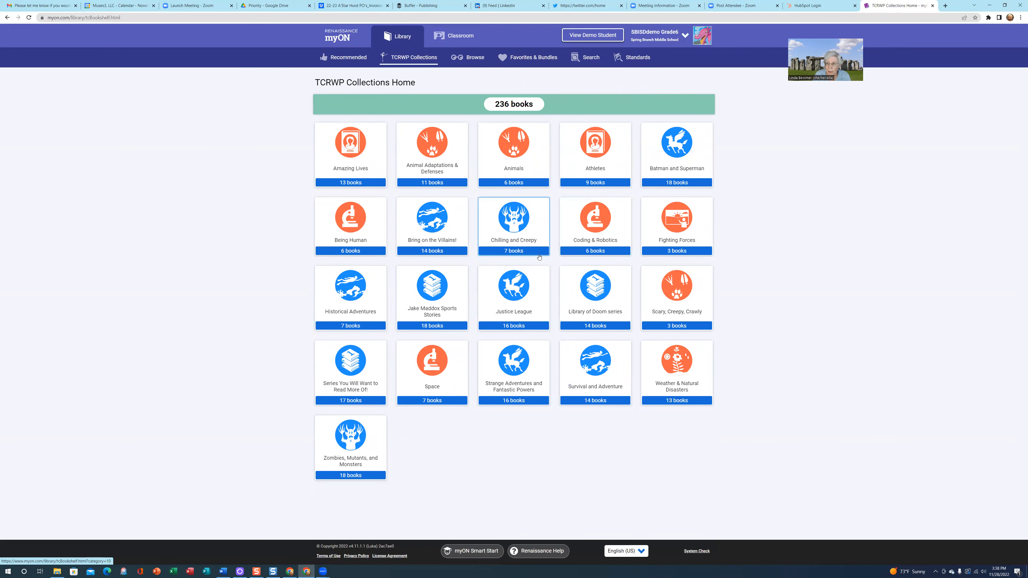
mouse_move(513, 372)
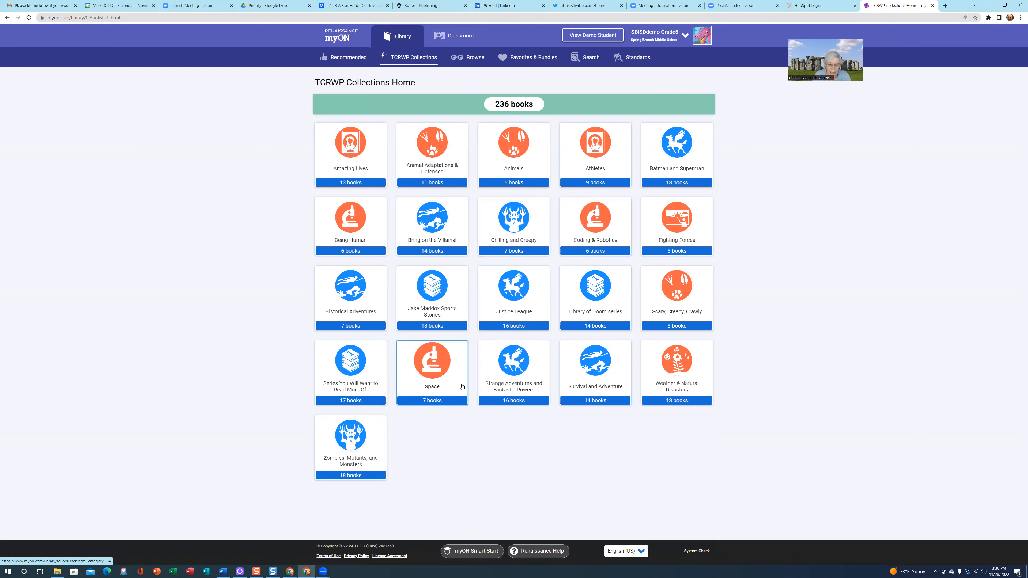
- Open the Space collection and view details for Ringed Giant: The Planet Saturn
left_click(432, 360)
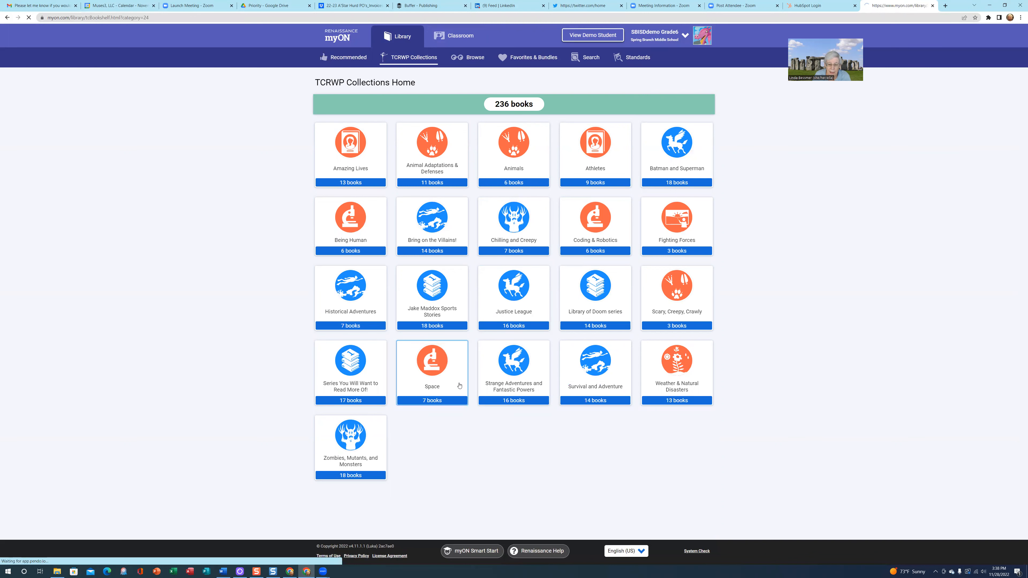
left_click(431, 359)
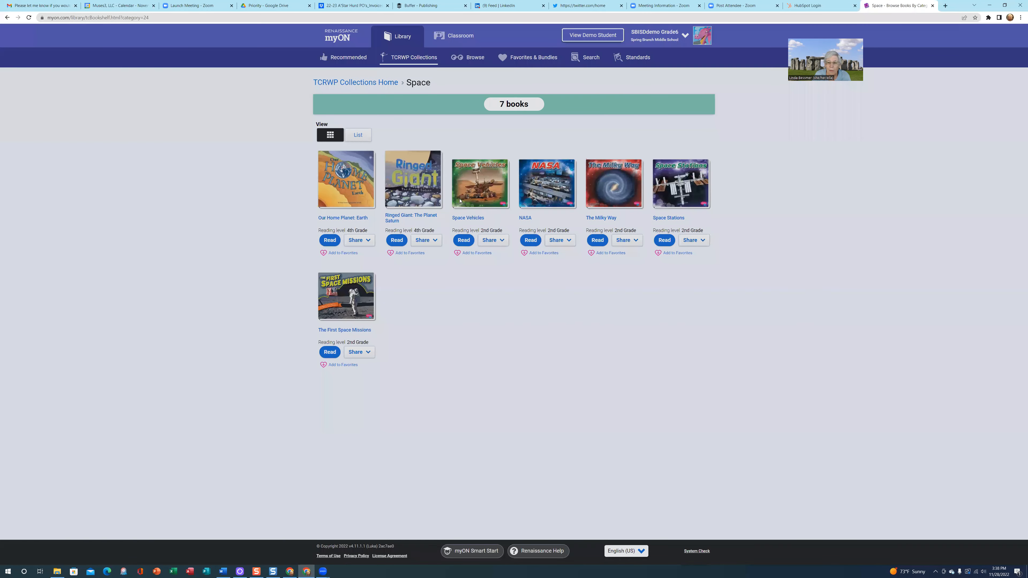
left_click(412, 179)
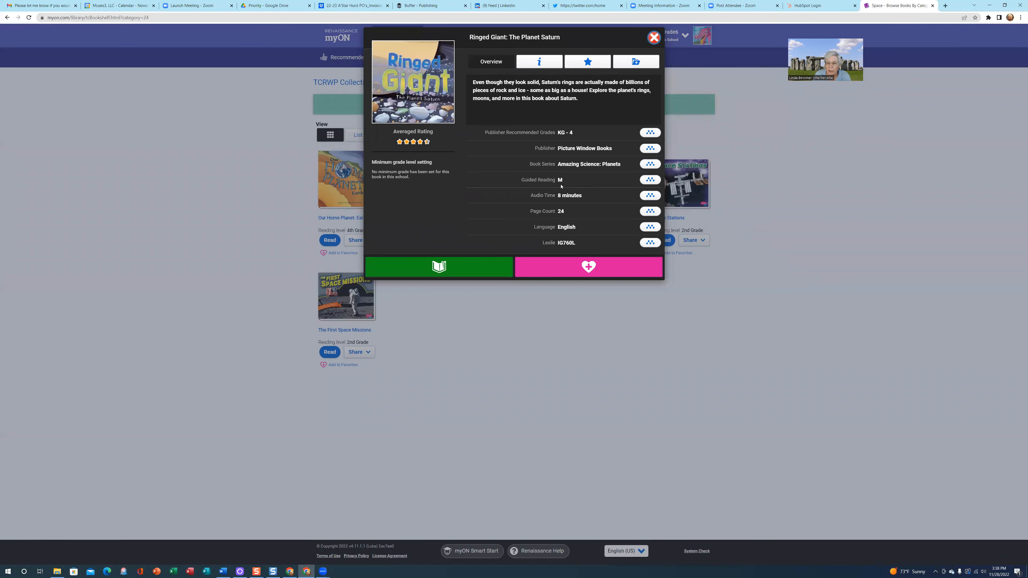
mouse_move(459, 213)
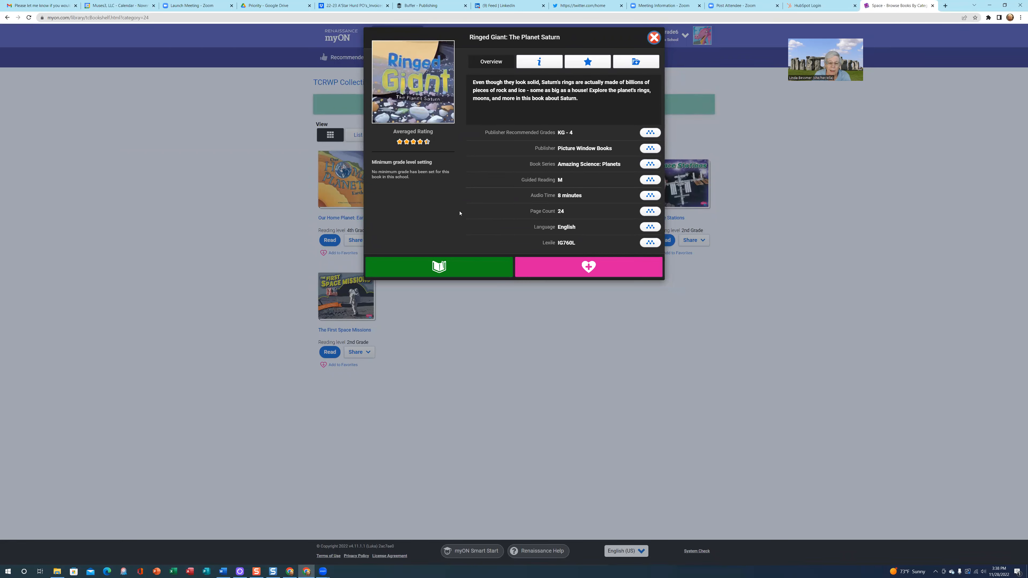
mouse_move(457, 269)
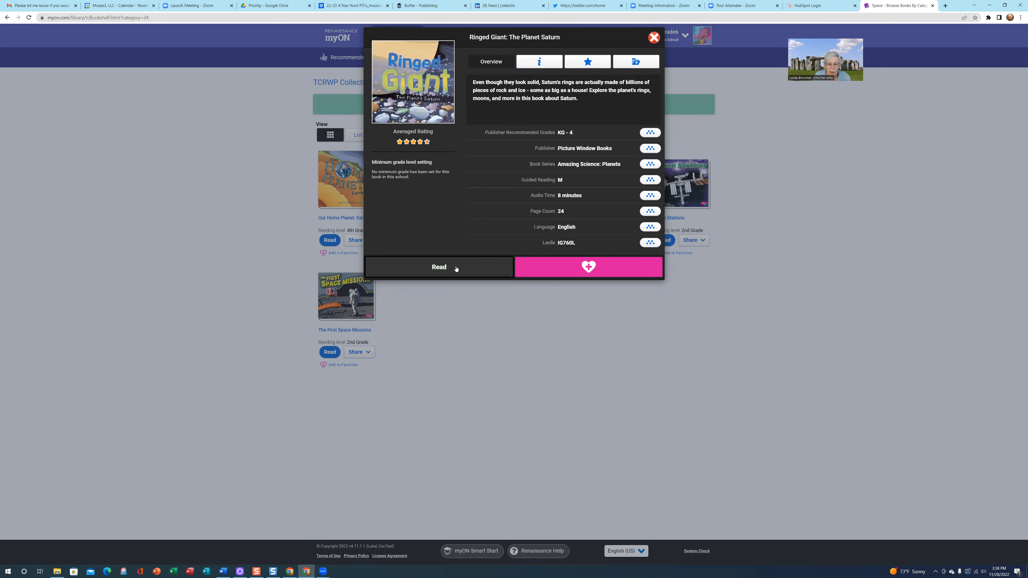
- Read Ringed Giant: The Planet Saturn aloud to pages 4–5, then exit back to Space
left_click(438, 266)
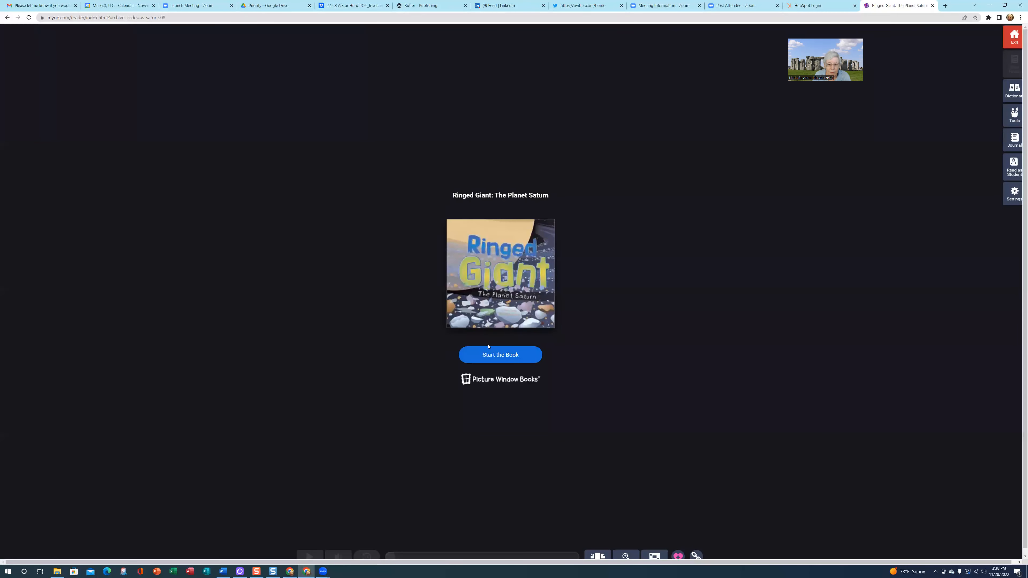
left_click(500, 354)
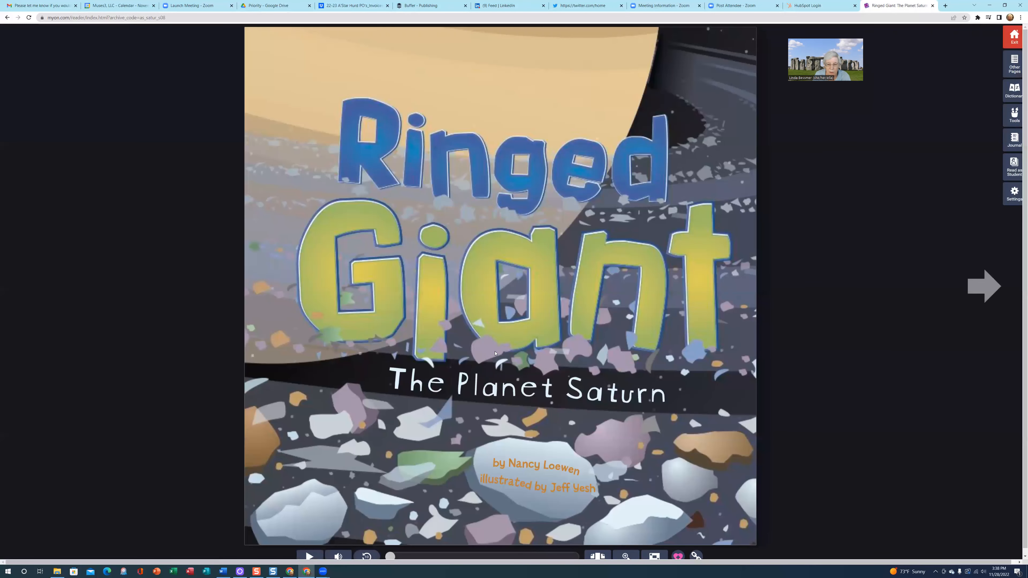
left_click(309, 557)
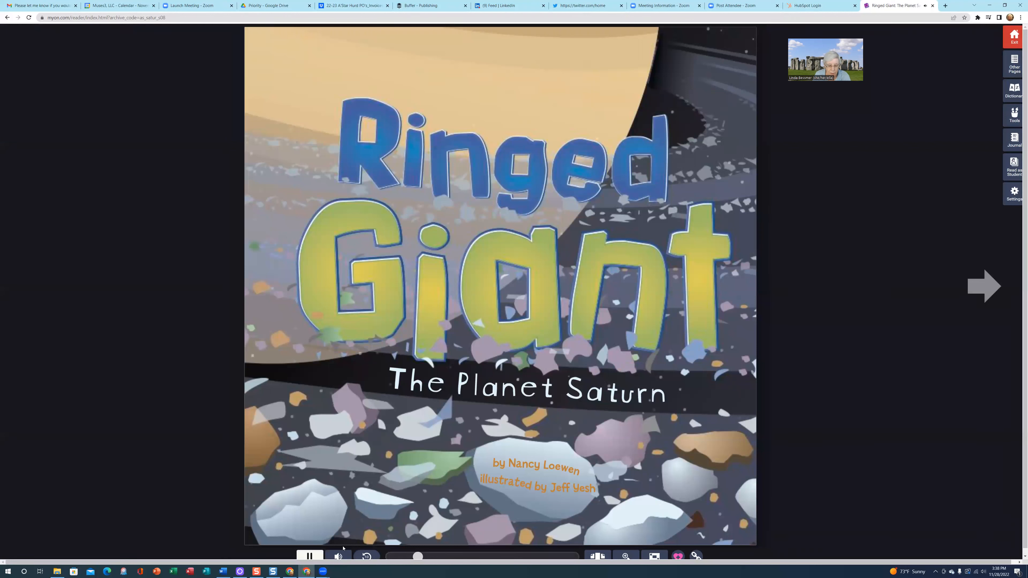
left_click(338, 557)
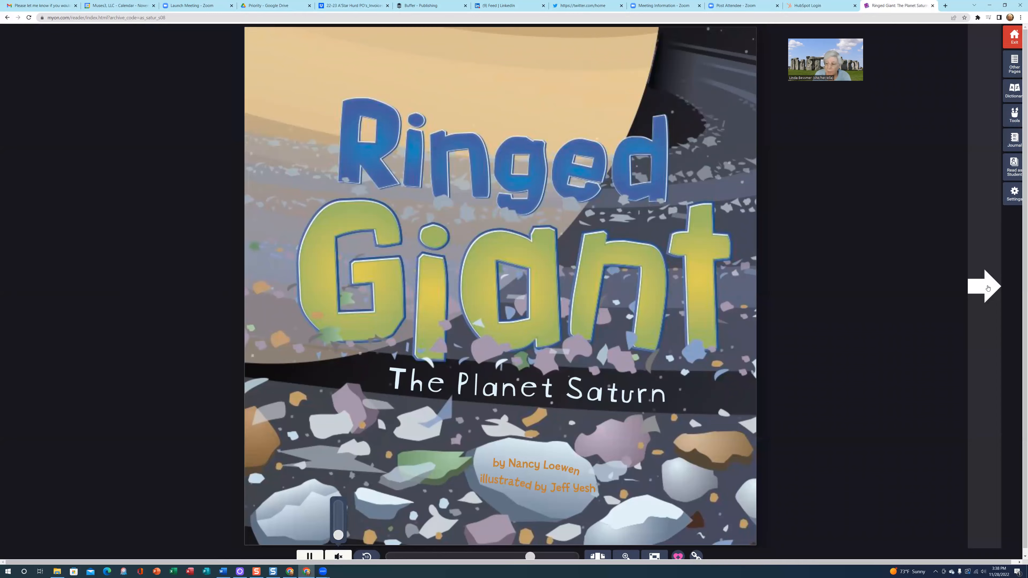
left_click(987, 287)
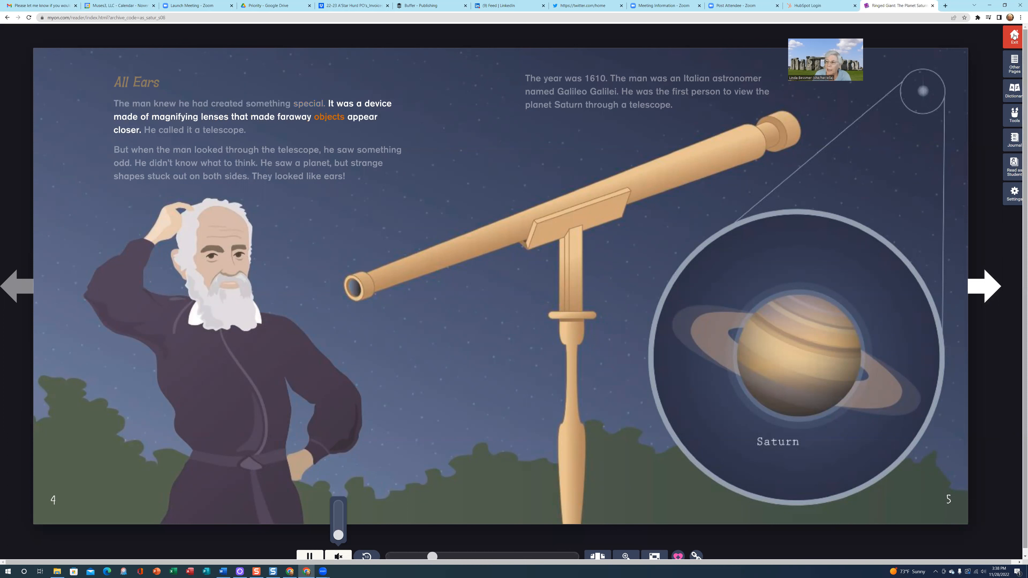
left_click(1014, 37)
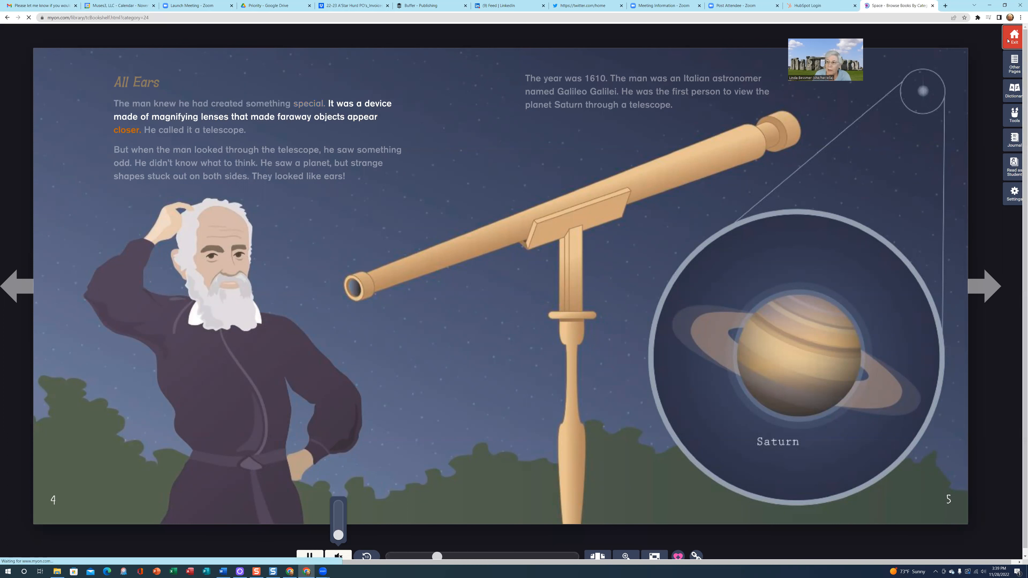
- Select the second demo student, Demo2G6, on the teacher's roster
left_click(1013, 36)
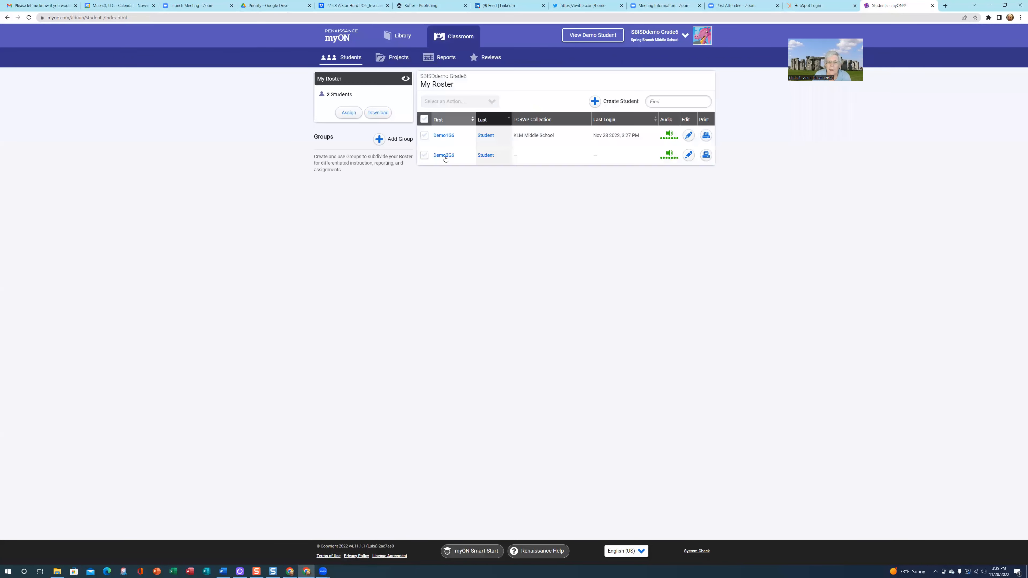
left_click(424, 155)
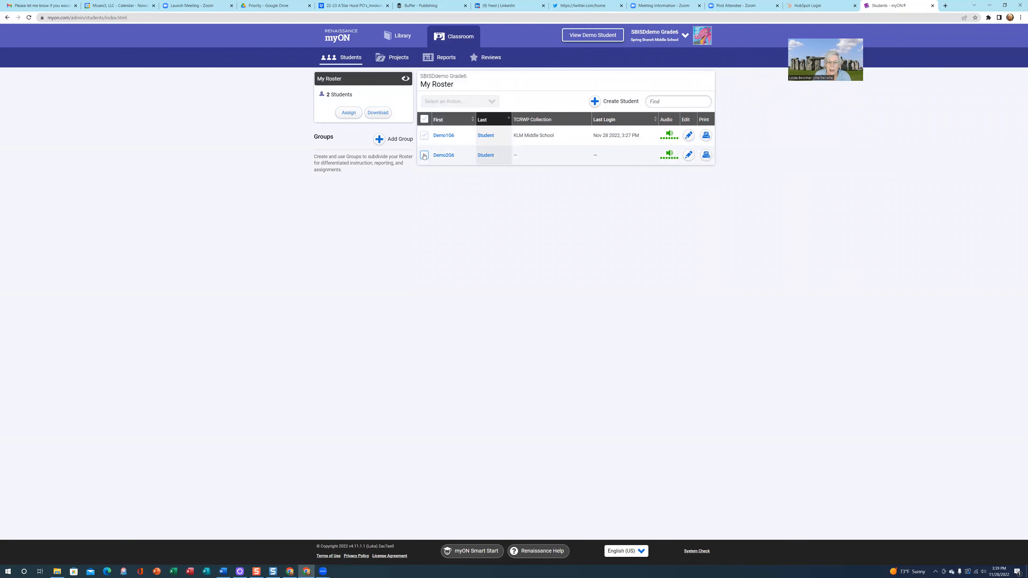
left_click(424, 155)
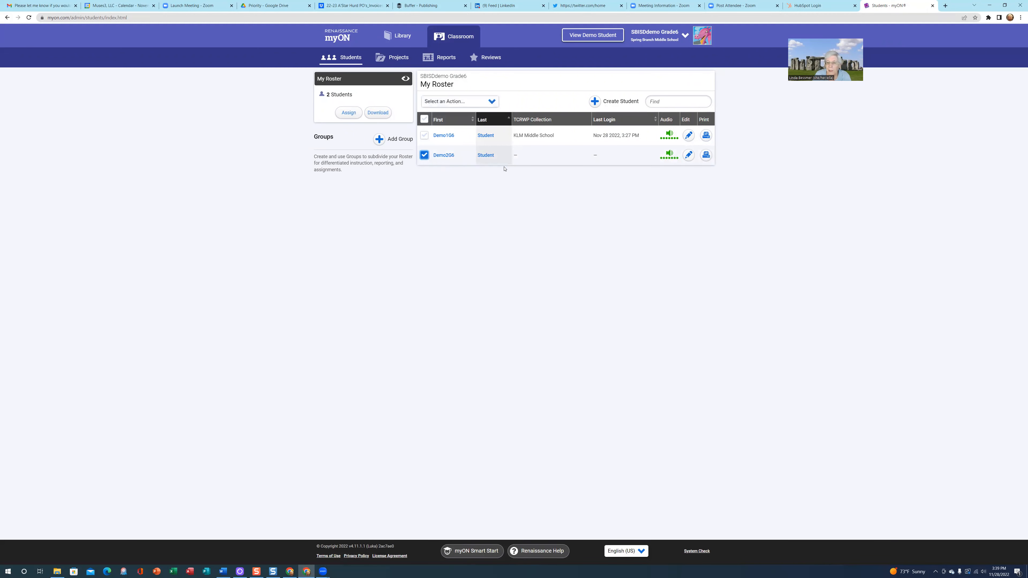
mouse_move(490, 166)
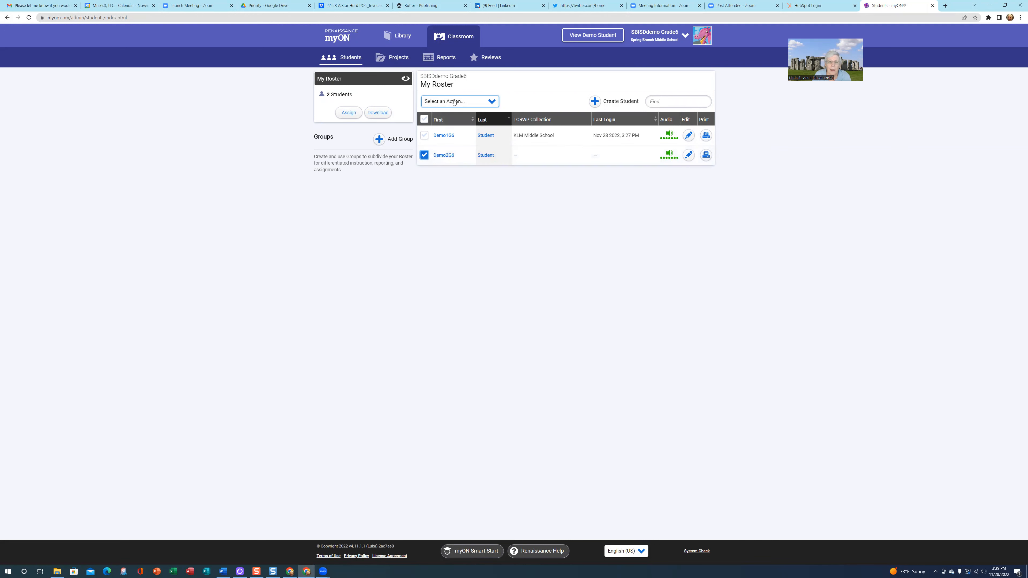
- Assign Demo2G6 the NOPQ Middle School TCRWP collection and confirm the change
left_click(459, 101)
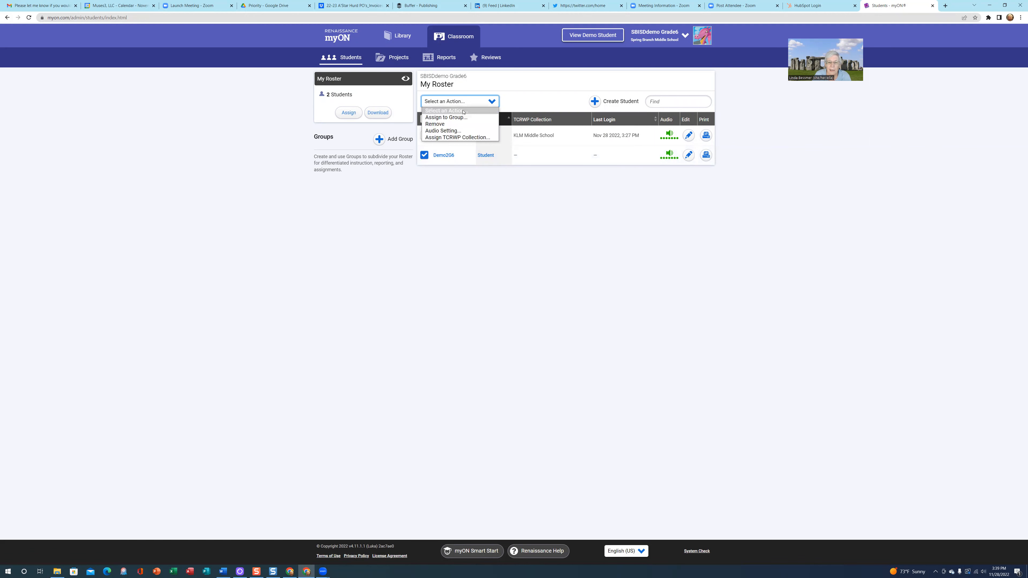
mouse_move(458, 137)
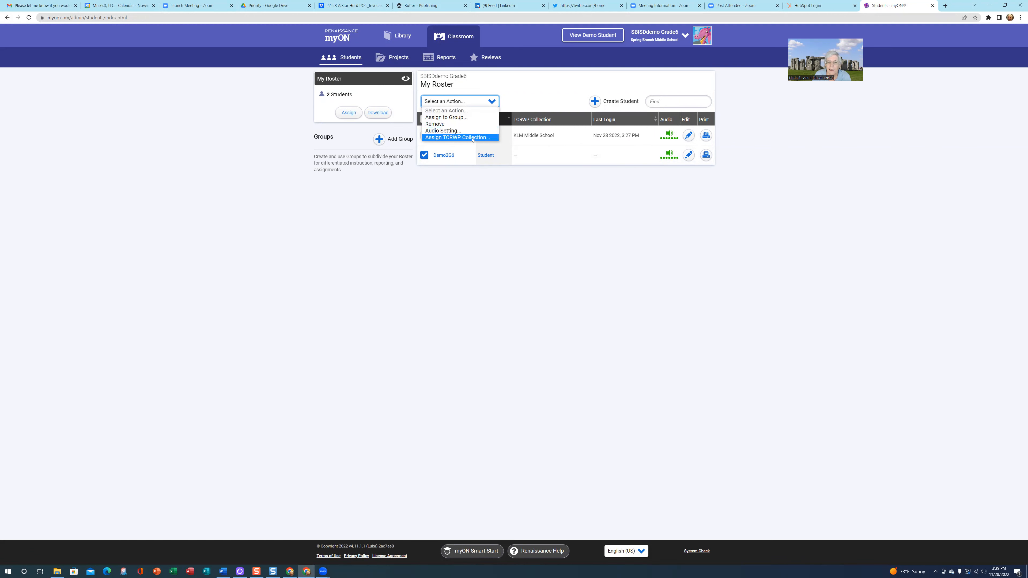
left_click(458, 138)
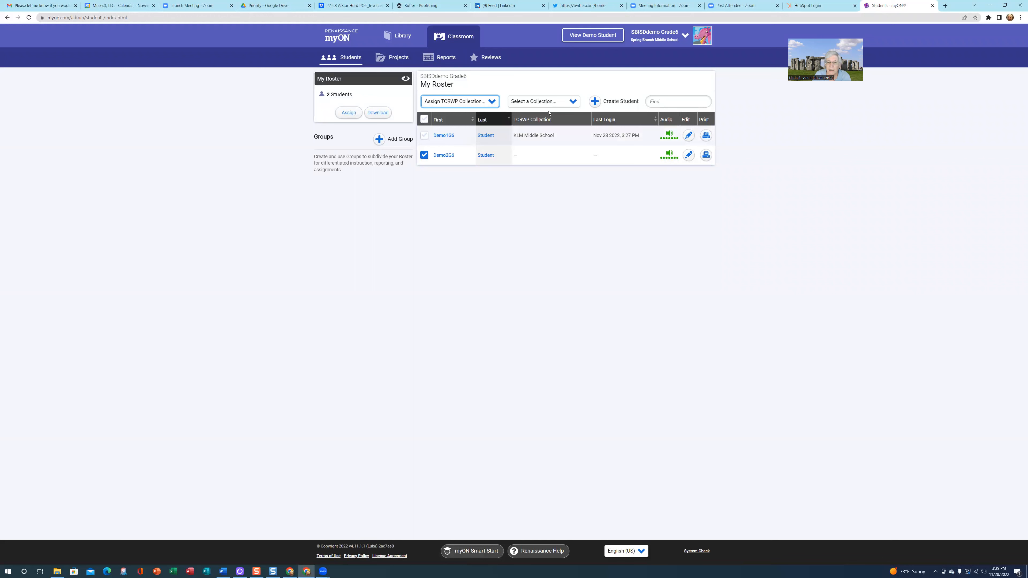
left_click(543, 102)
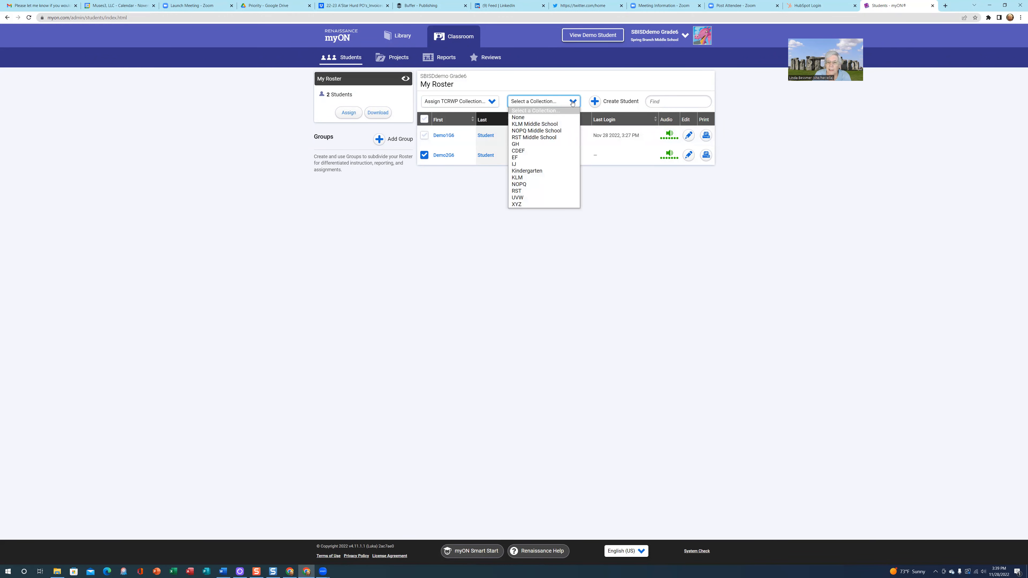
mouse_move(535, 130)
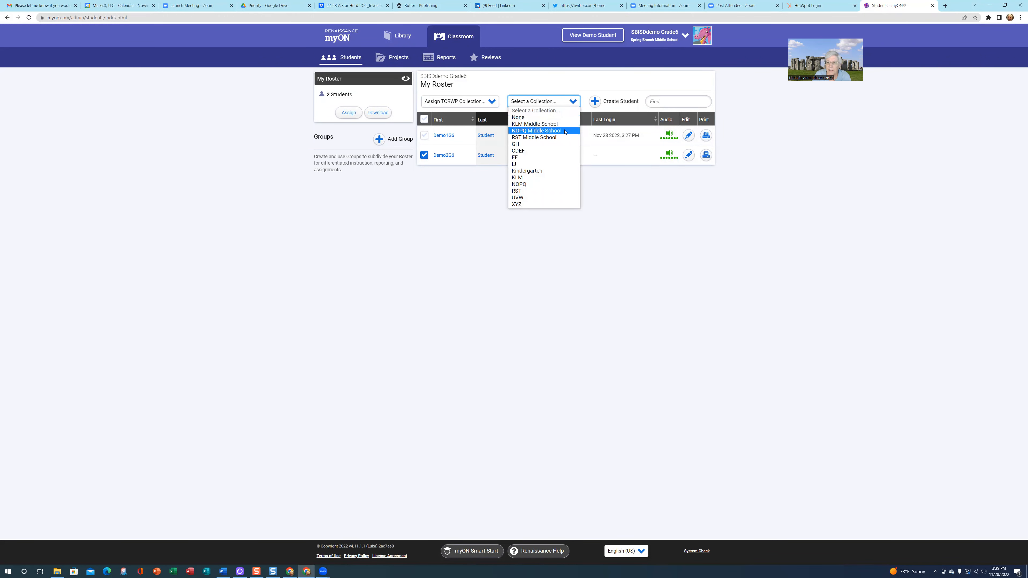
left_click(535, 131)
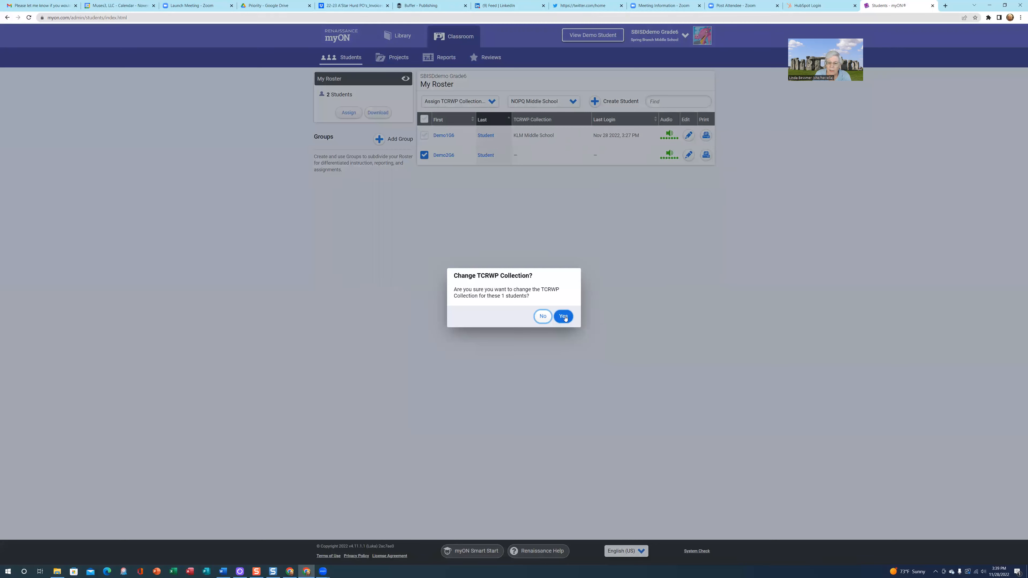
left_click(563, 316)
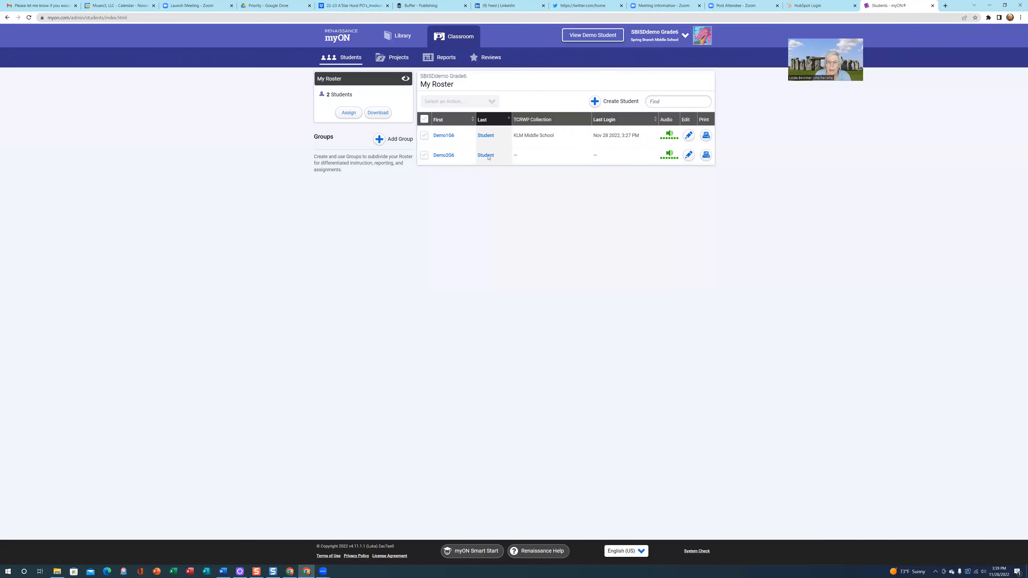
mouse_move(158, 52)
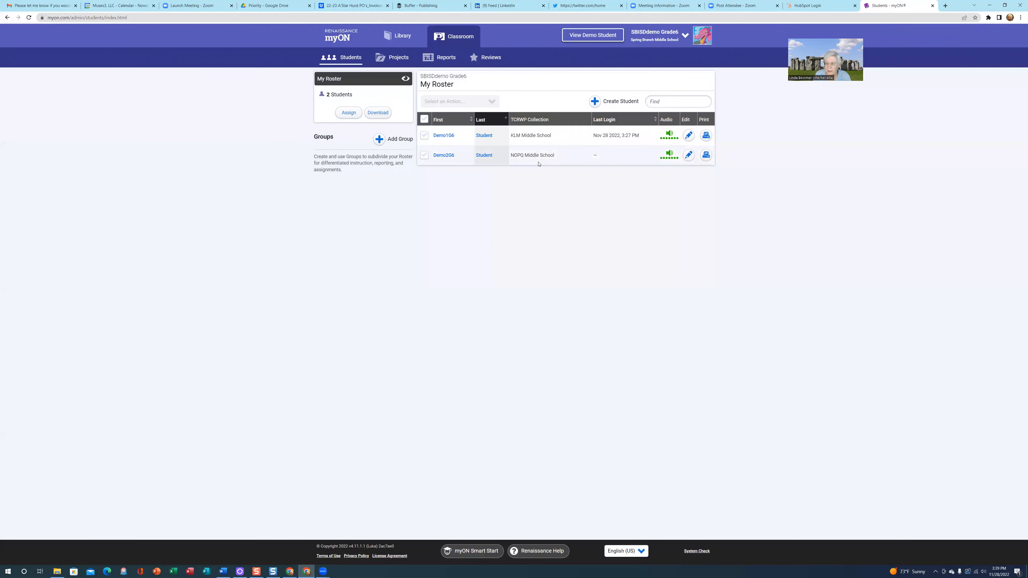
mouse_move(540, 163)
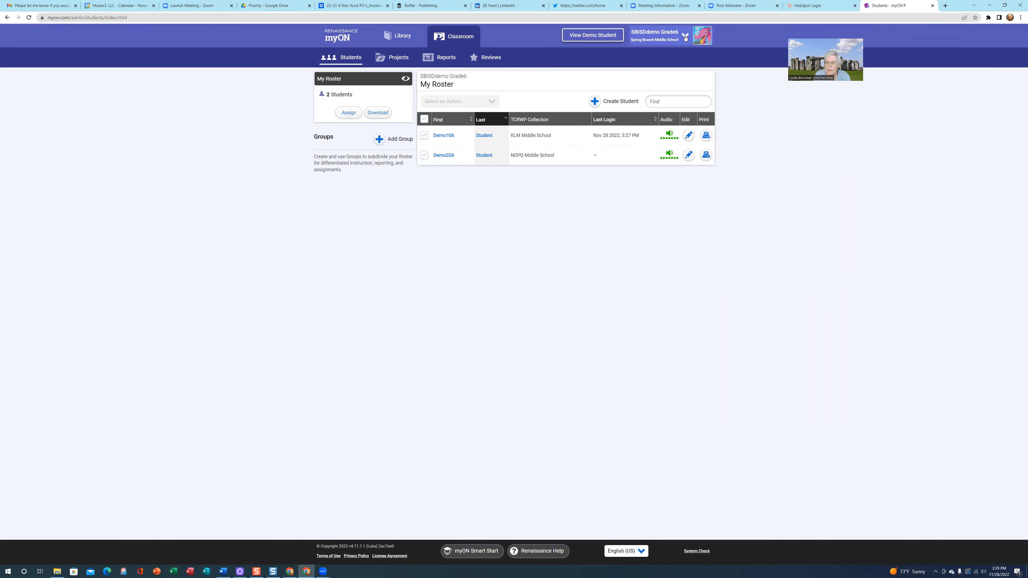
- Log out of the teacher account and sign in as the first demo student (G6demostude...)
left_click(686, 36)
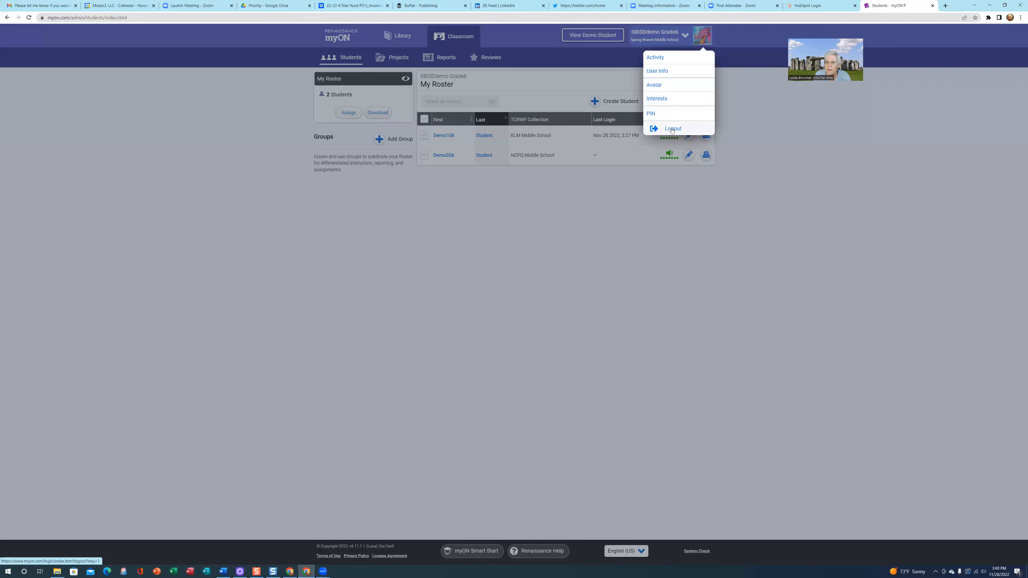
left_click(673, 128)
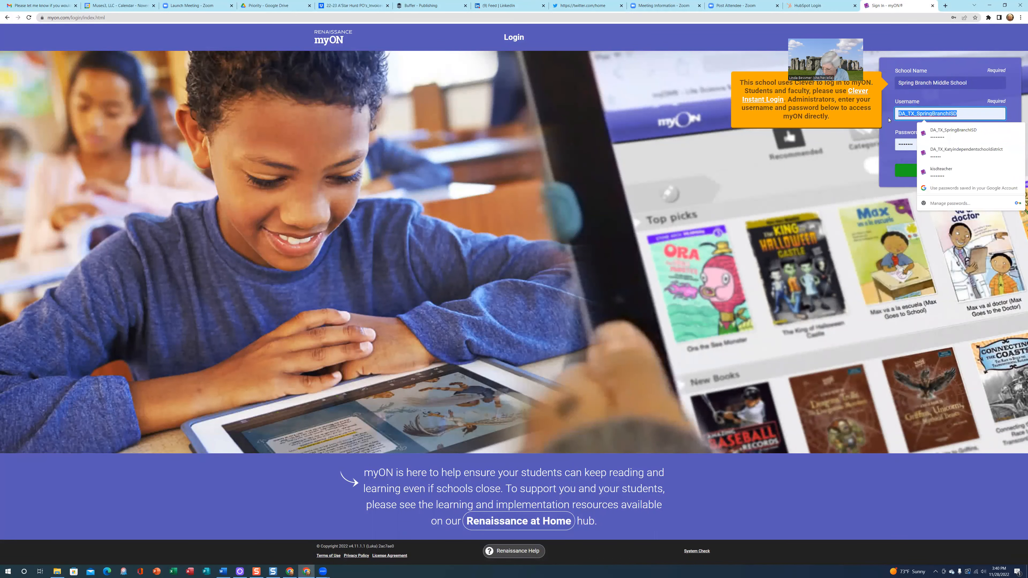
type("G6demostudent1")
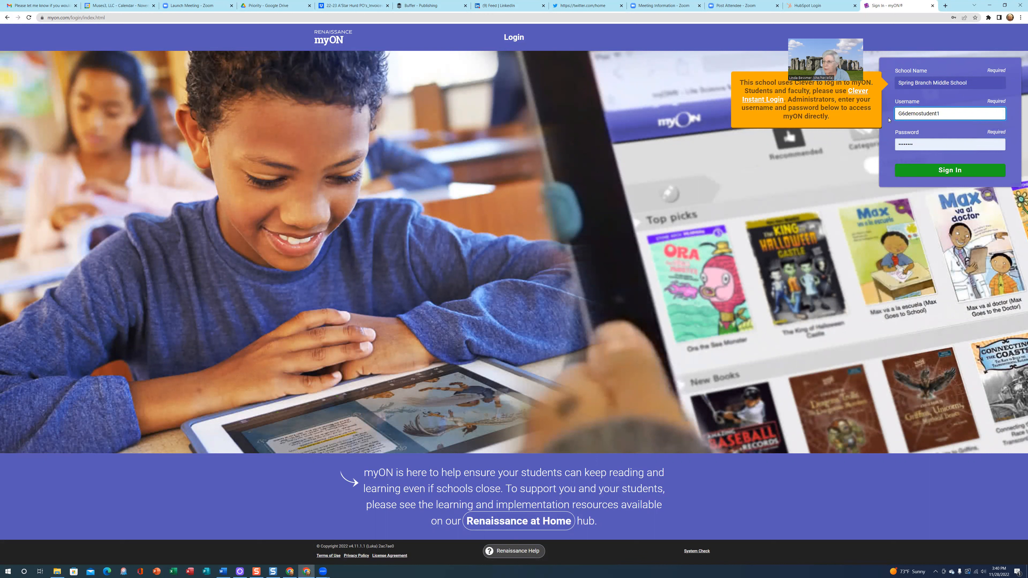
left_click(949, 144)
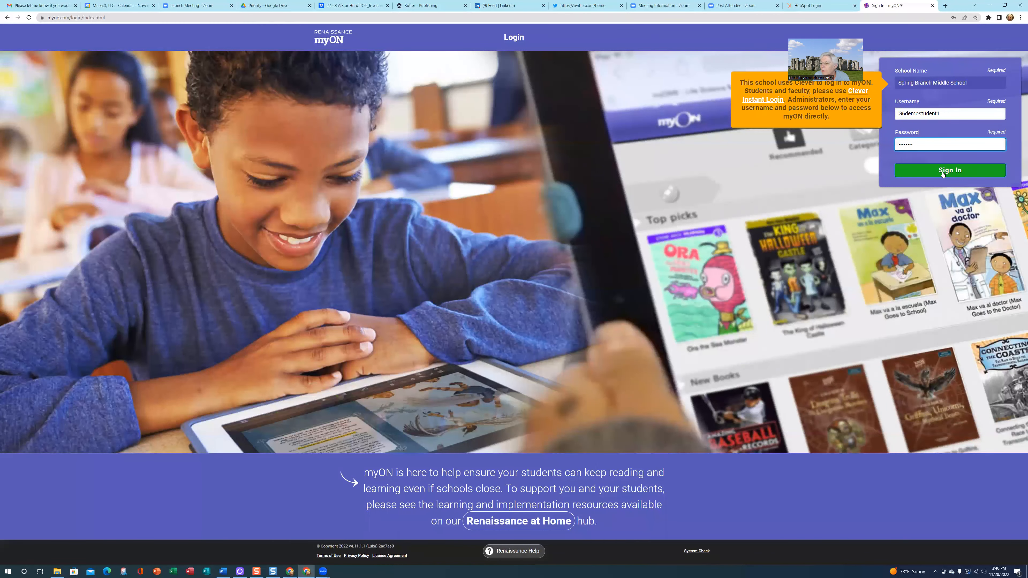
left_click(949, 170)
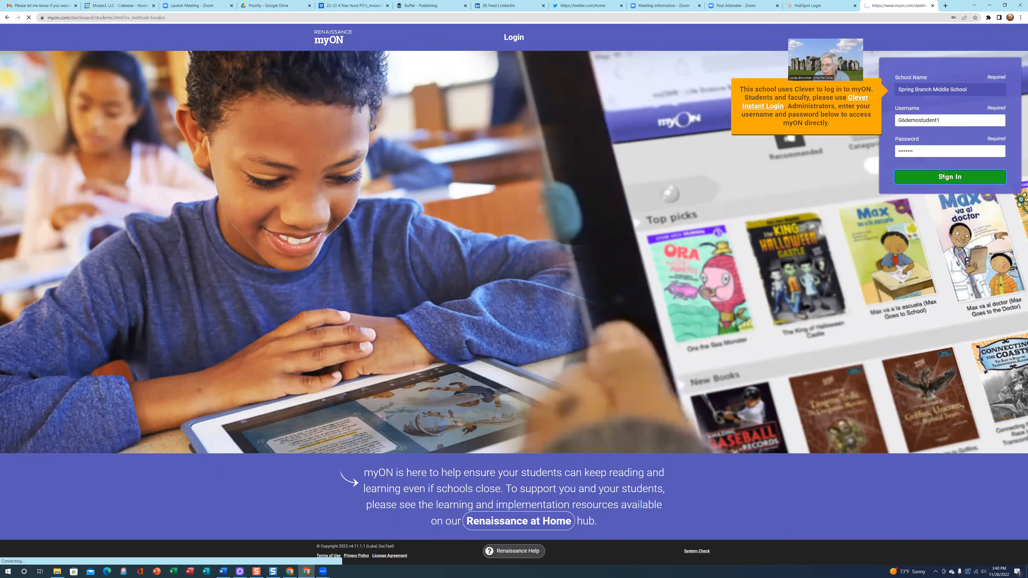
- As the first student, go to the library's TCRWP Collections Home
left_click(948, 177)
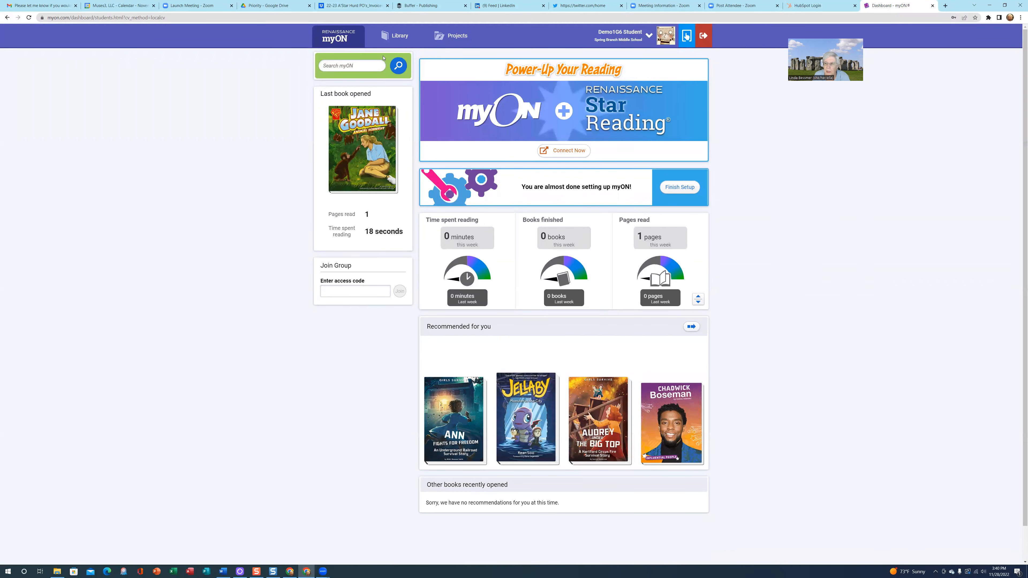
mouse_move(395, 35)
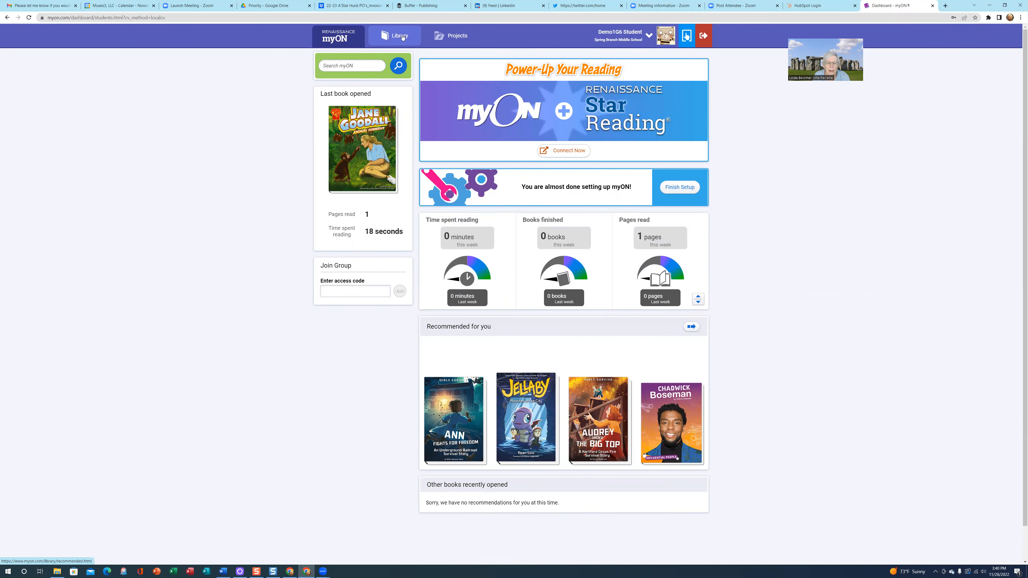
left_click(397, 35)
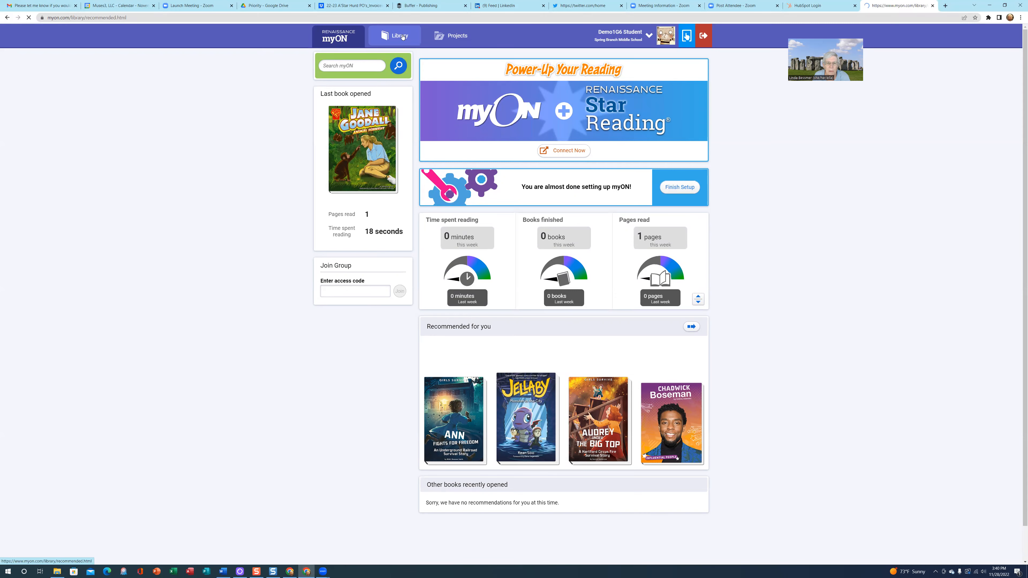
left_click(400, 35)
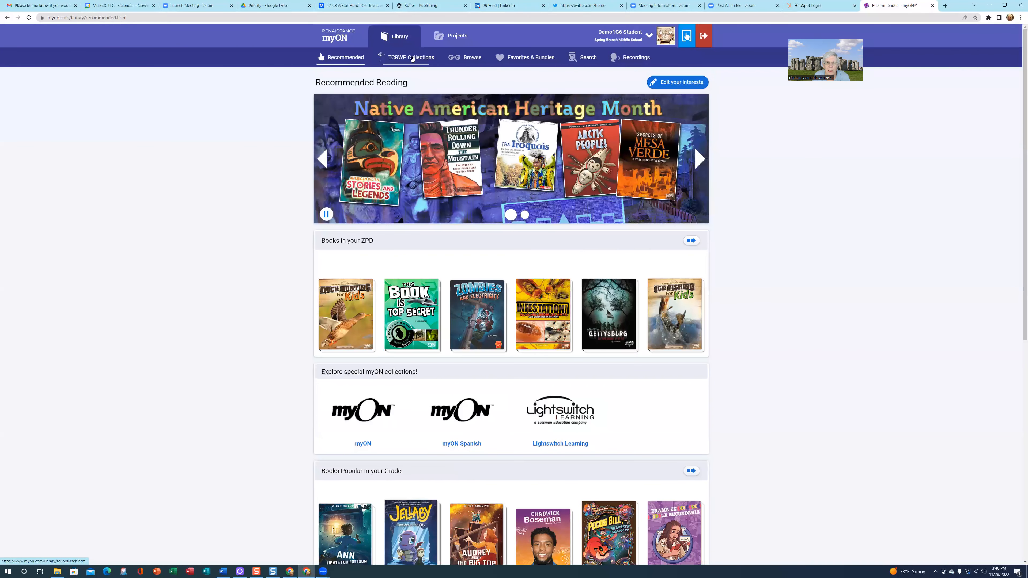
left_click(411, 57)
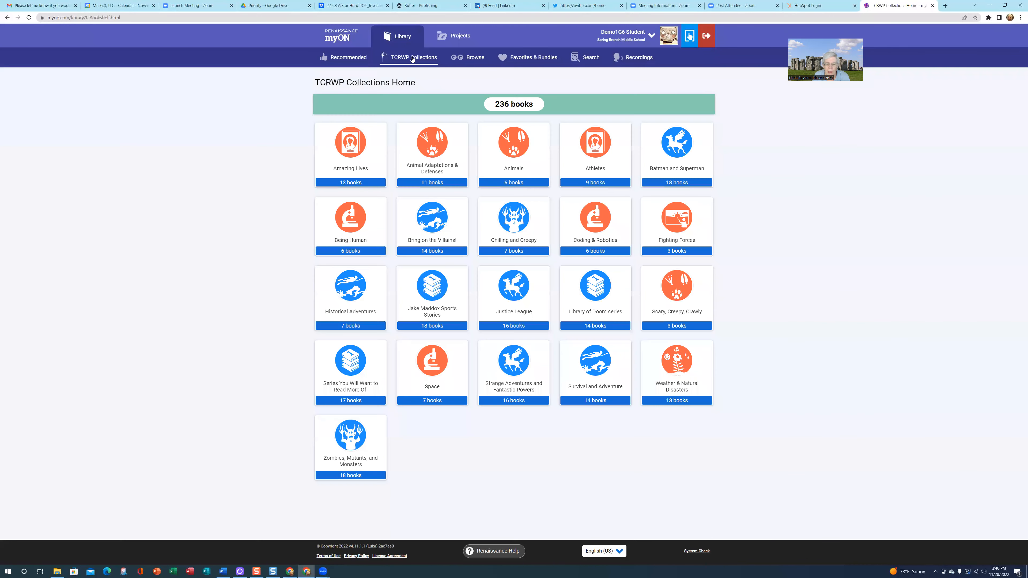
mouse_move(607, 322)
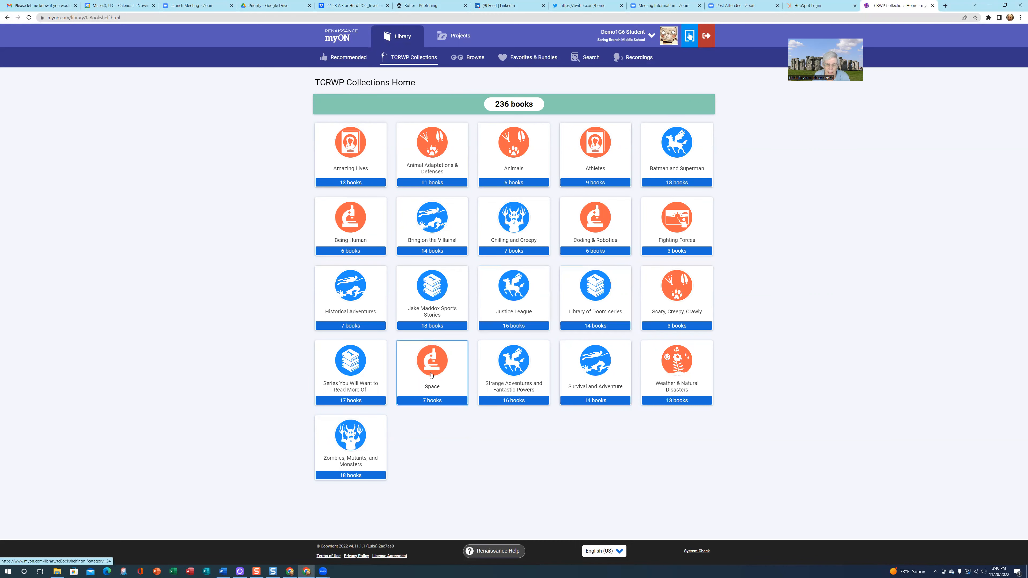
- View the Space collection and its list of 7 books
left_click(432, 362)
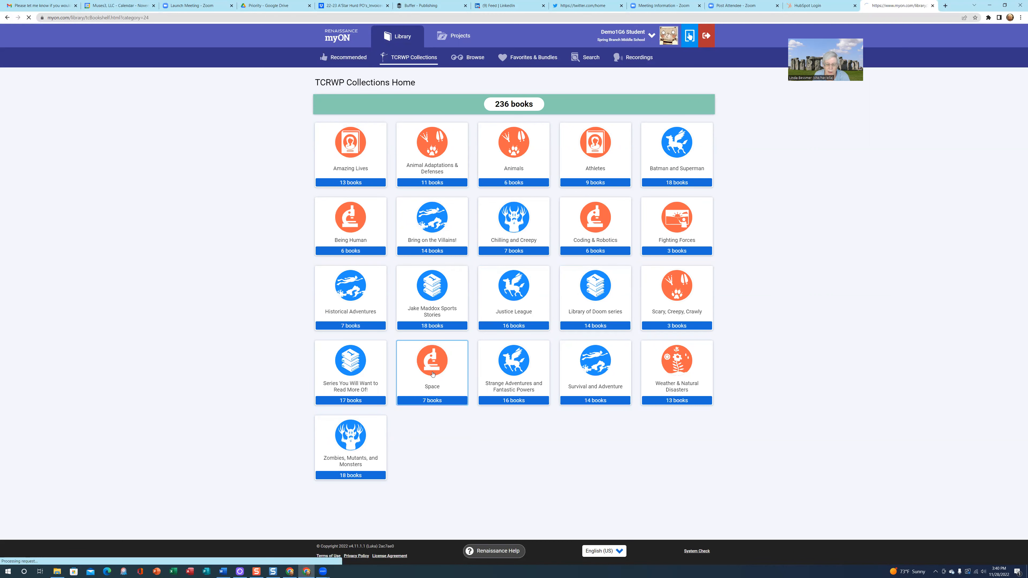
left_click(432, 365)
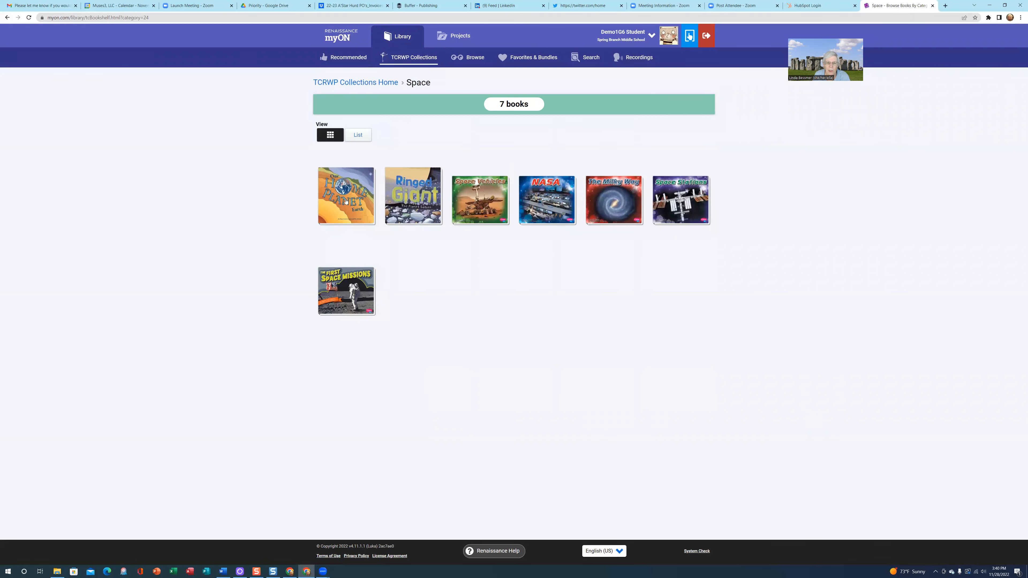
mouse_move(397, 318)
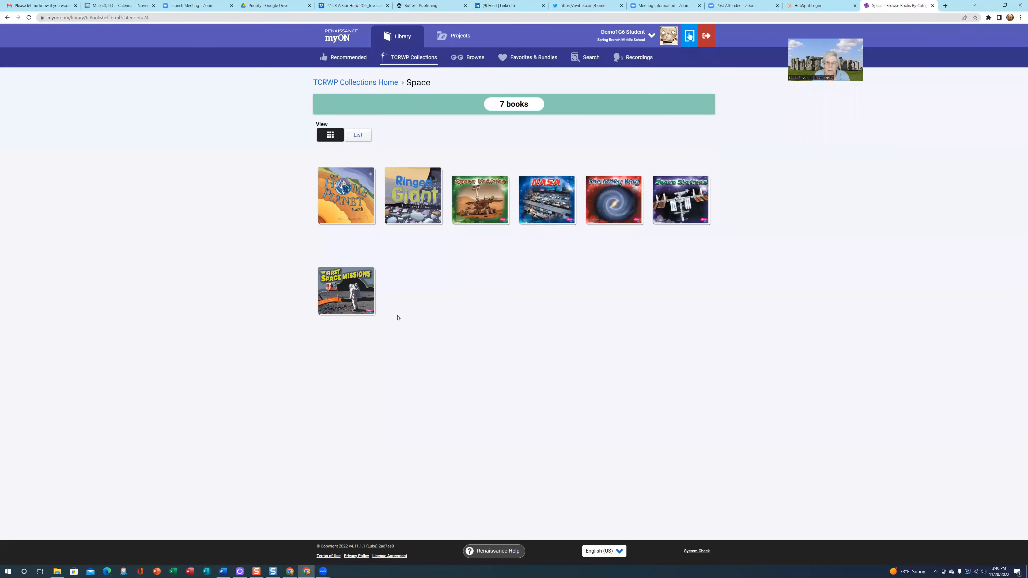
mouse_move(438, 149)
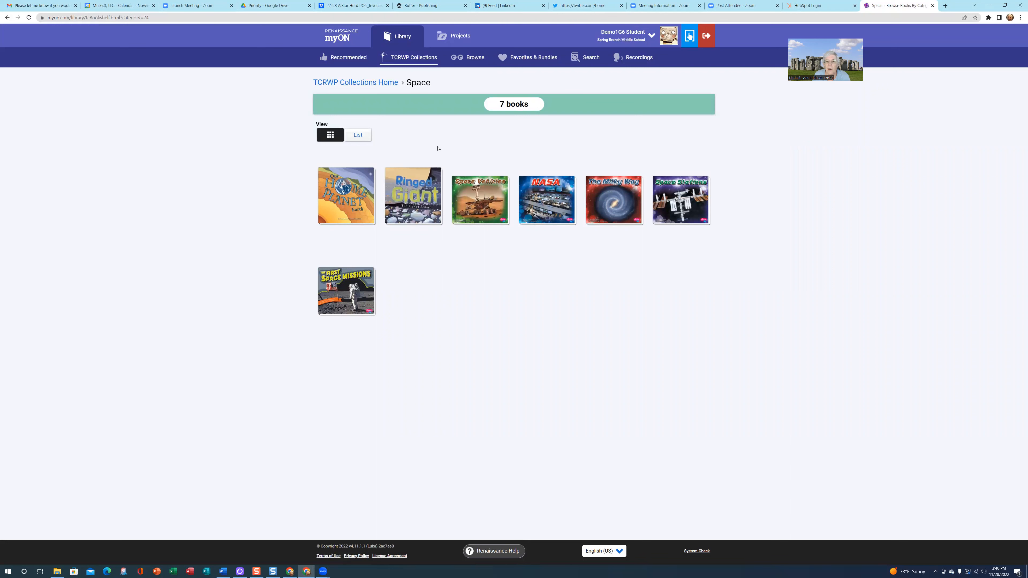
left_click(412, 195)
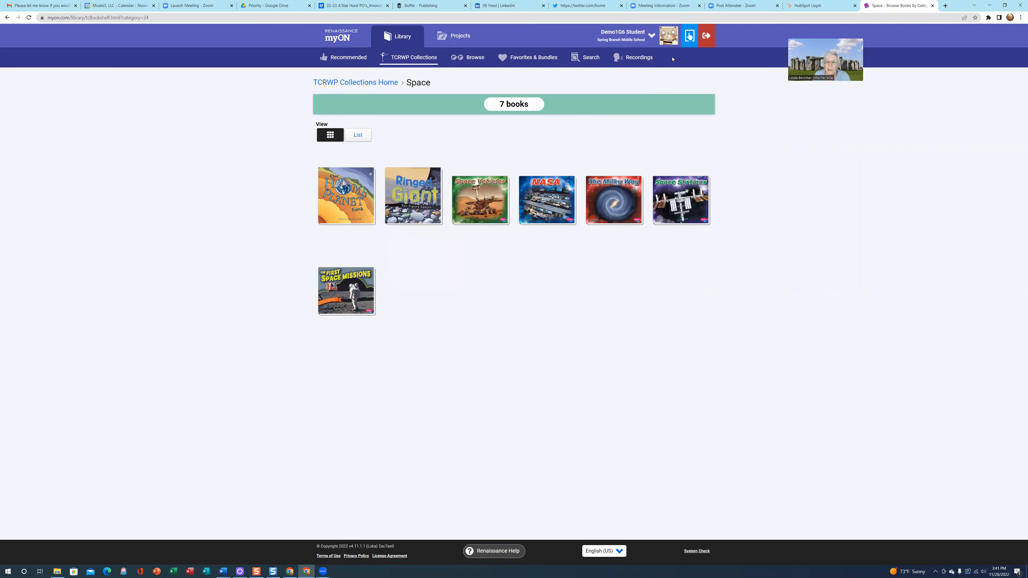
mouse_move(706, 36)
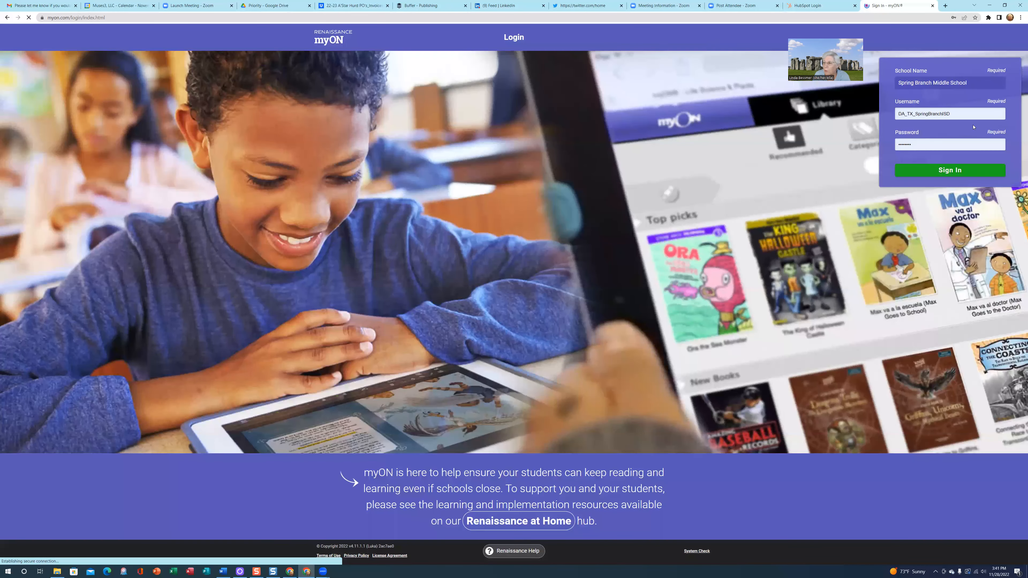
mouse_move(874, 120)
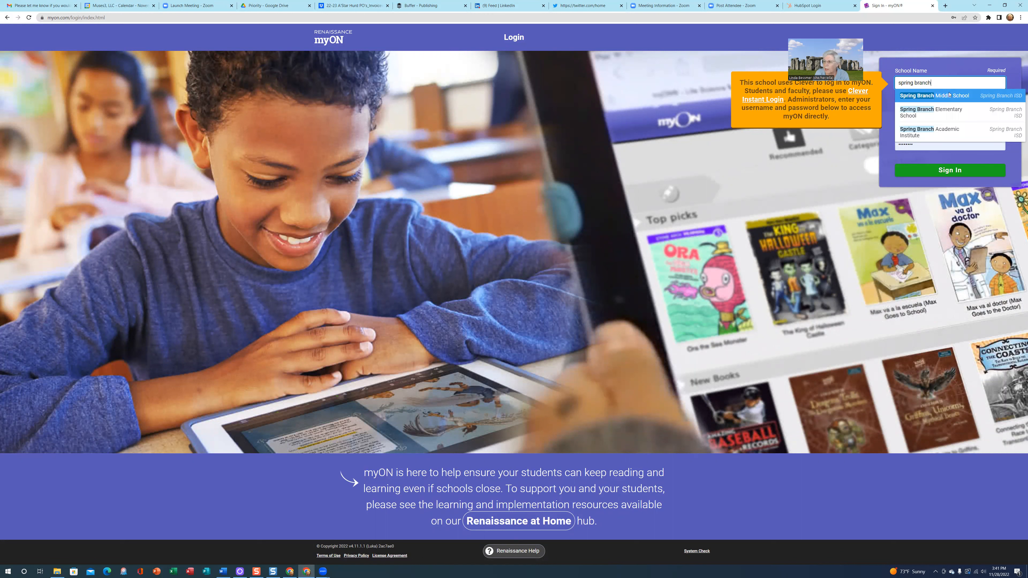
- Choose Spring Branch Middle School and enter the second student's G6 username and password
left_click(937, 96)
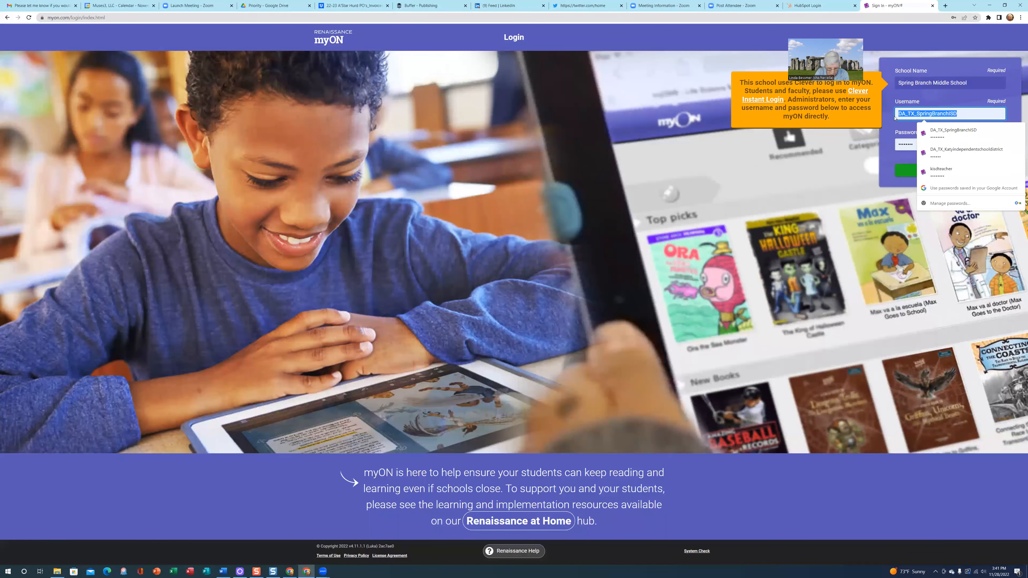
type("G6demostudent2")
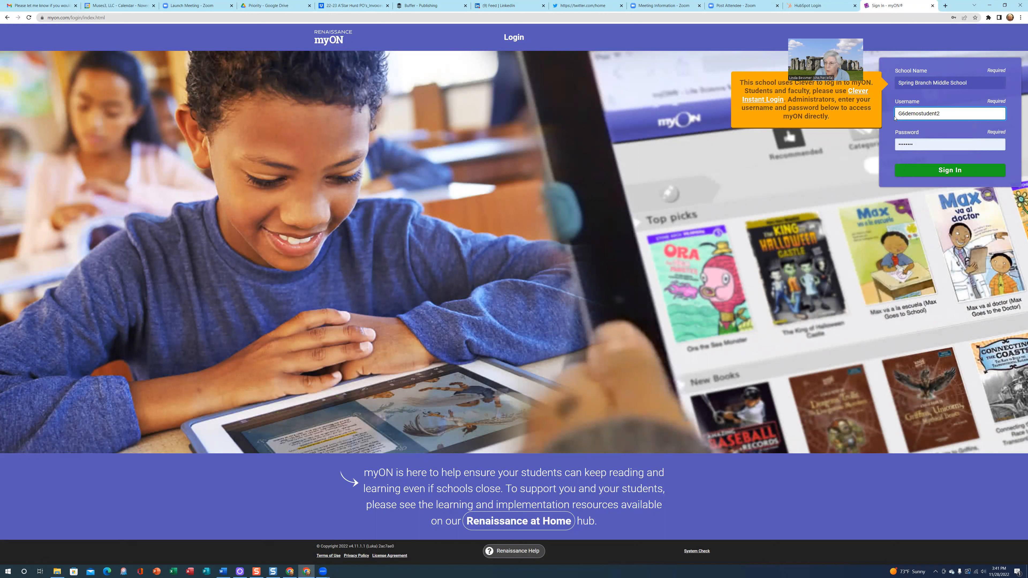
left_click(948, 143)
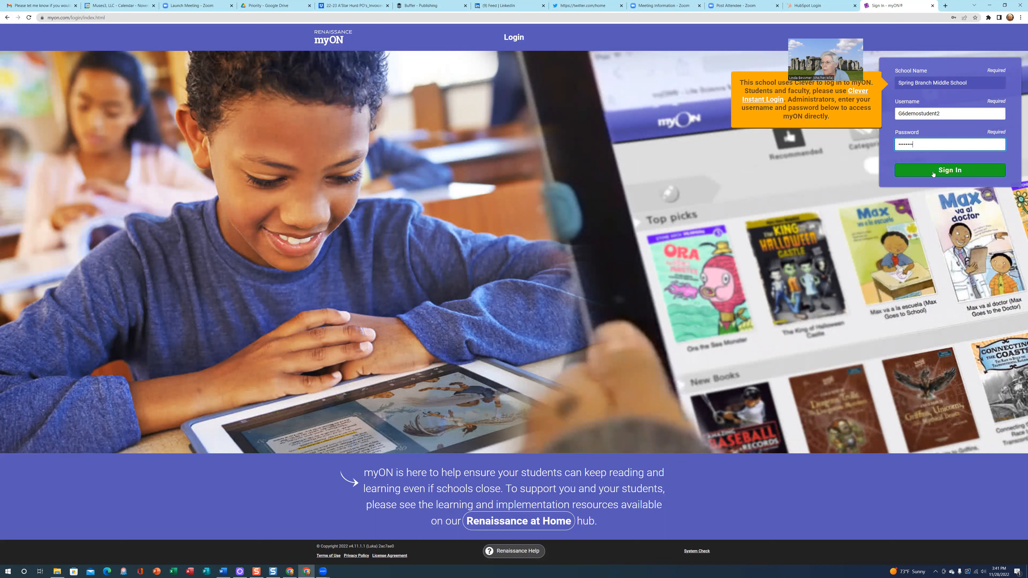
- Sign in as the second demo student and reach the Interests page
left_click(949, 170)
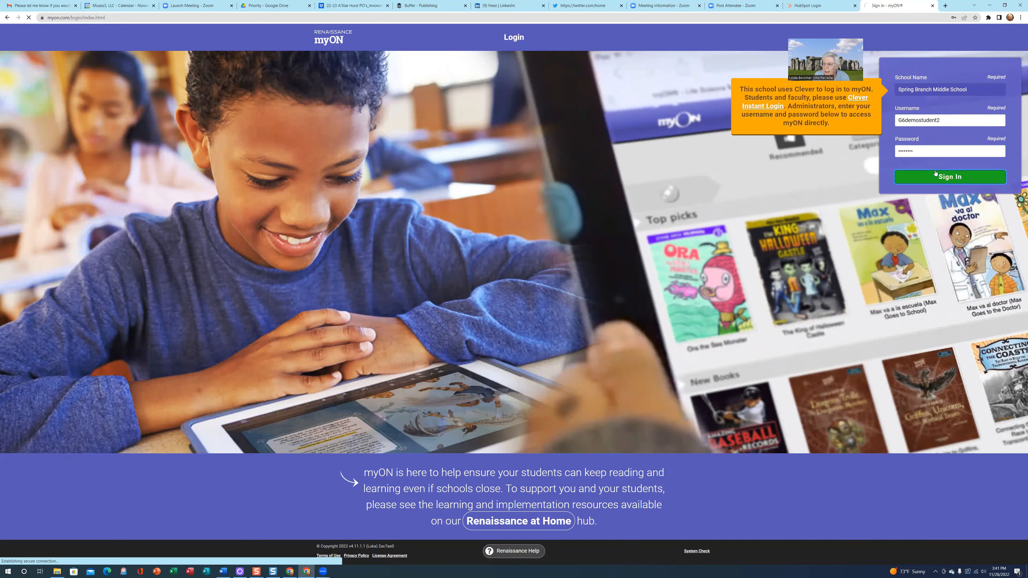
left_click(948, 176)
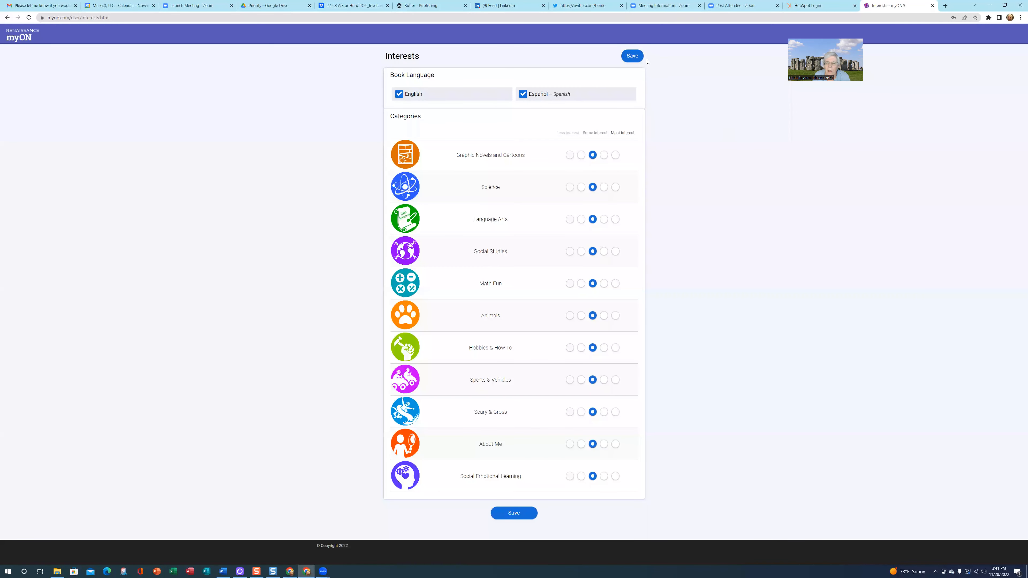
left_click(631, 56)
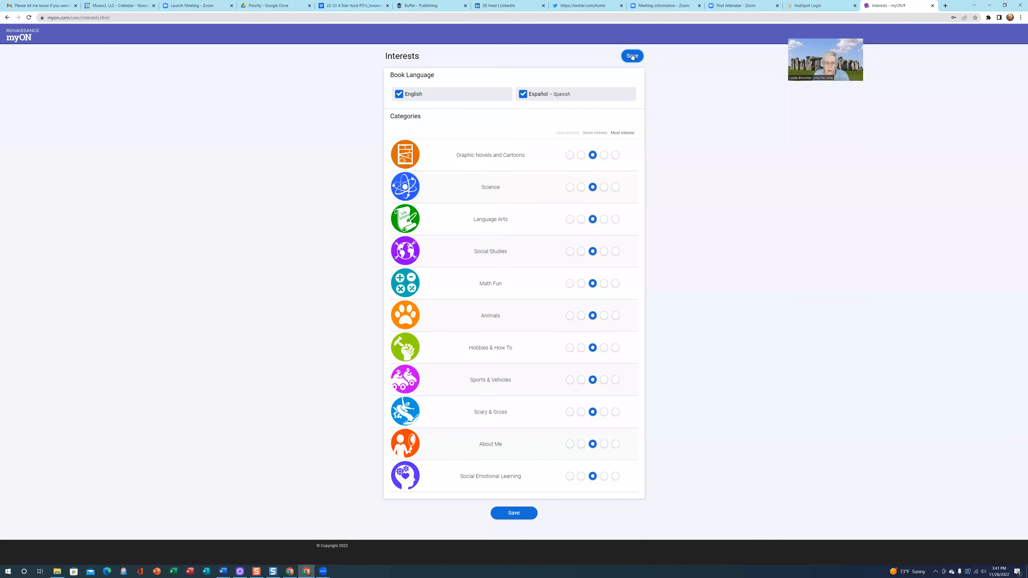
mouse_move(565, 76)
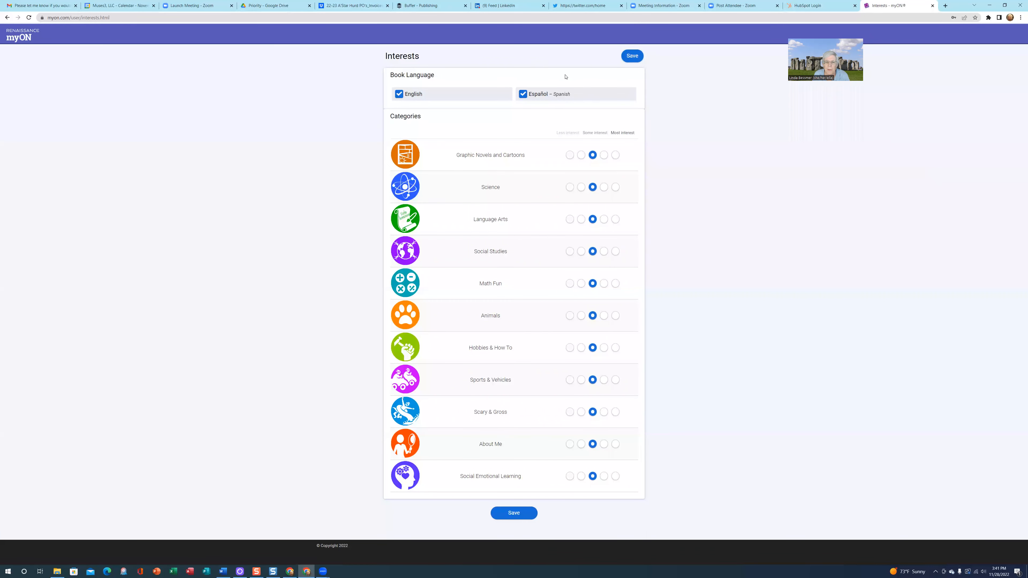
mouse_move(567, 505)
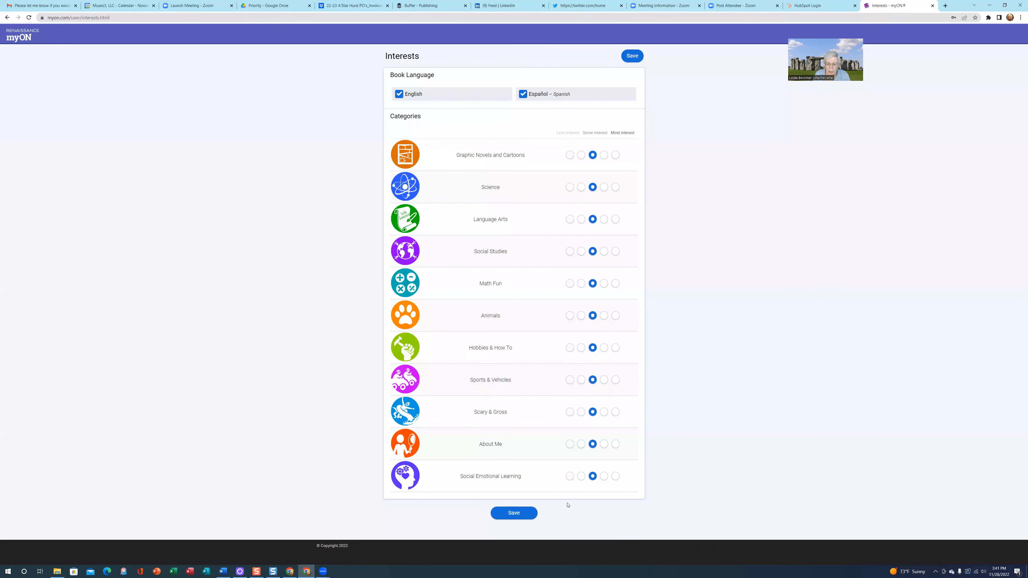
mouse_move(620, 195)
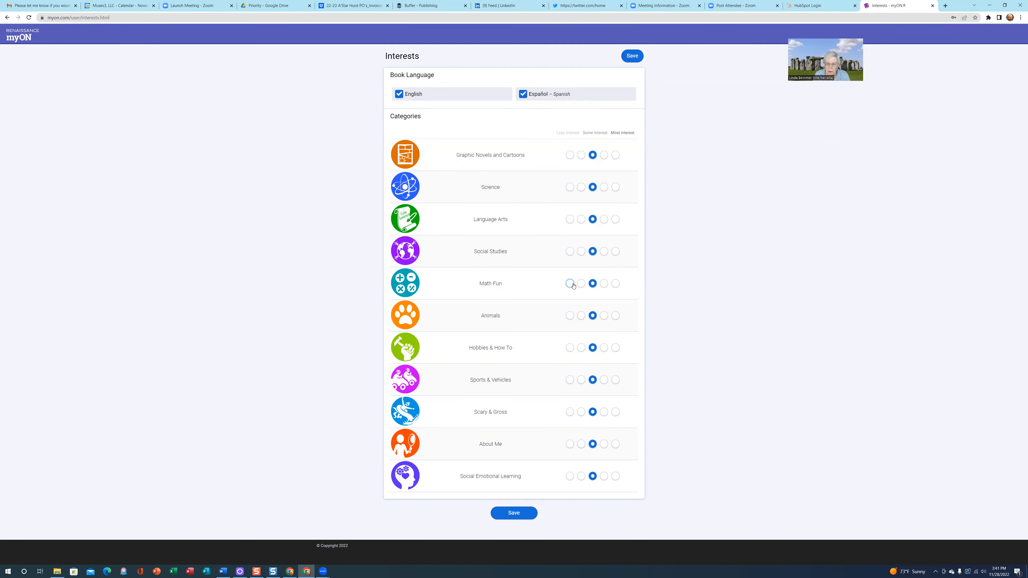
- Rate Math Fun and About Me least interest, Animals and Scary & Gross most interest
left_click(570, 283)
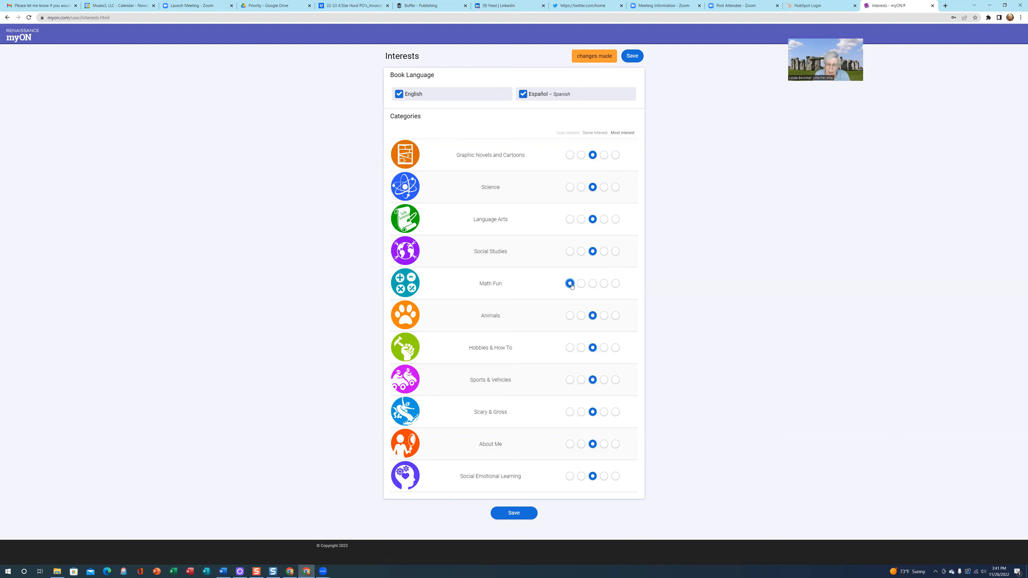
left_click(615, 315)
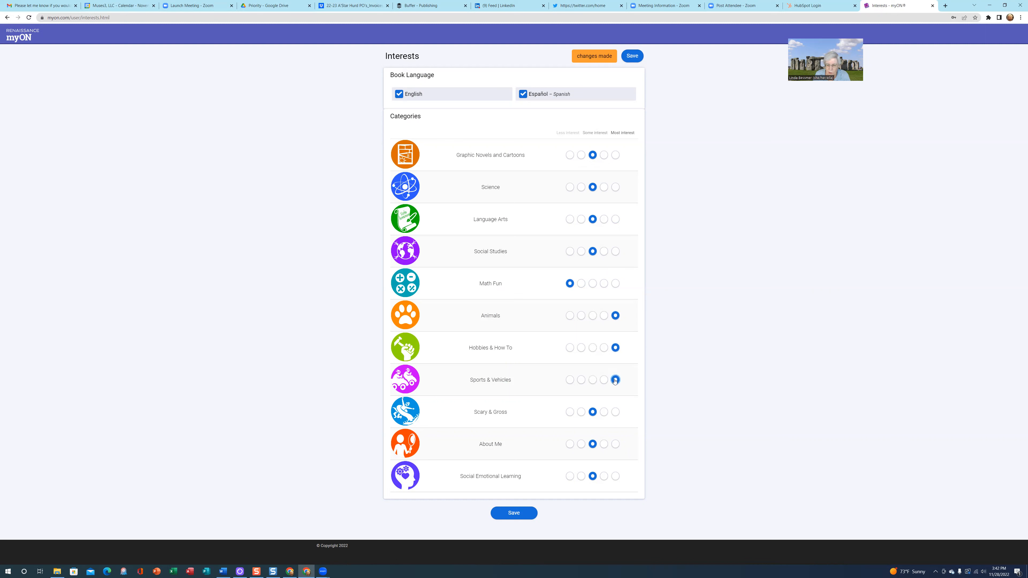
left_click(616, 412)
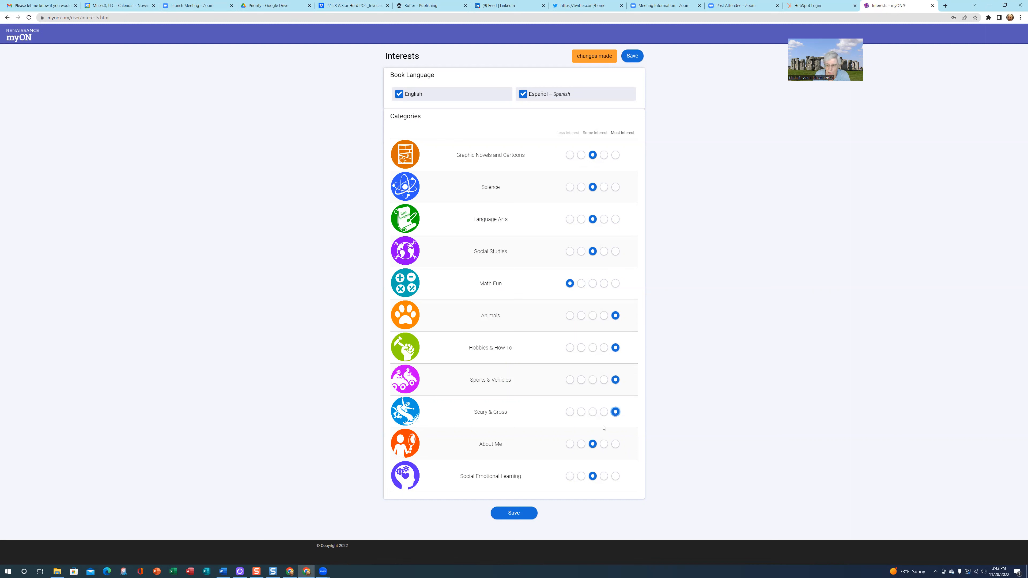
left_click(570, 444)
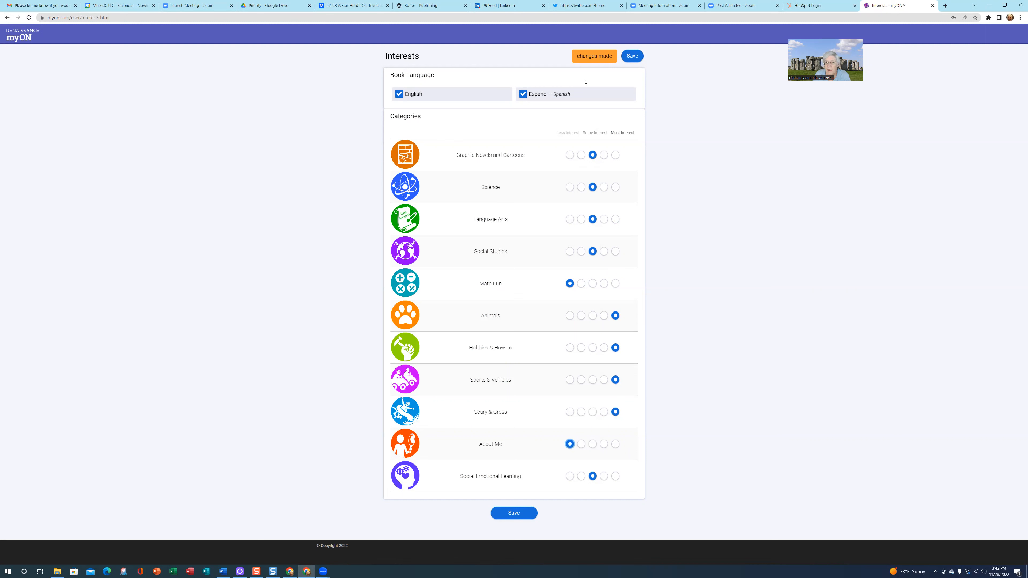
- Toggle Español off and back on in the book languages, then save the interests
left_click(522, 94)
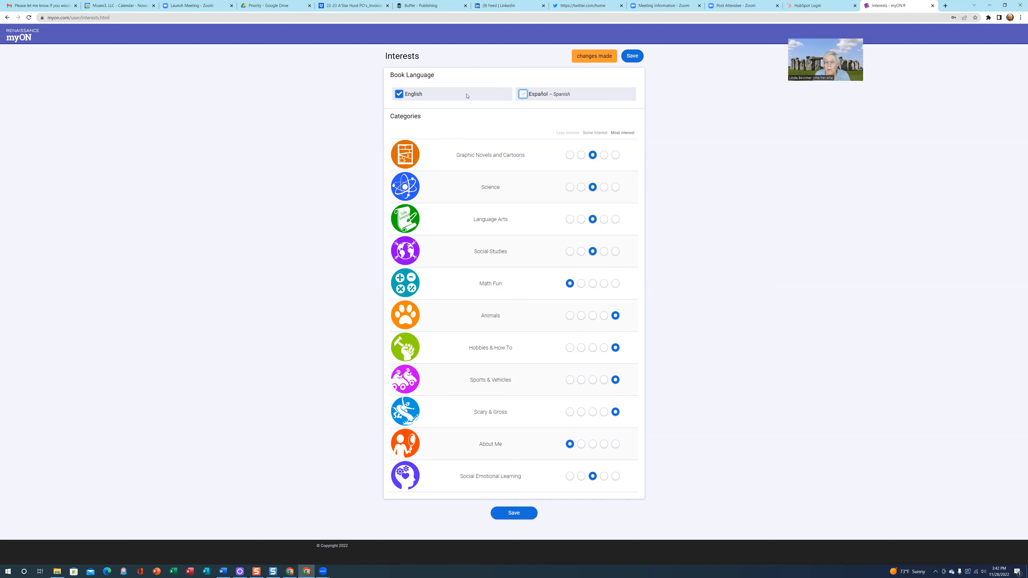
left_click(523, 94)
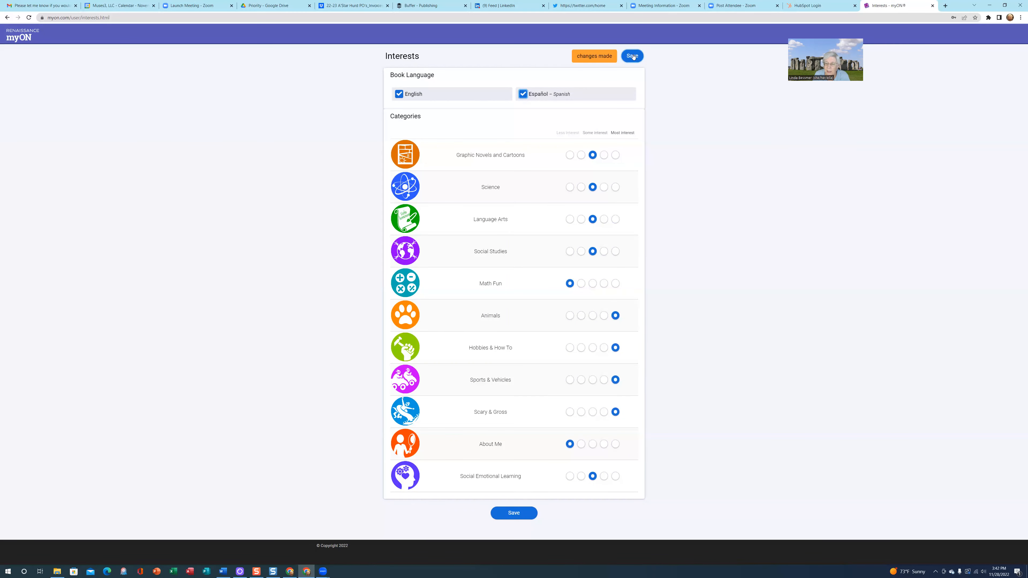
left_click(631, 55)
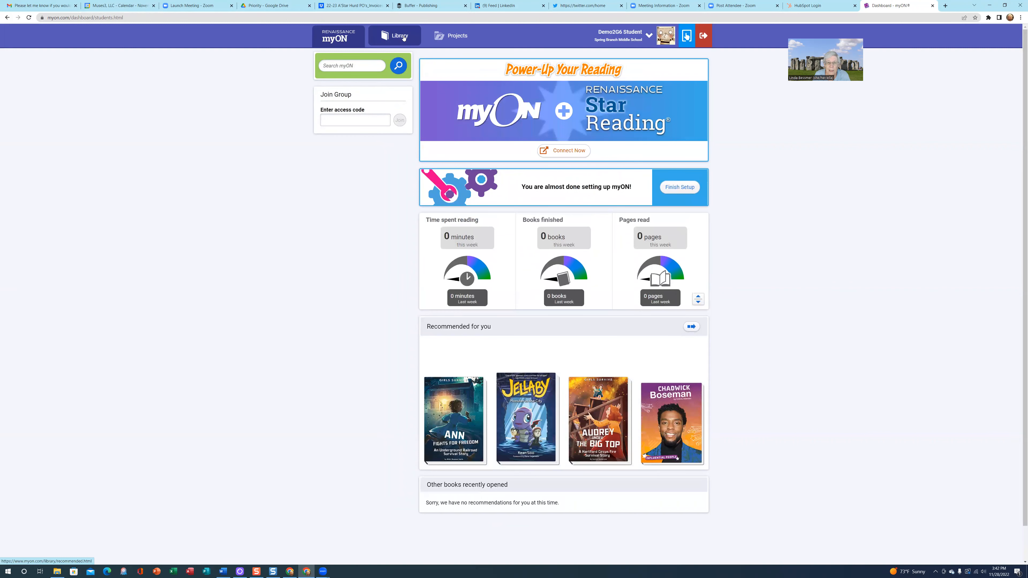
- Go to the second student's TCRWP Collections Home and view the Space and Travel collection
left_click(394, 36)
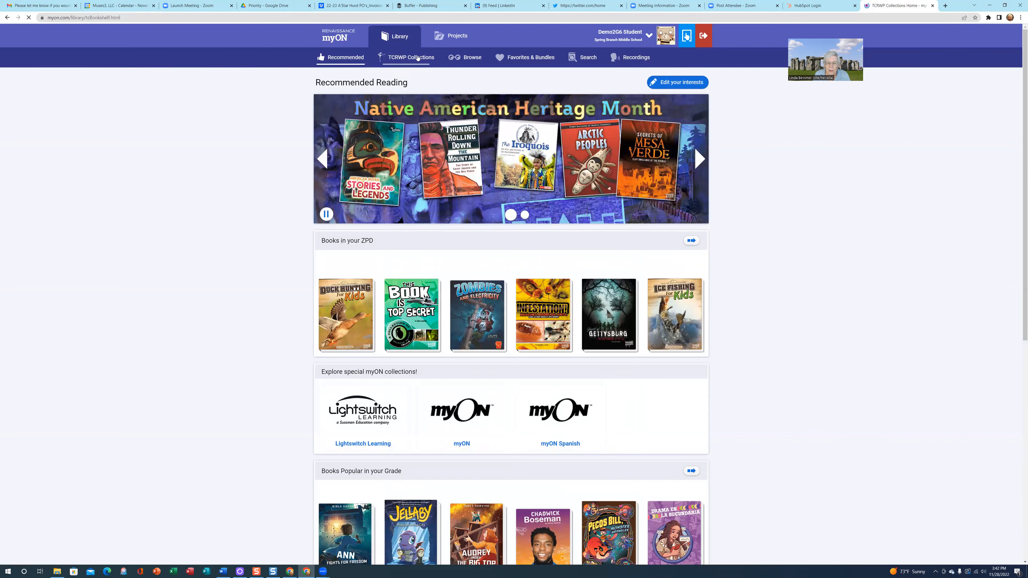
left_click(413, 57)
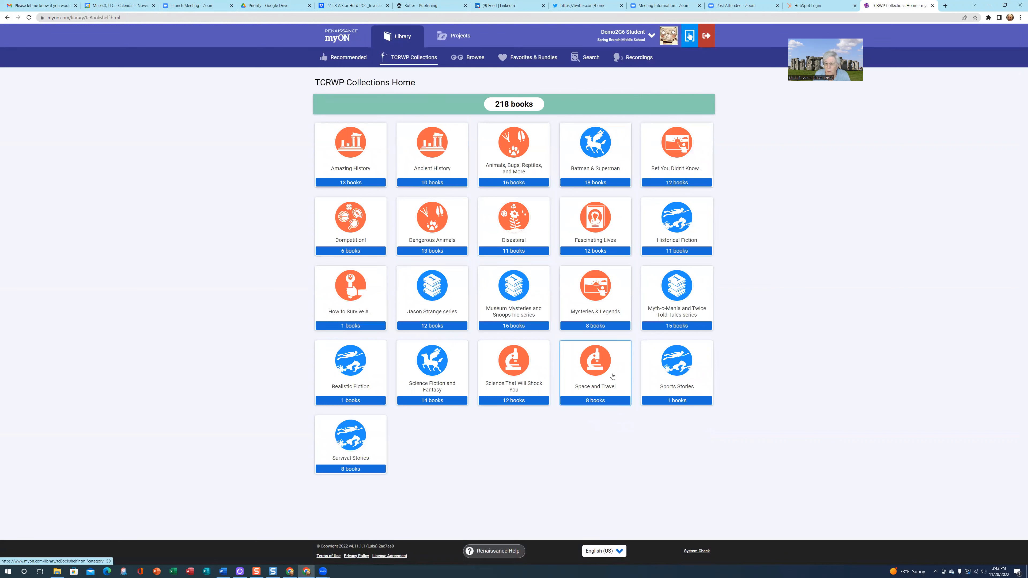
mouse_move(613, 376)
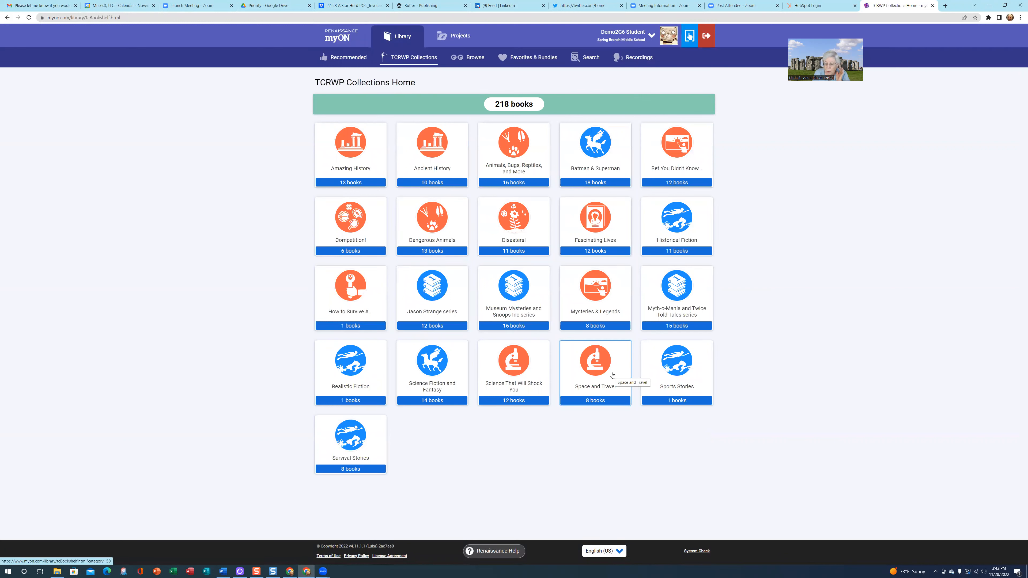
mouse_move(607, 385)
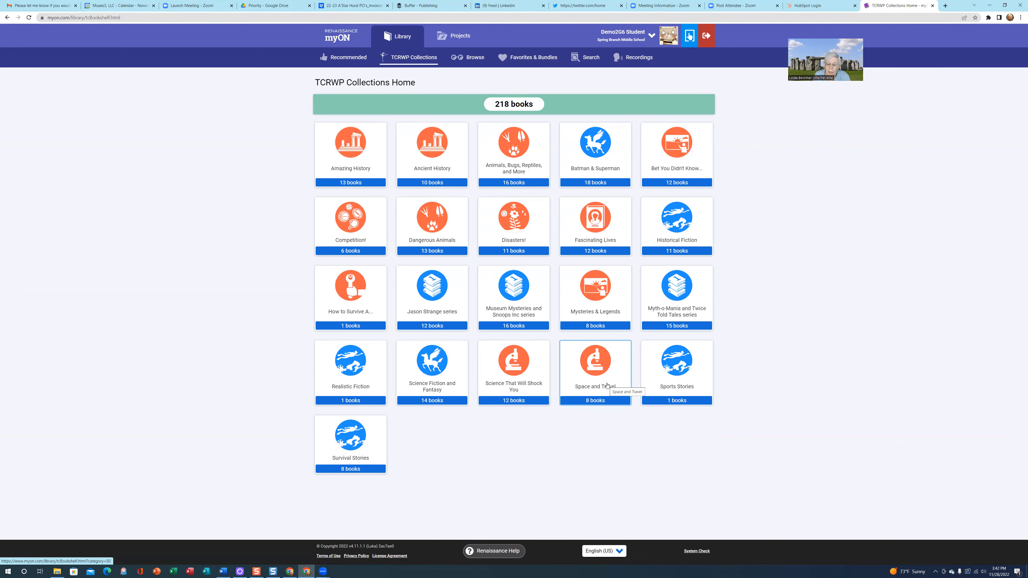
left_click(594, 362)
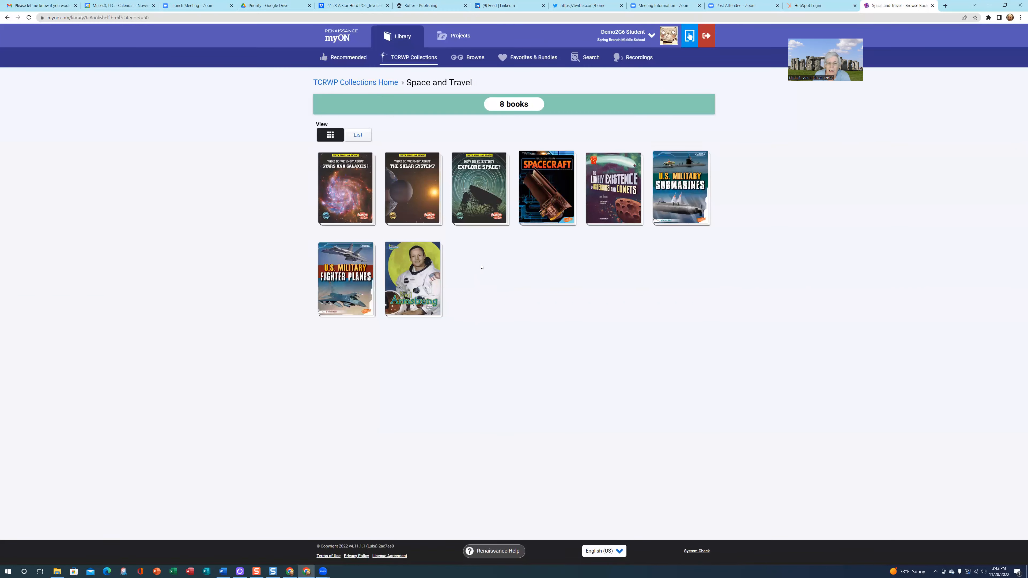
mouse_move(514, 295)
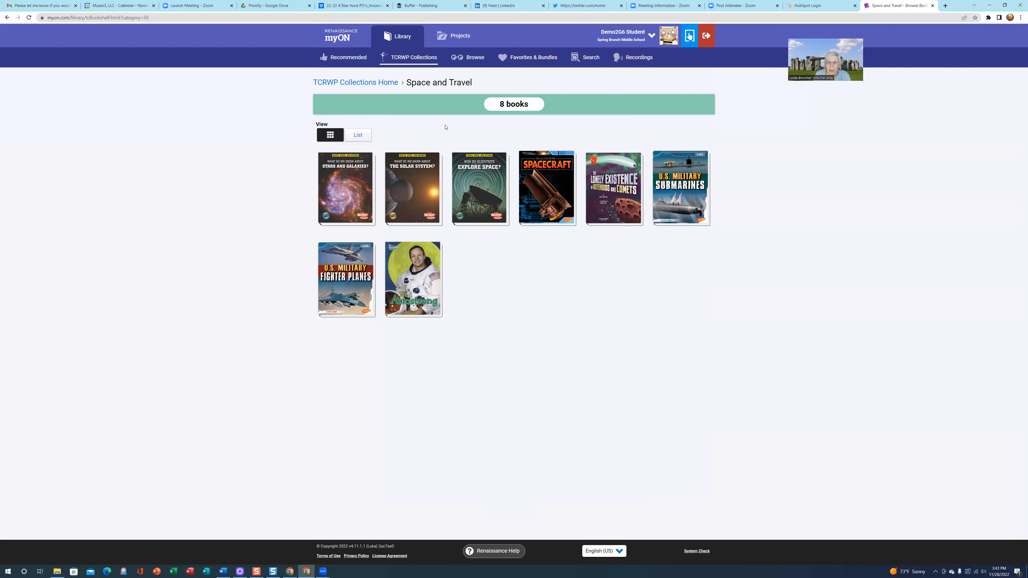
mouse_move(525, 121)
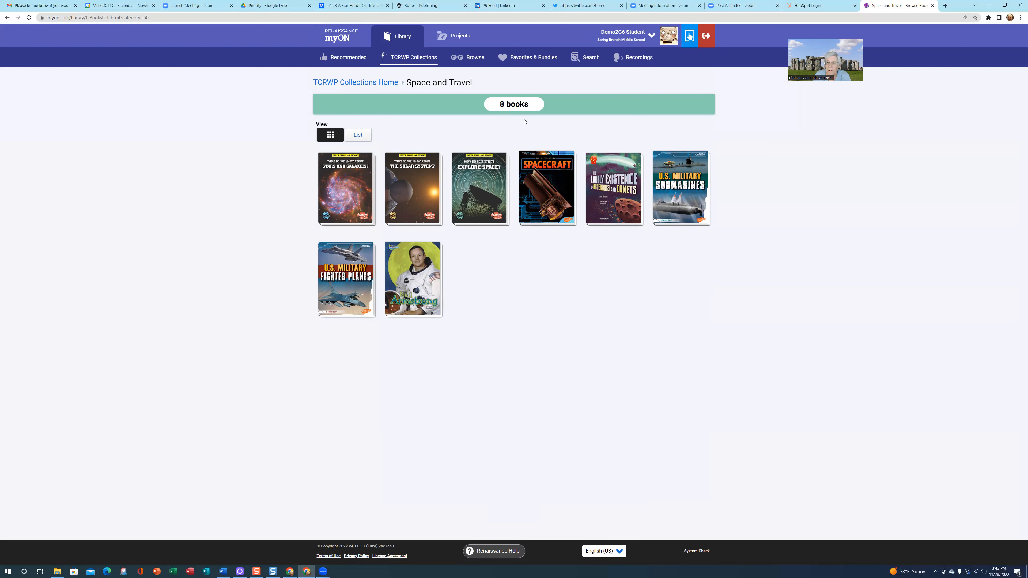
mouse_move(523, 123)
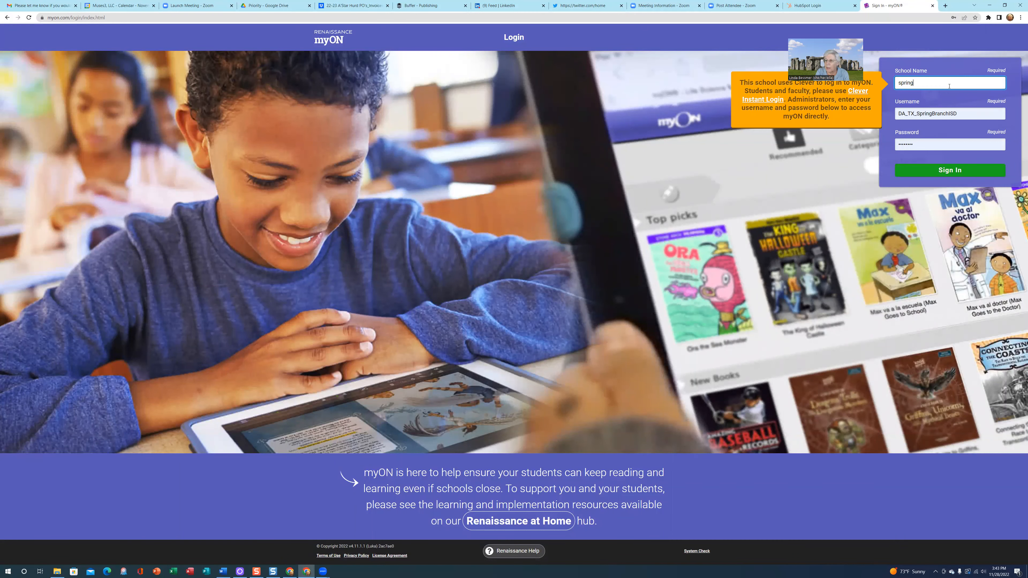
- Sign back in as the G6 demo teacher at Spring Branch Middle School using the saved username
type("br")
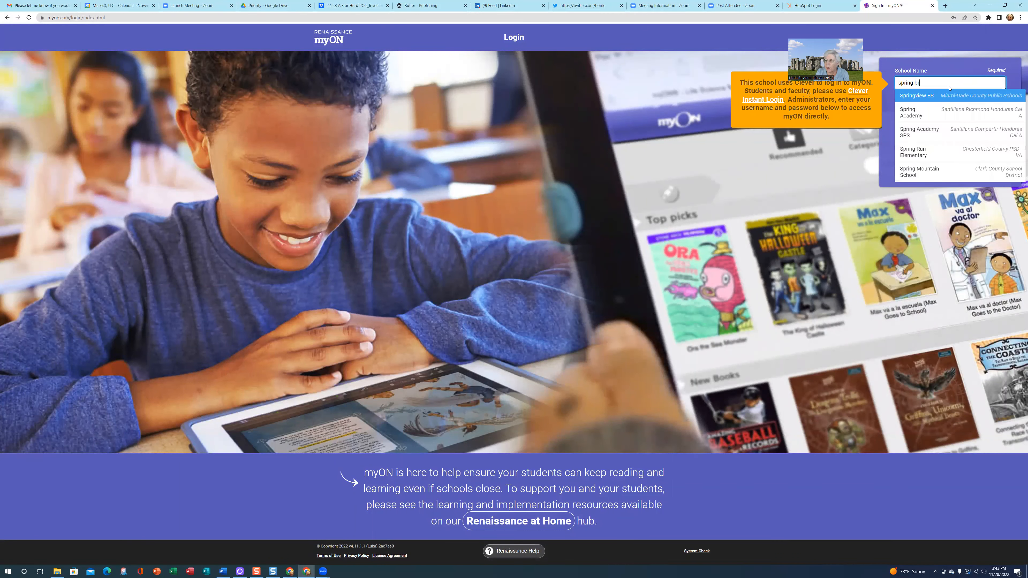
left_click(937, 82)
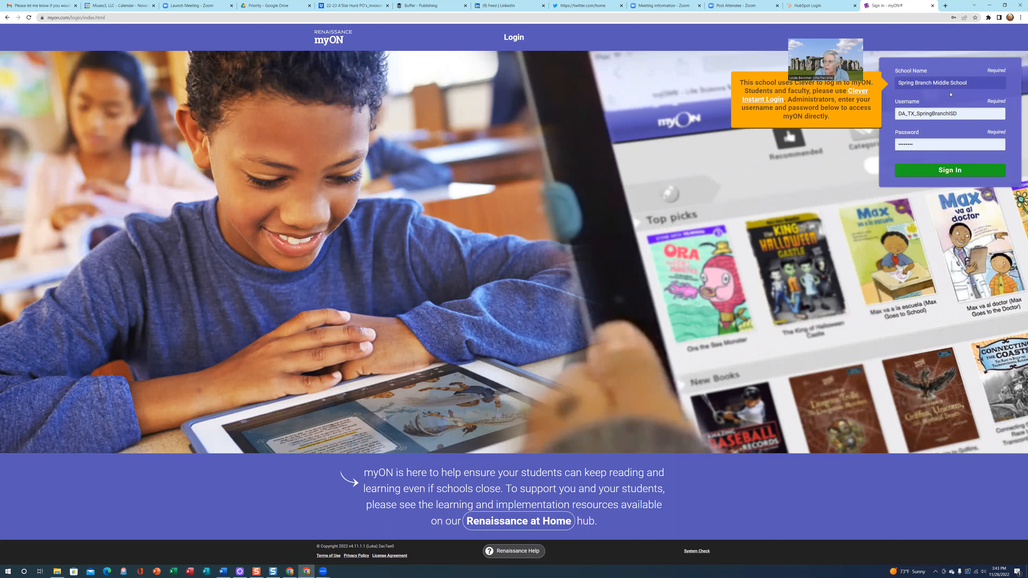
left_click(949, 113)
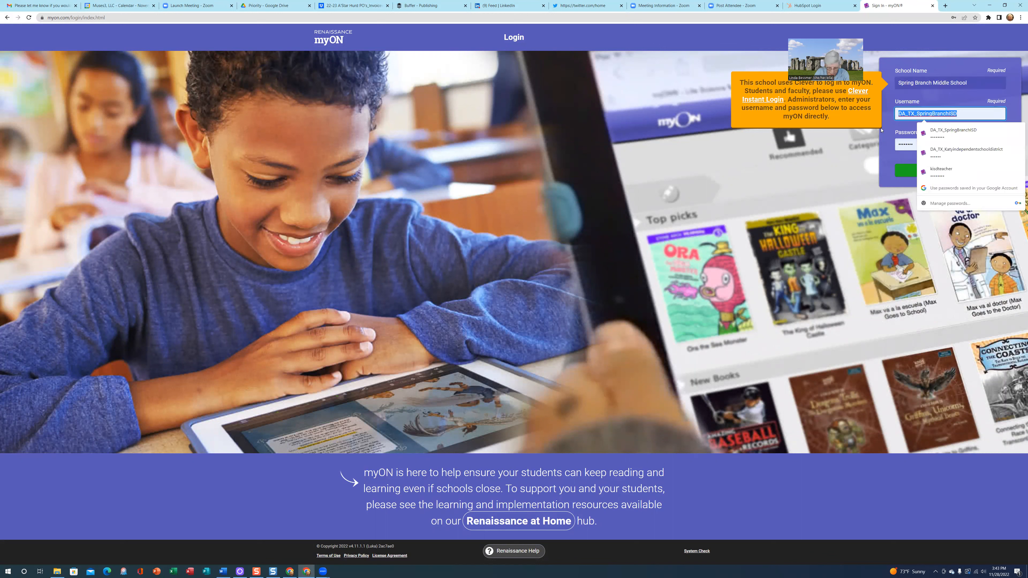
type("G6d")
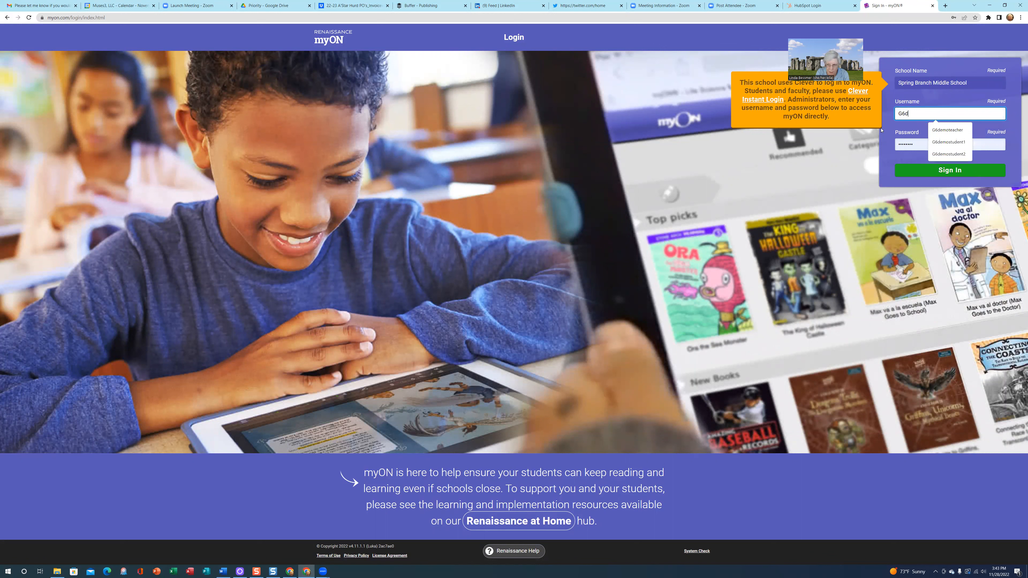
left_click(948, 129)
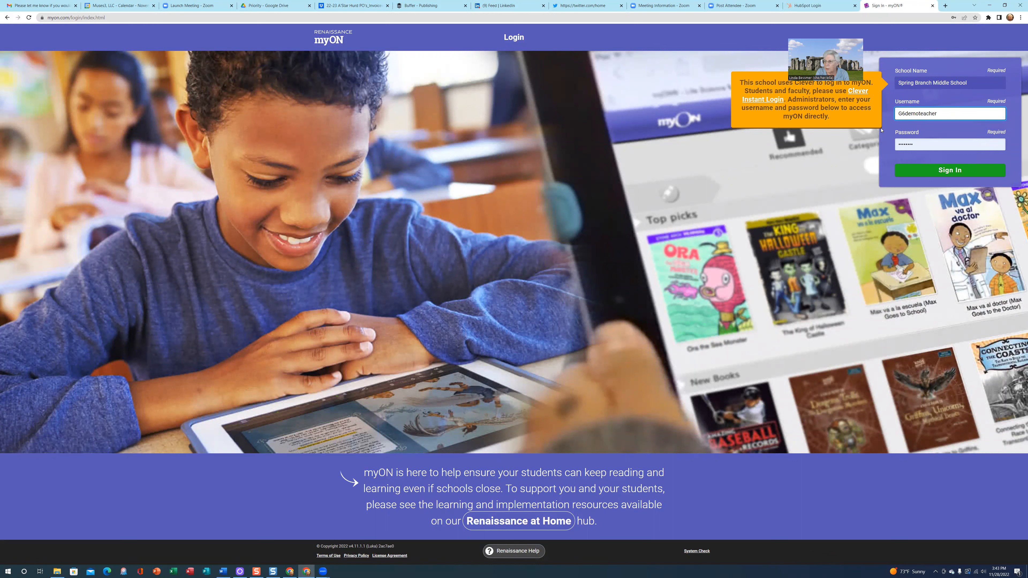
left_click(949, 144)
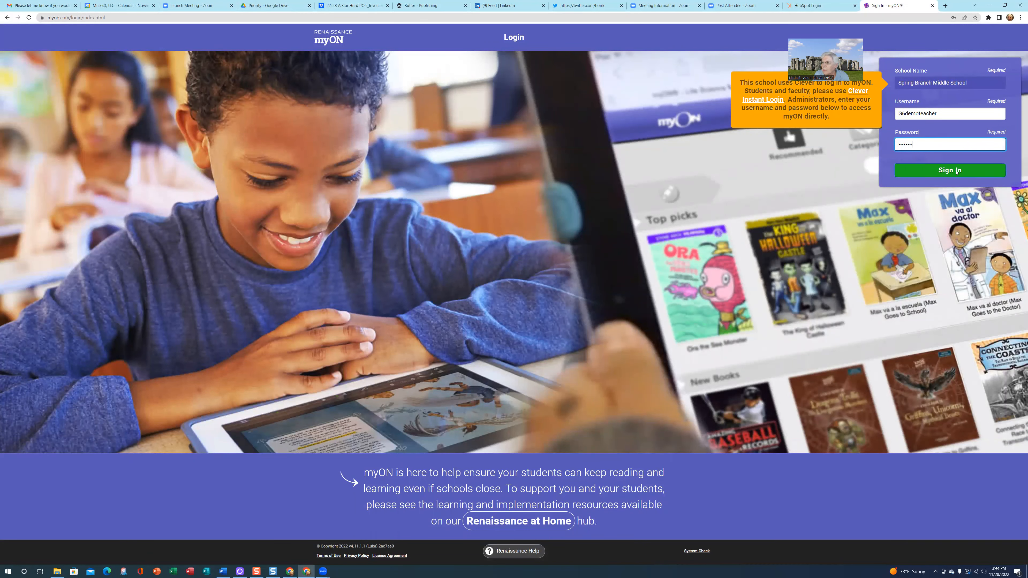
left_click(949, 170)
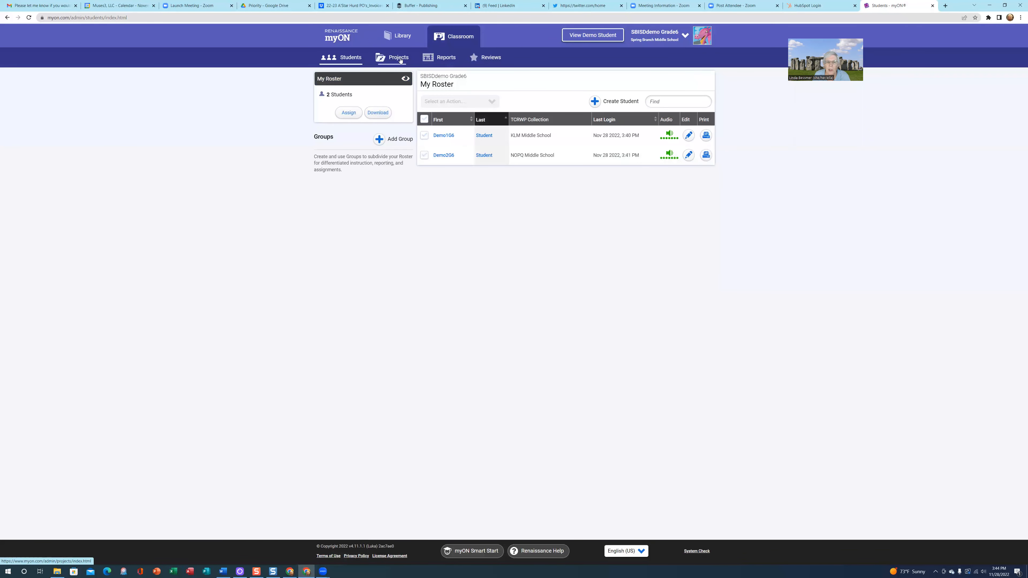
- Go to Projects and switch to the myON Community Projects list
left_click(398, 58)
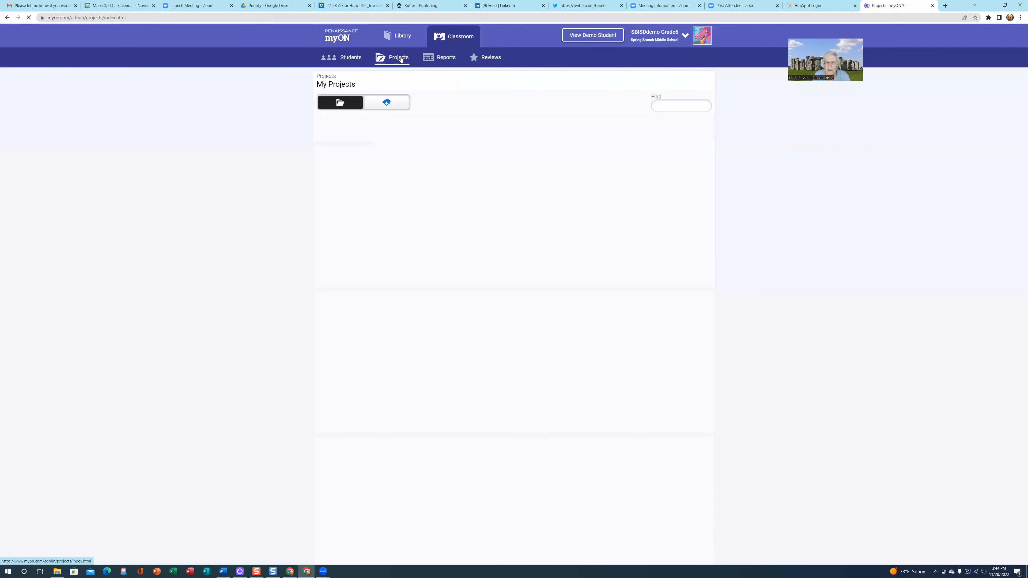
left_click(386, 102)
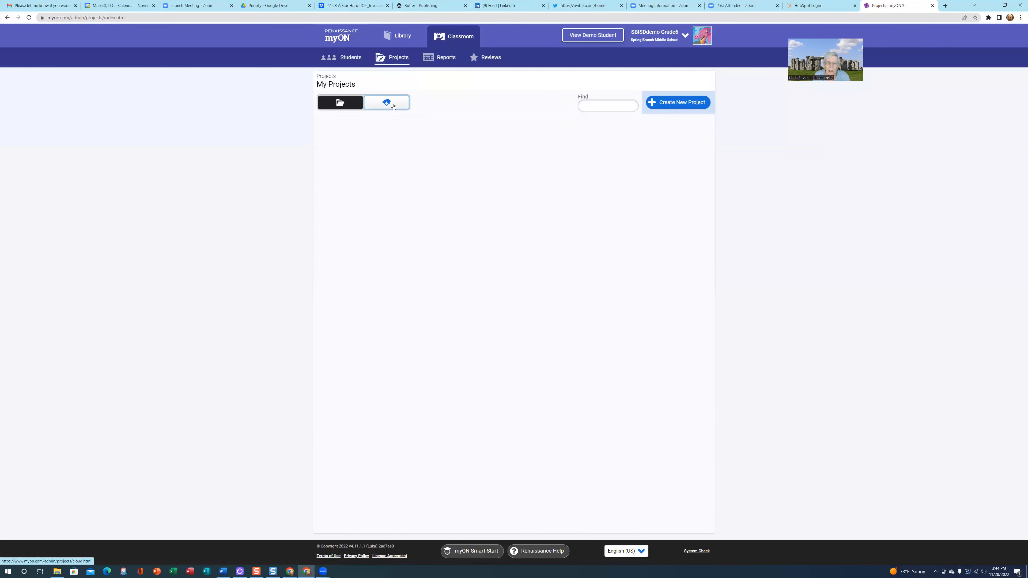
left_click(386, 102)
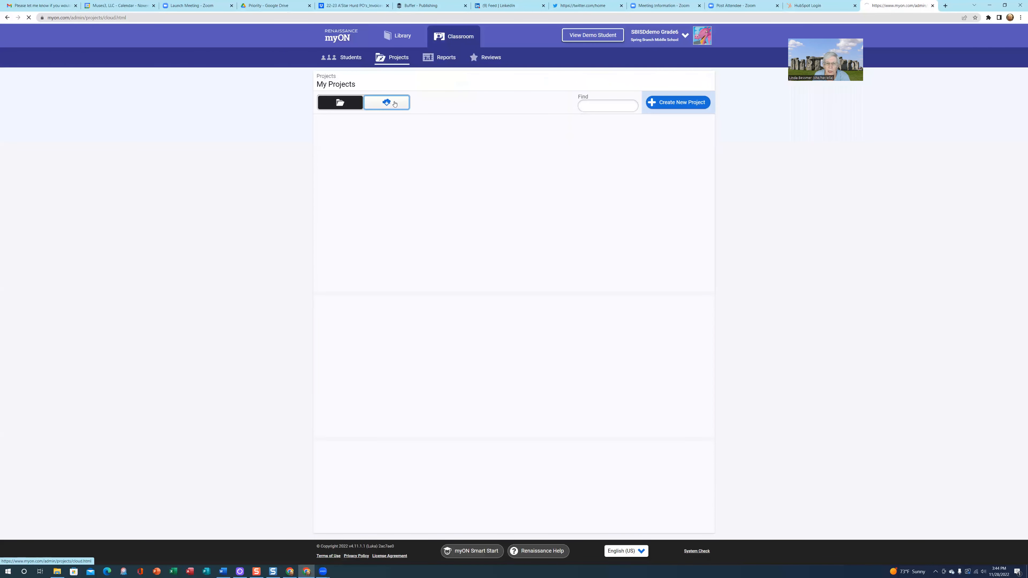
left_click(386, 102)
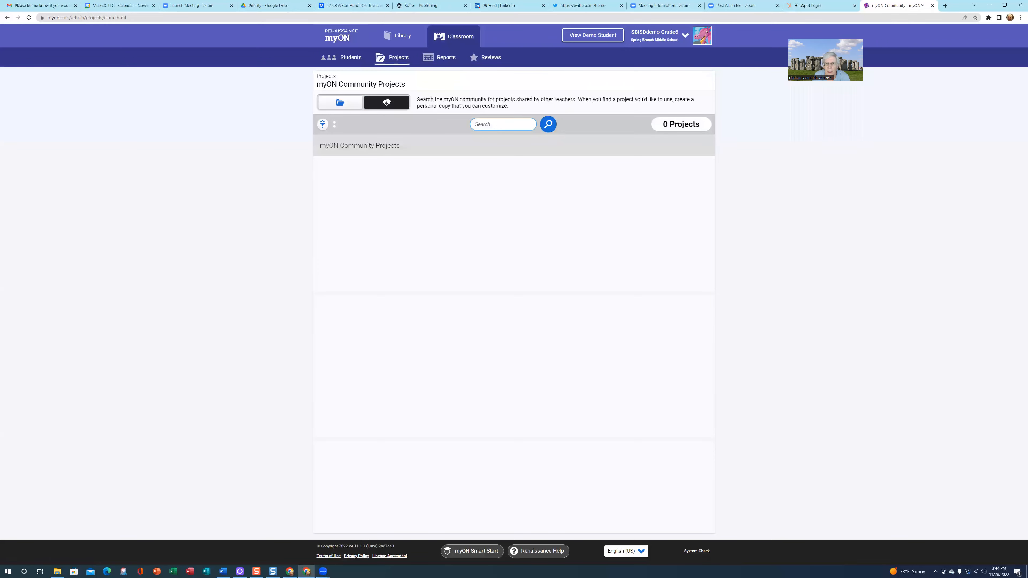
- Search the community projects for 'TCRWP'
left_click(503, 124)
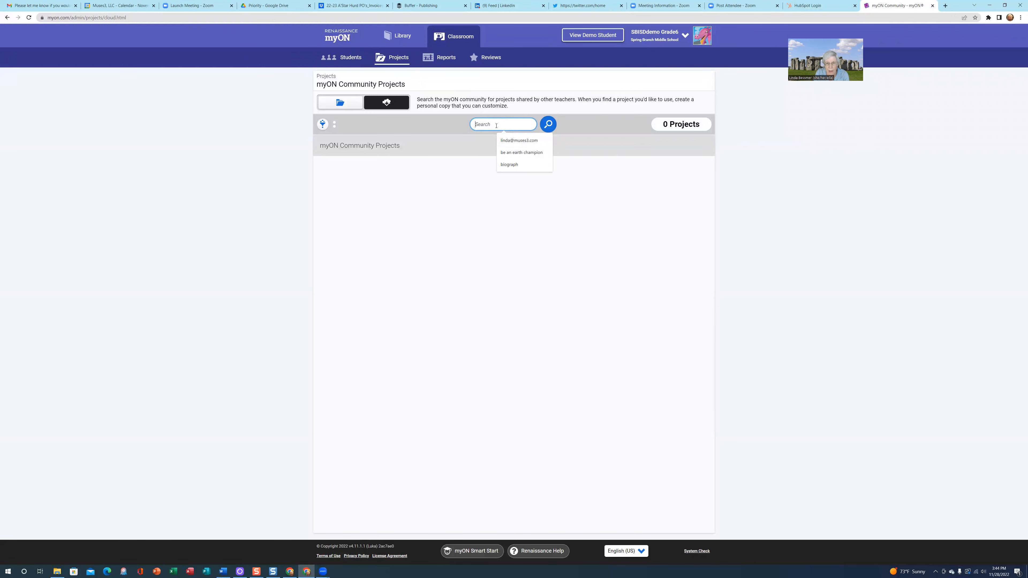
type("T")
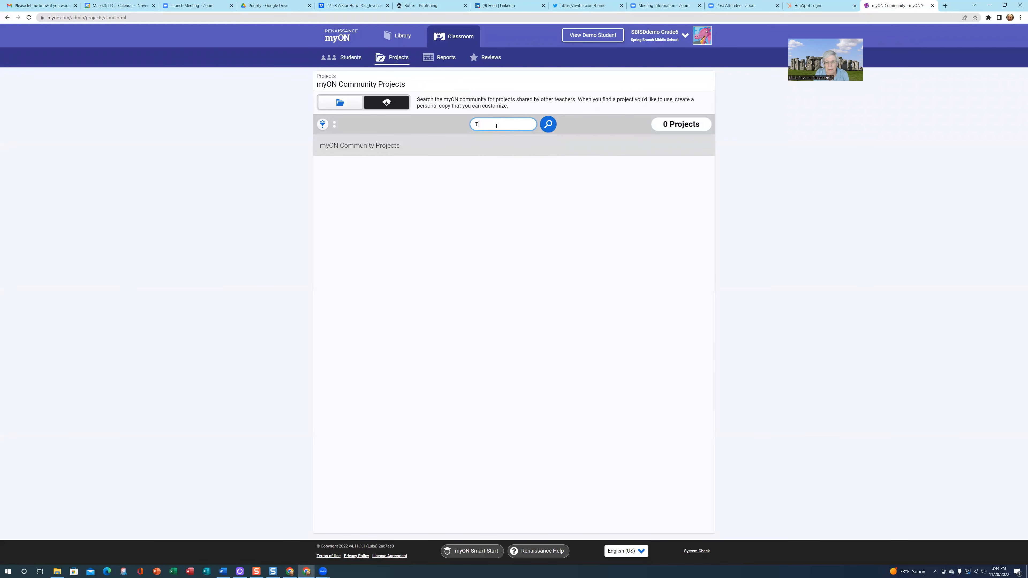
type("TCRWP")
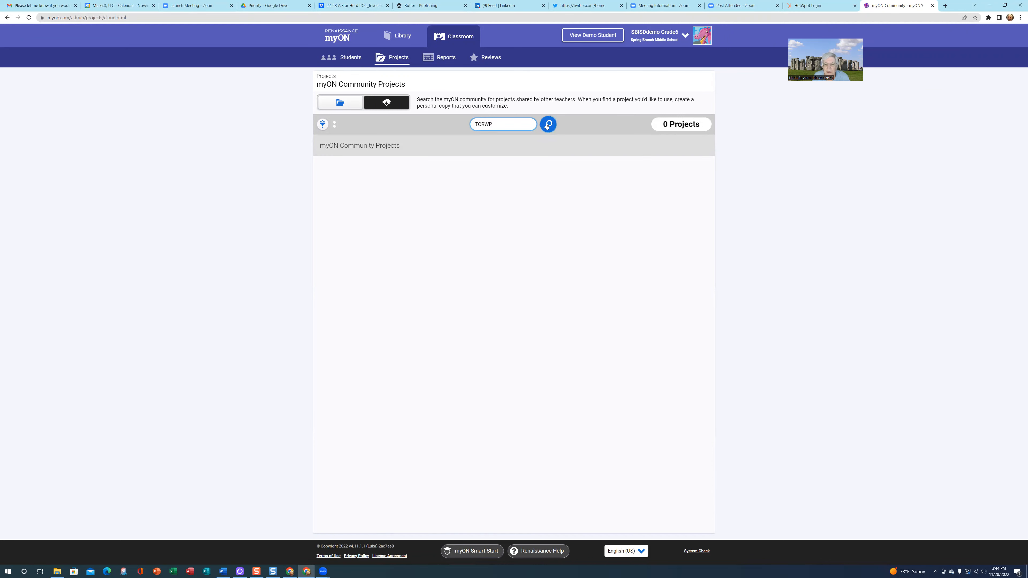
left_click(547, 124)
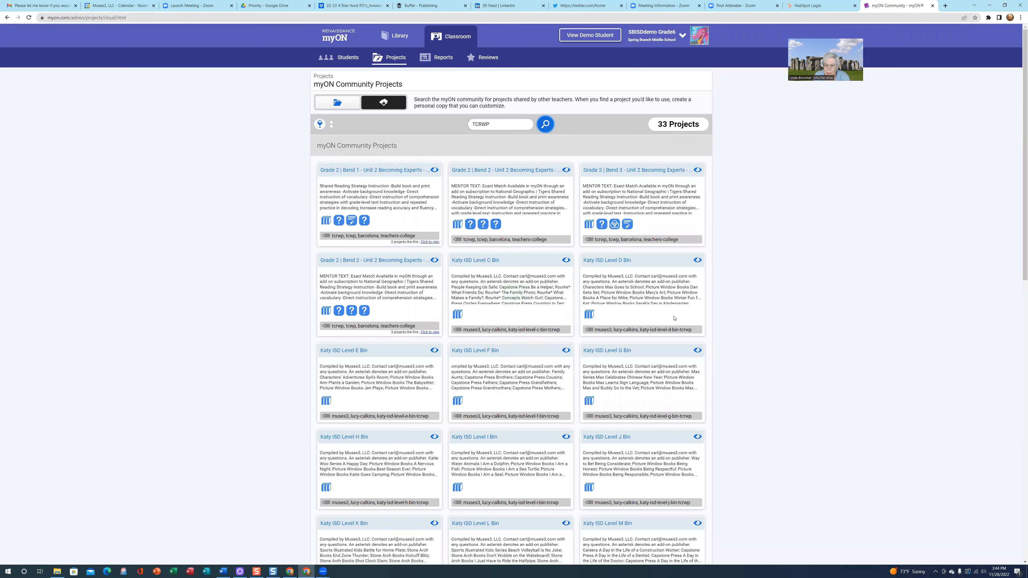
mouse_move(512, 273)
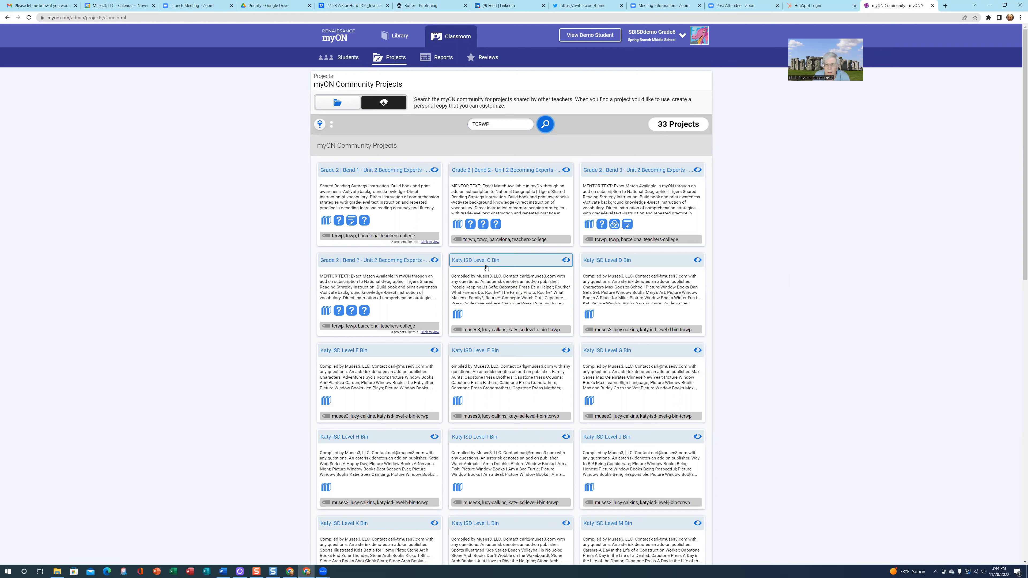
mouse_move(639, 262)
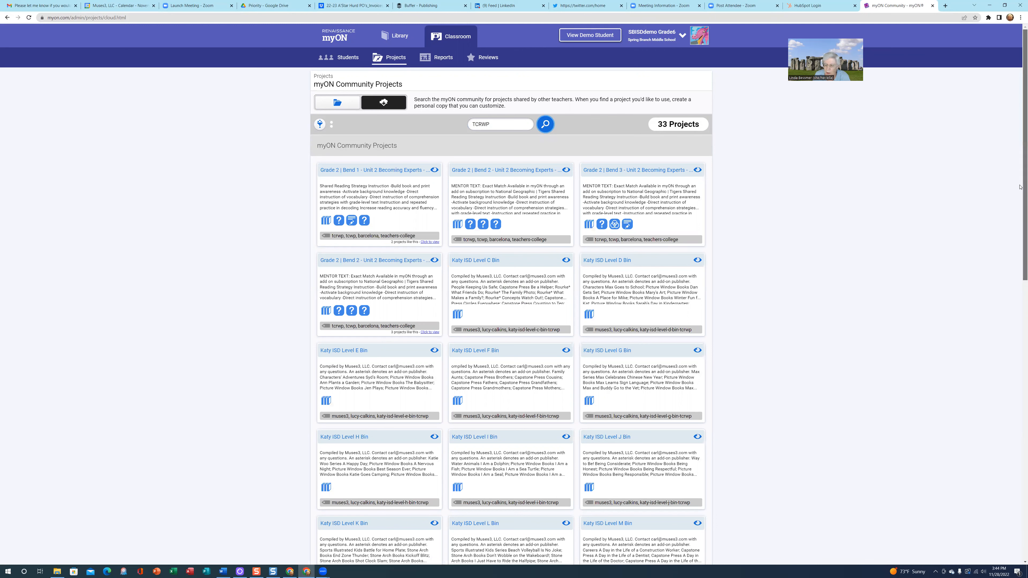
- Scroll through the 33 TCRWP results, then preview the Katy ISD Level G Bin project
scroll("down", 3)
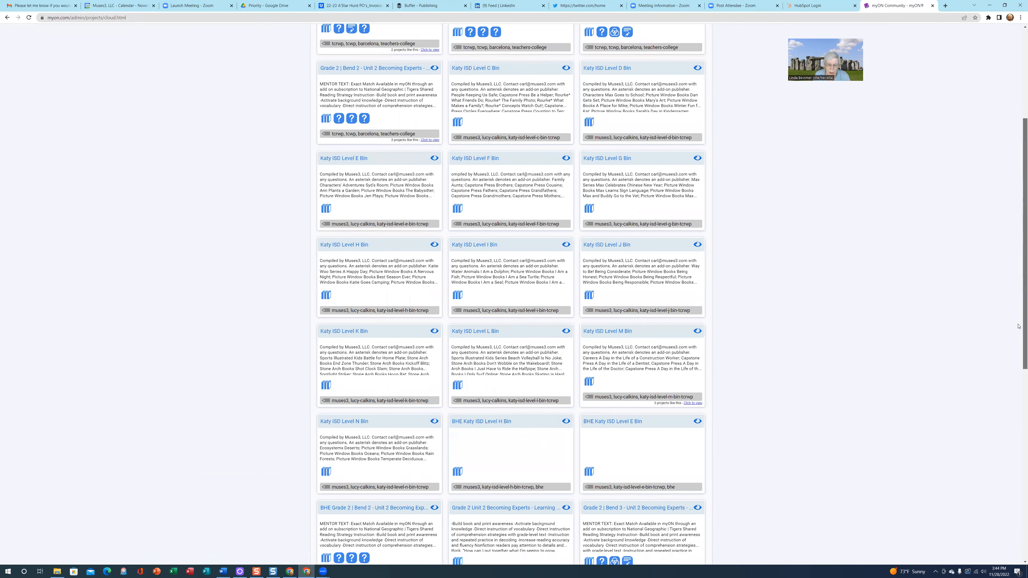
scroll("down", 3)
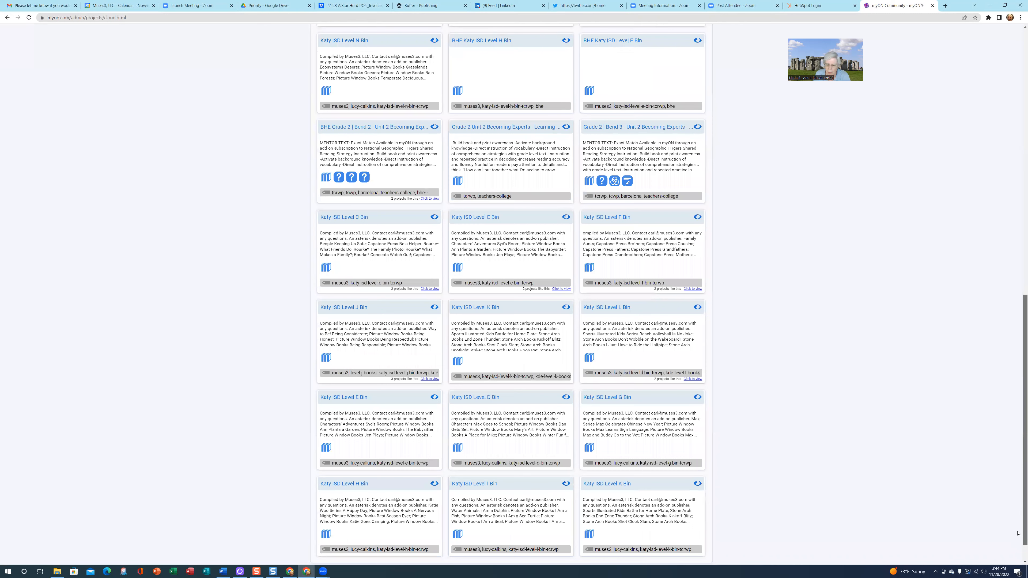
scroll("down", 3)
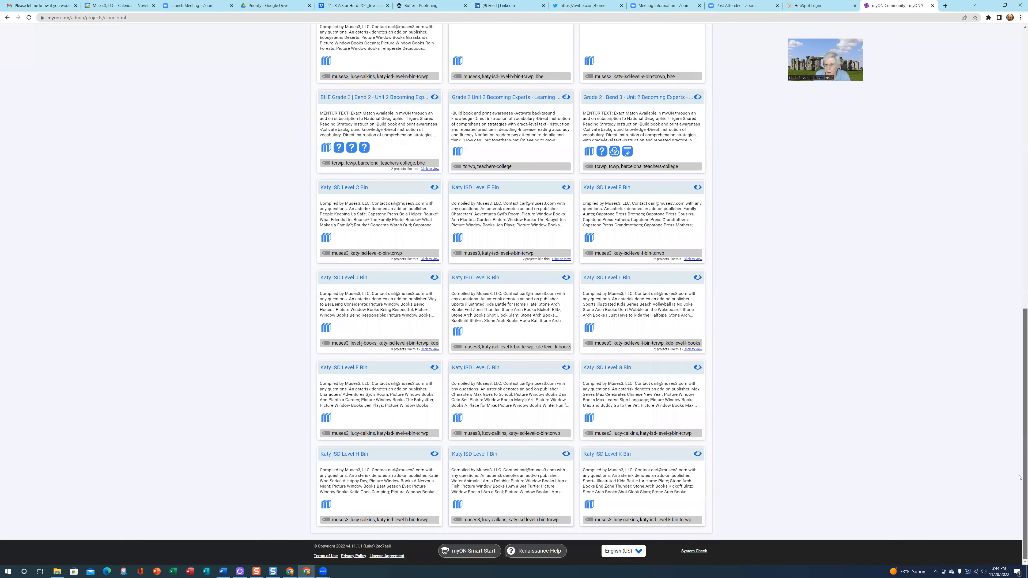
scroll("up", 3)
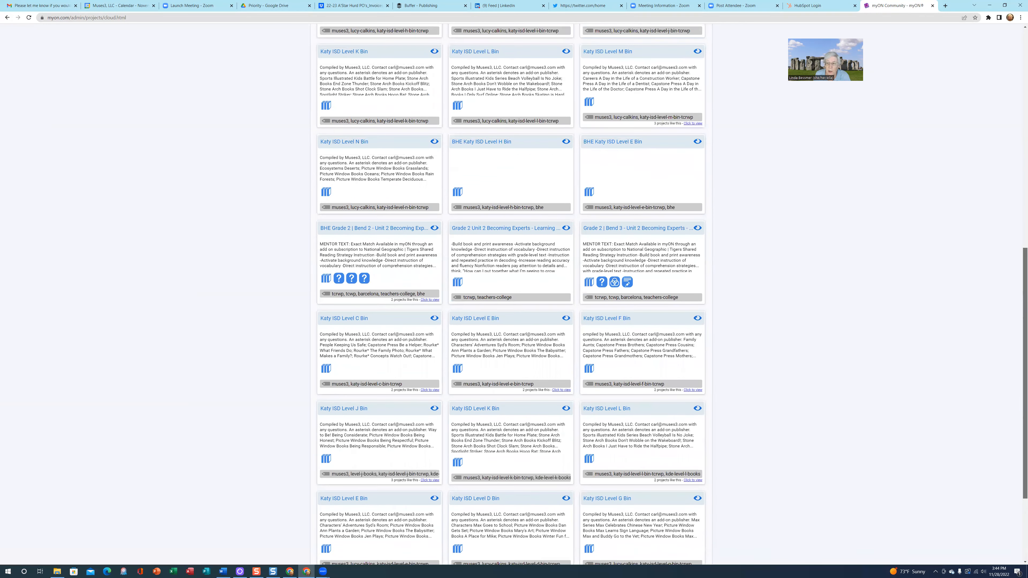
scroll("up", 3)
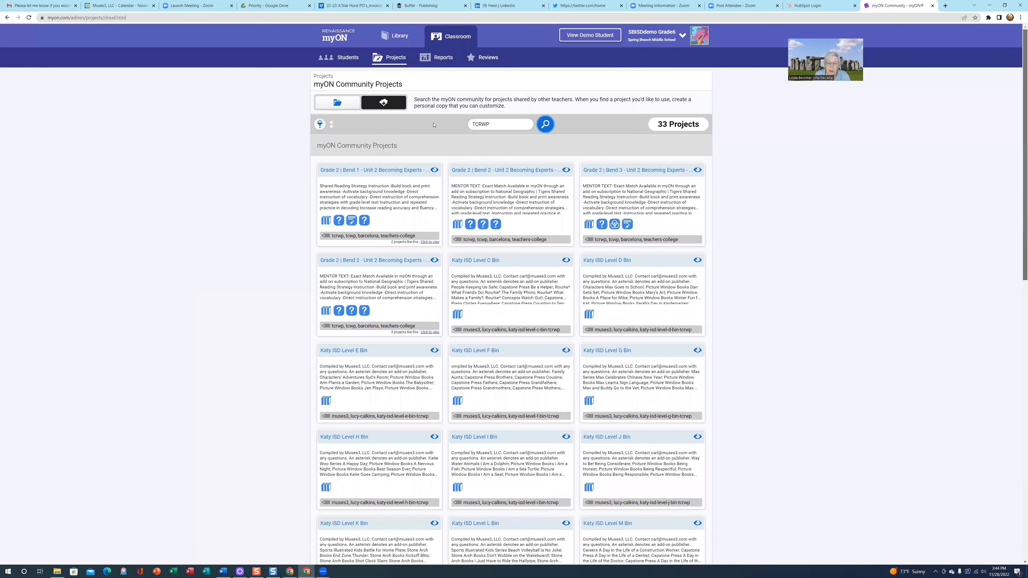
left_click(500, 124)
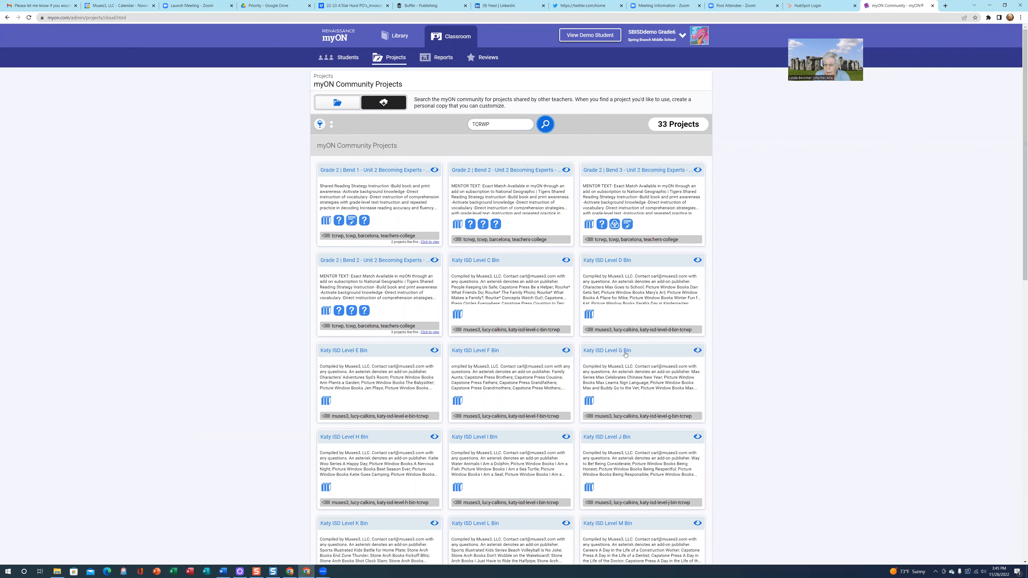
left_click(606, 350)
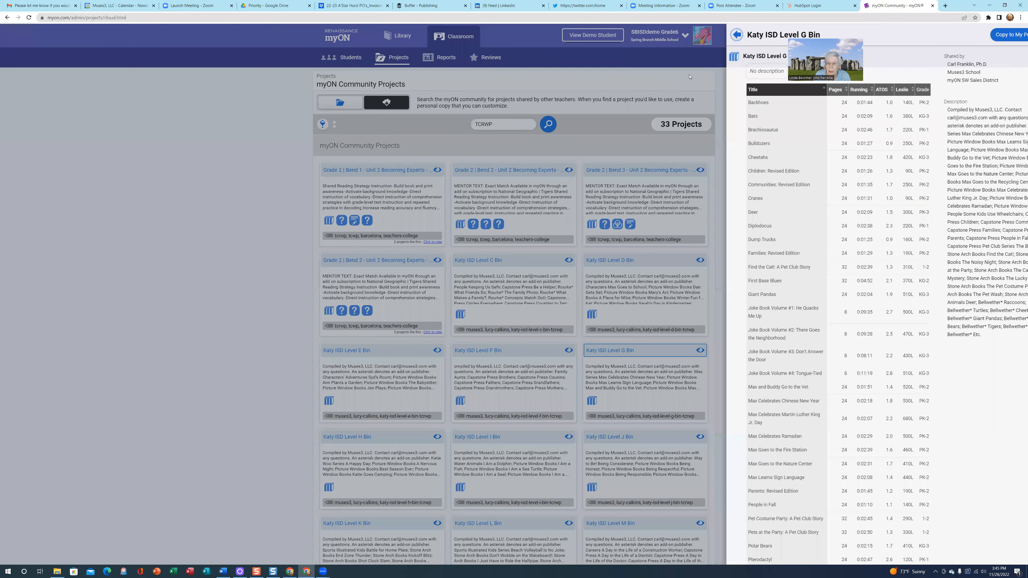
left_click(734, 35)
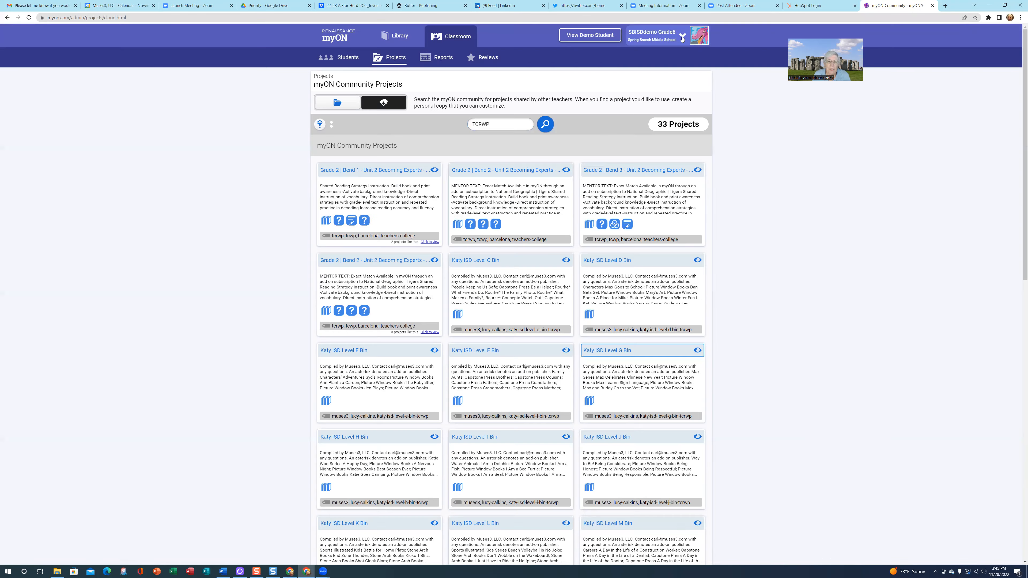